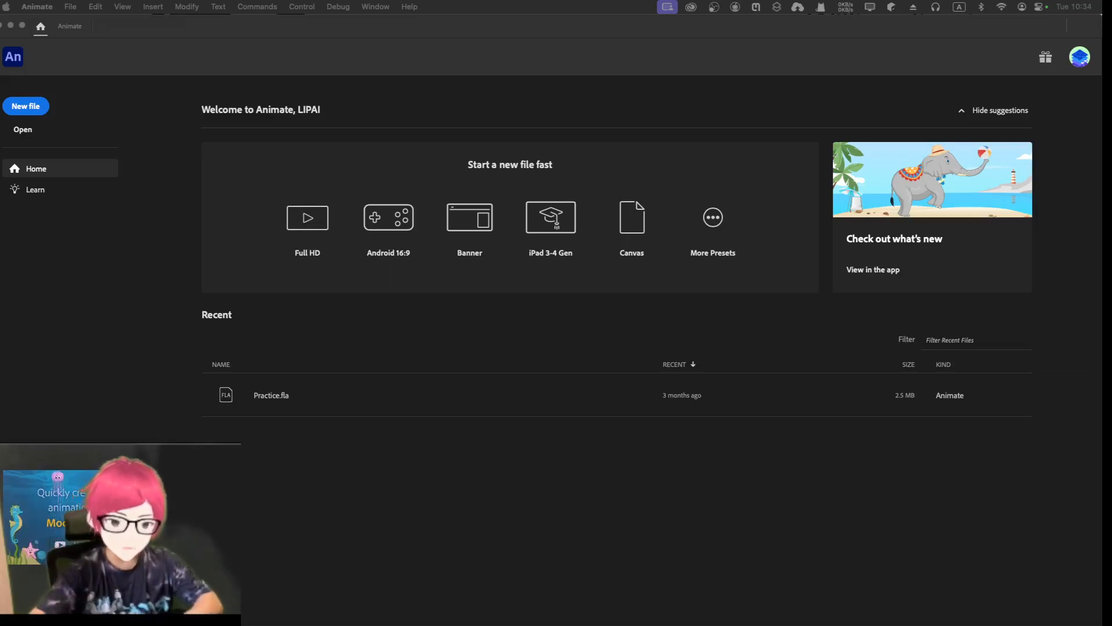
pyautogui.moveTo(654, 481)
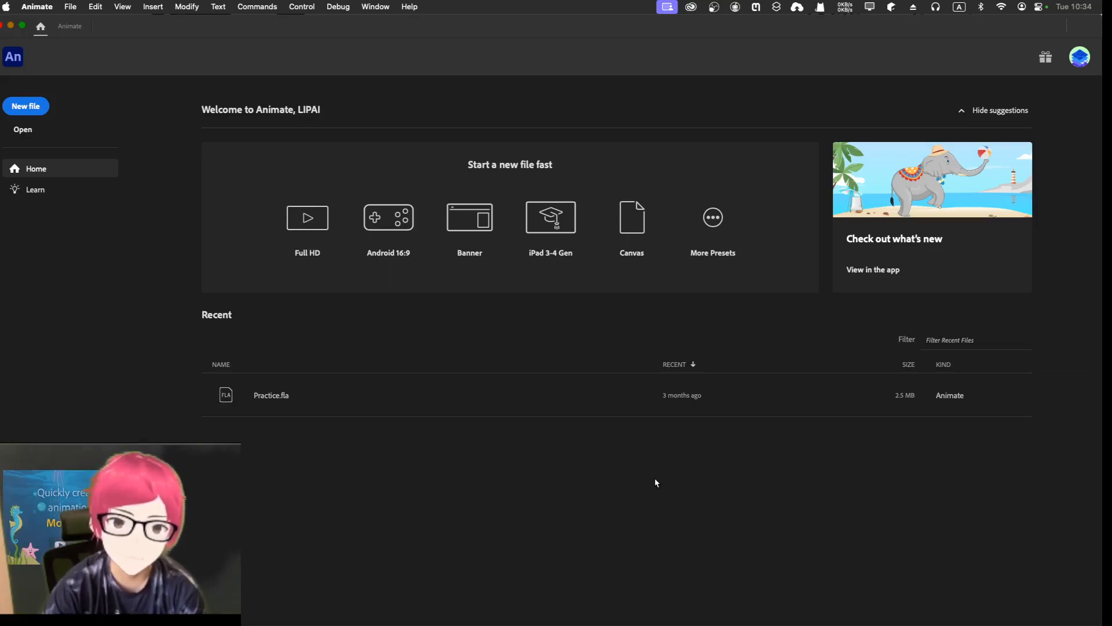
pyautogui.moveTo(351, 445)
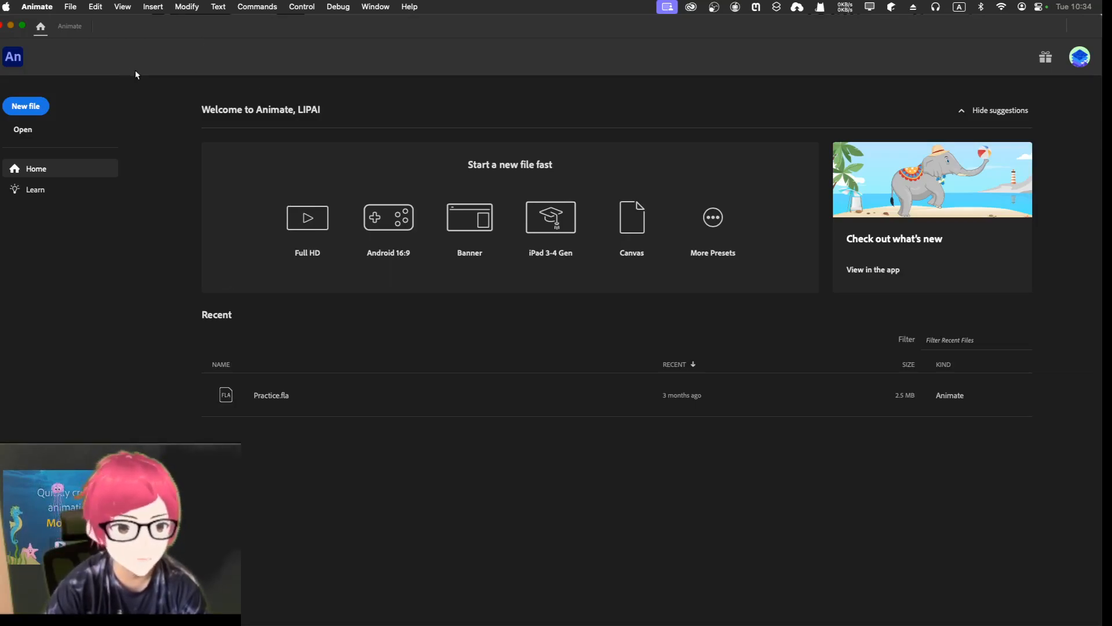
pyautogui.moveTo(60, 67)
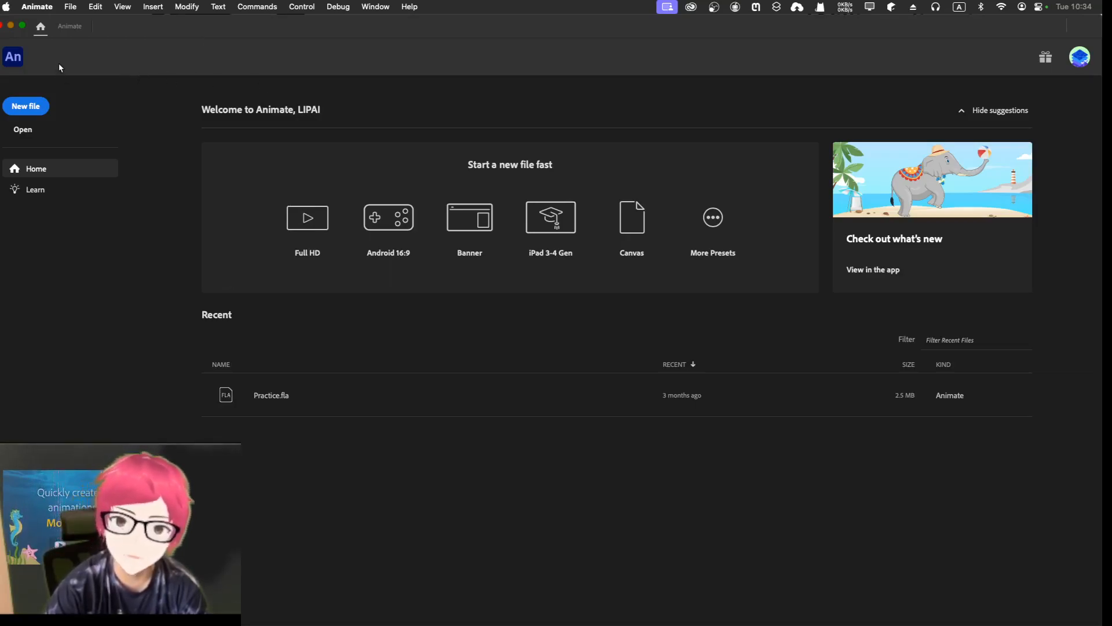
pyautogui.moveTo(177, 104)
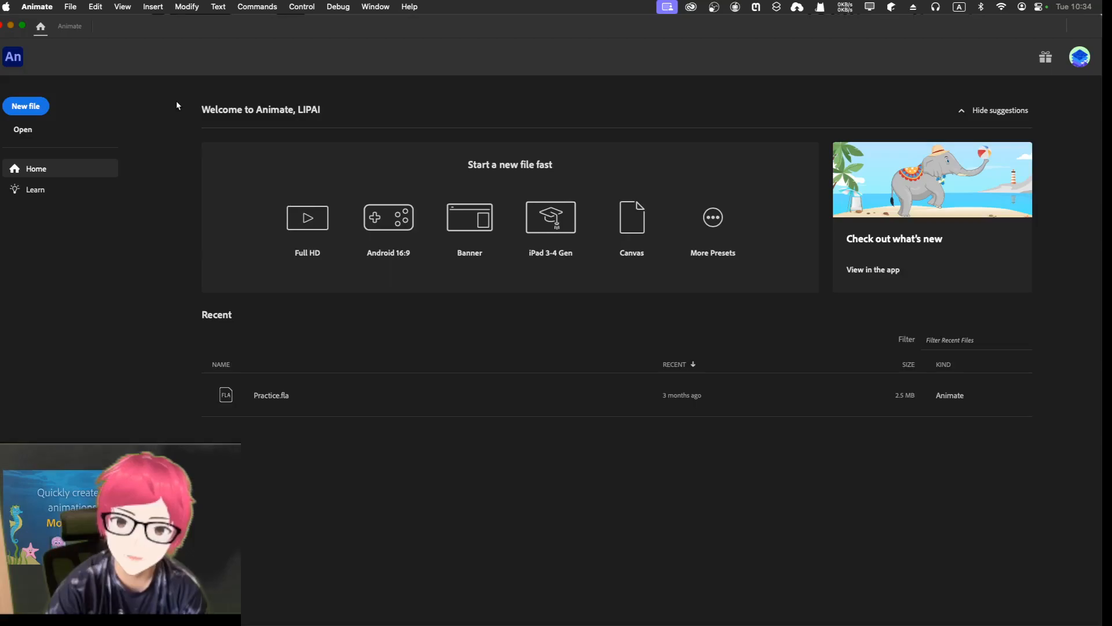
pyautogui.moveTo(57, 122)
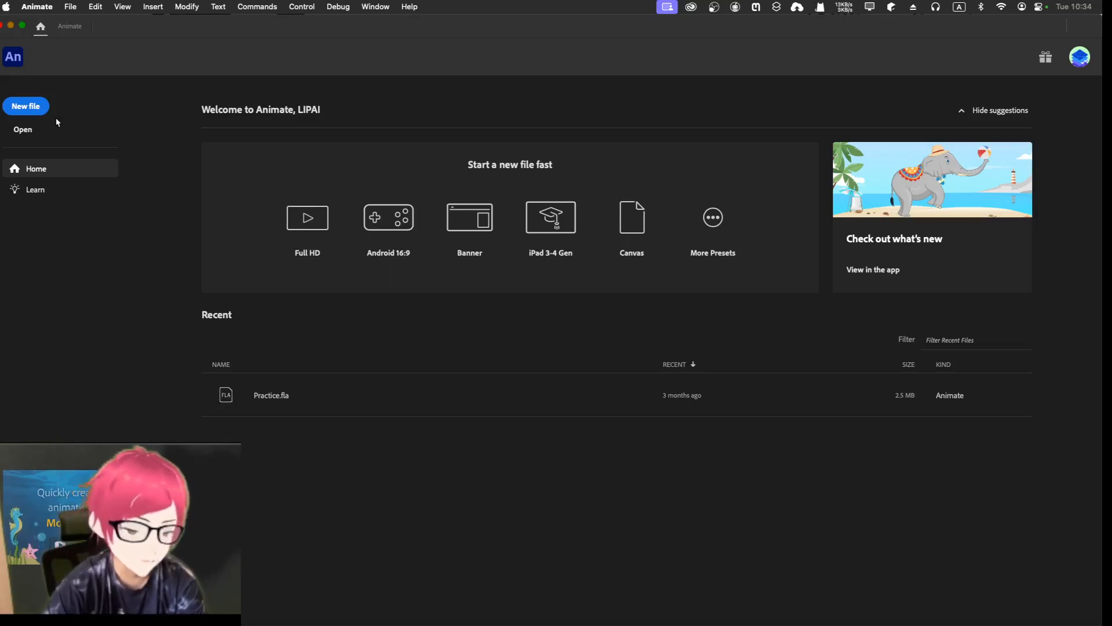
pyautogui.moveTo(26, 110)
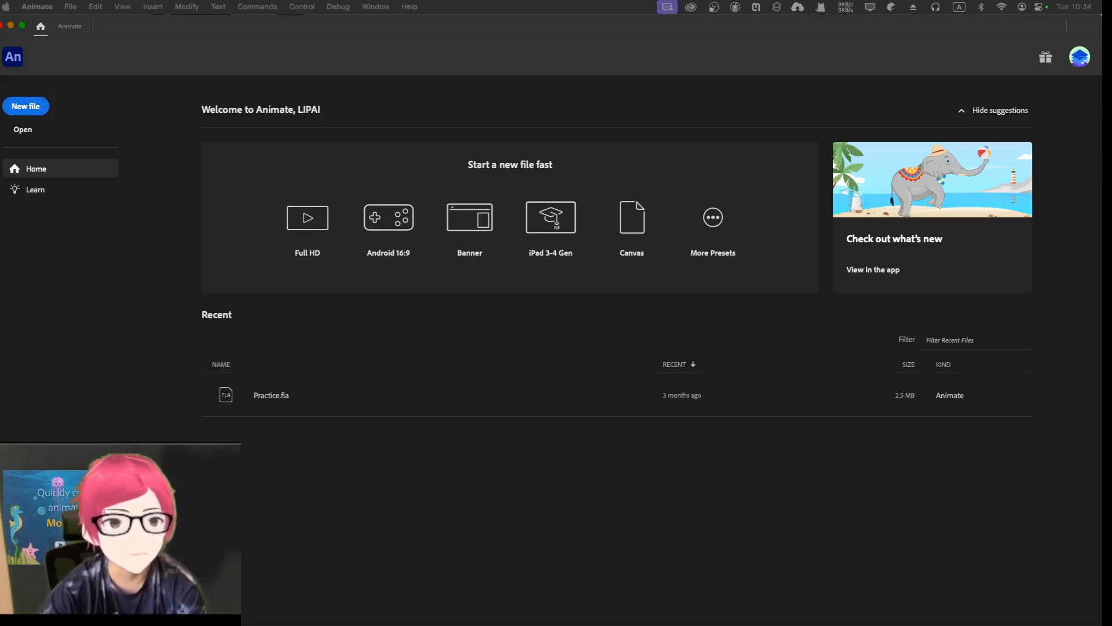
# Start a new document and pick the Social Full HD 1920×1080 preset.
pyautogui.click(25, 106)
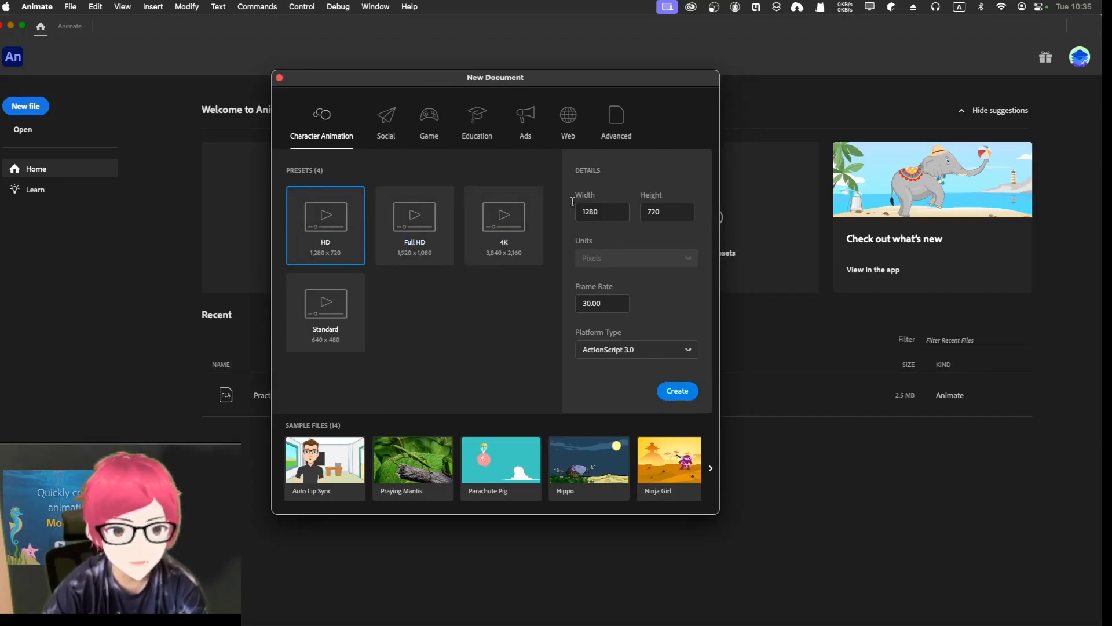
pyautogui.click(386, 121)
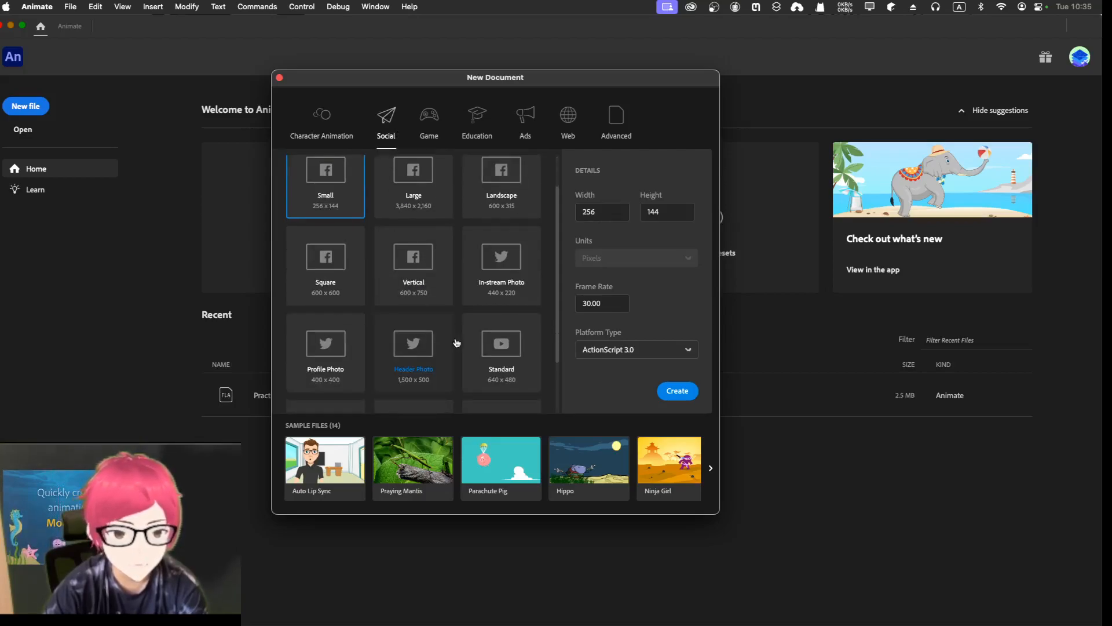
pyautogui.scroll(-3)
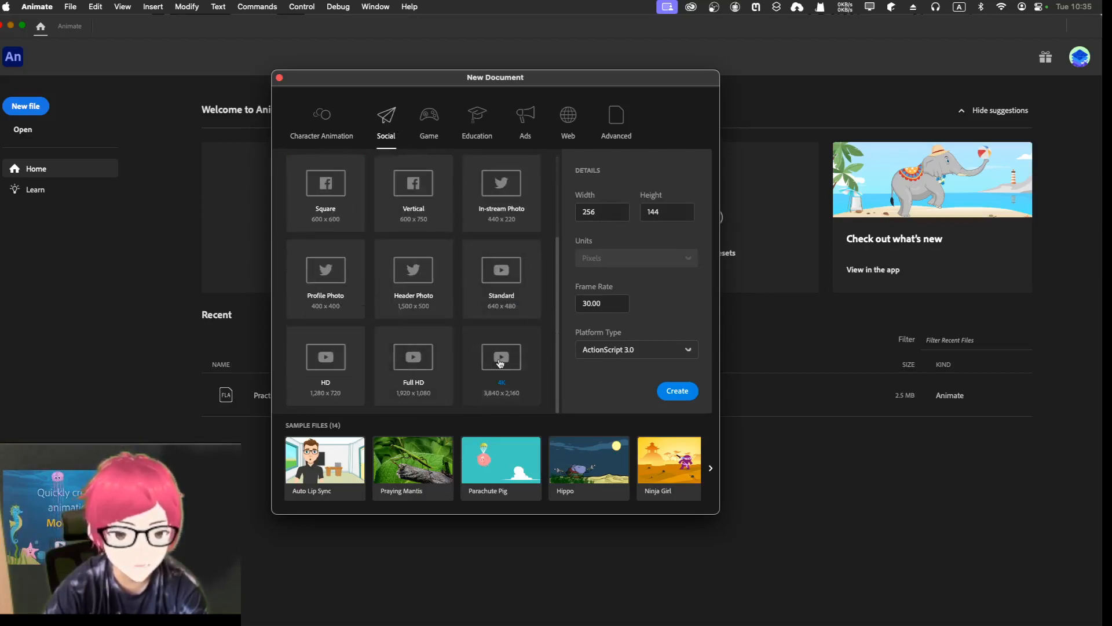
pyautogui.click(413, 366)
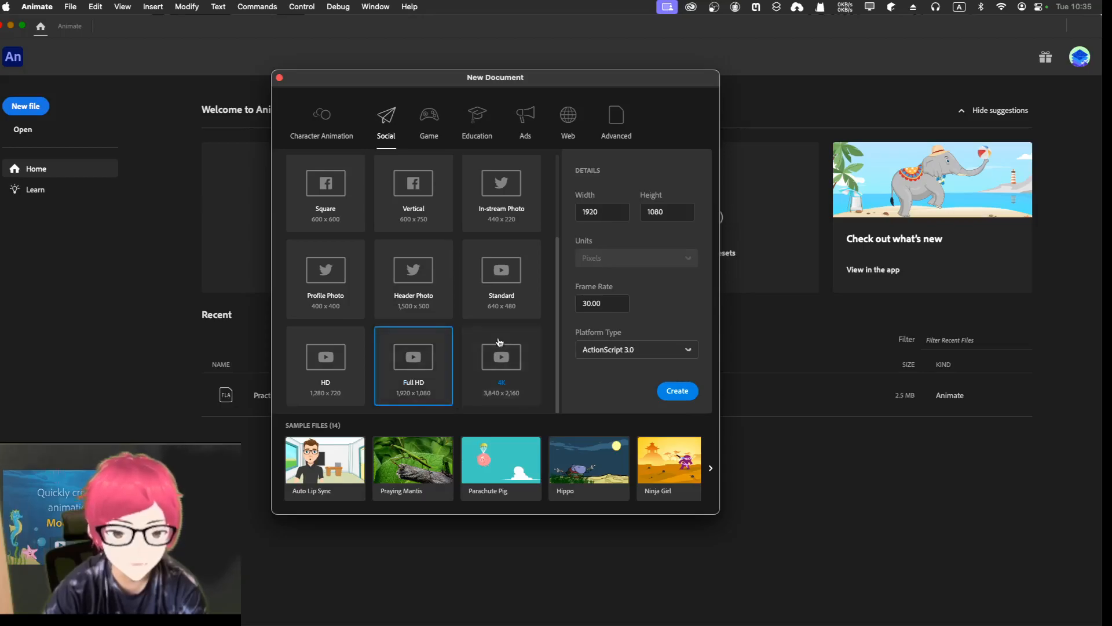
pyautogui.moveTo(534, 362)
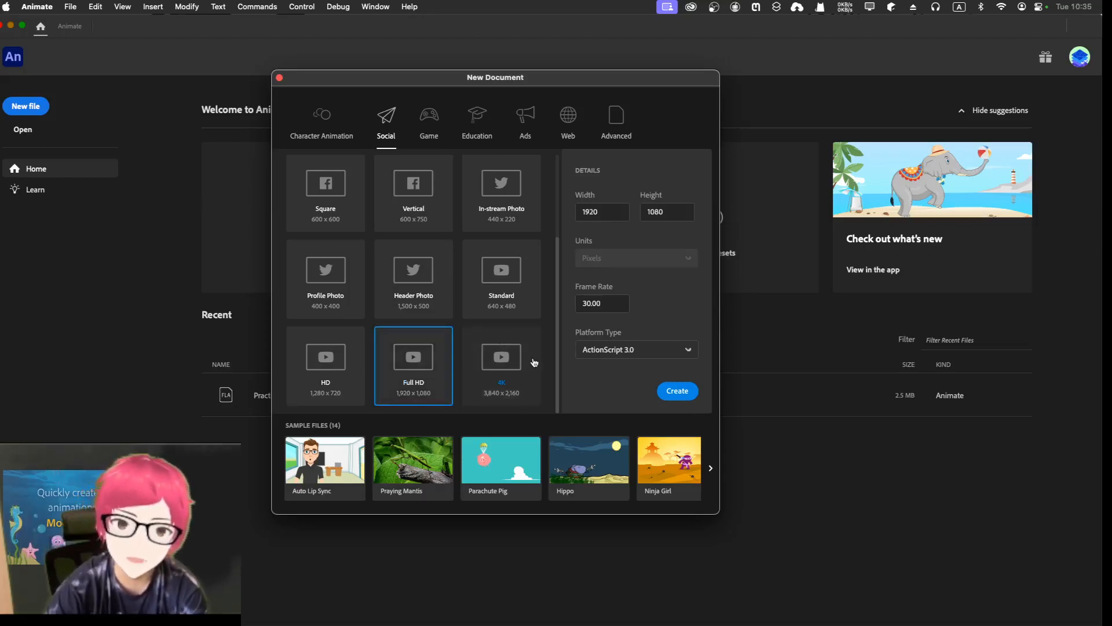
pyautogui.moveTo(535, 366)
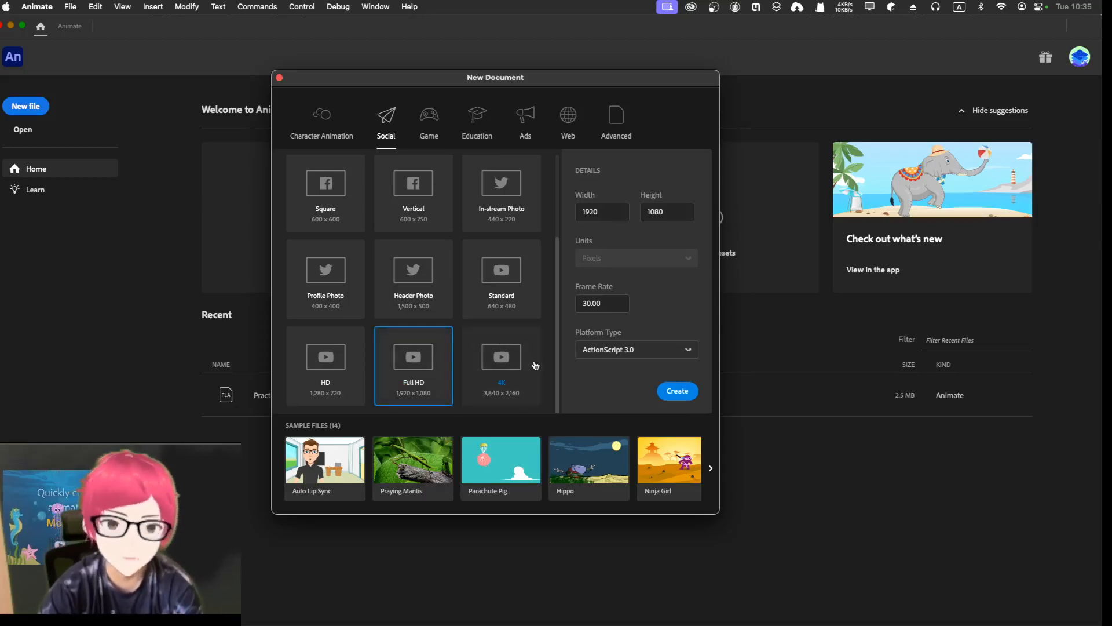
pyautogui.moveTo(571, 360)
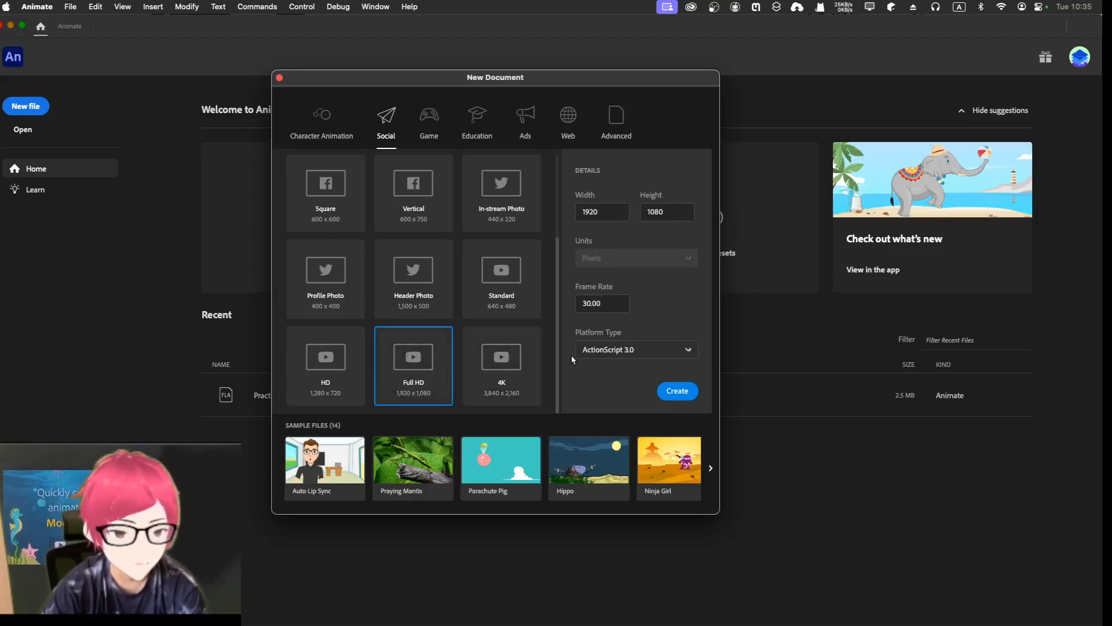
# Keep ActionScript 3.0 as the platform and reselect the Social Full HD preset at 30 fps.
pyautogui.click(601, 303)
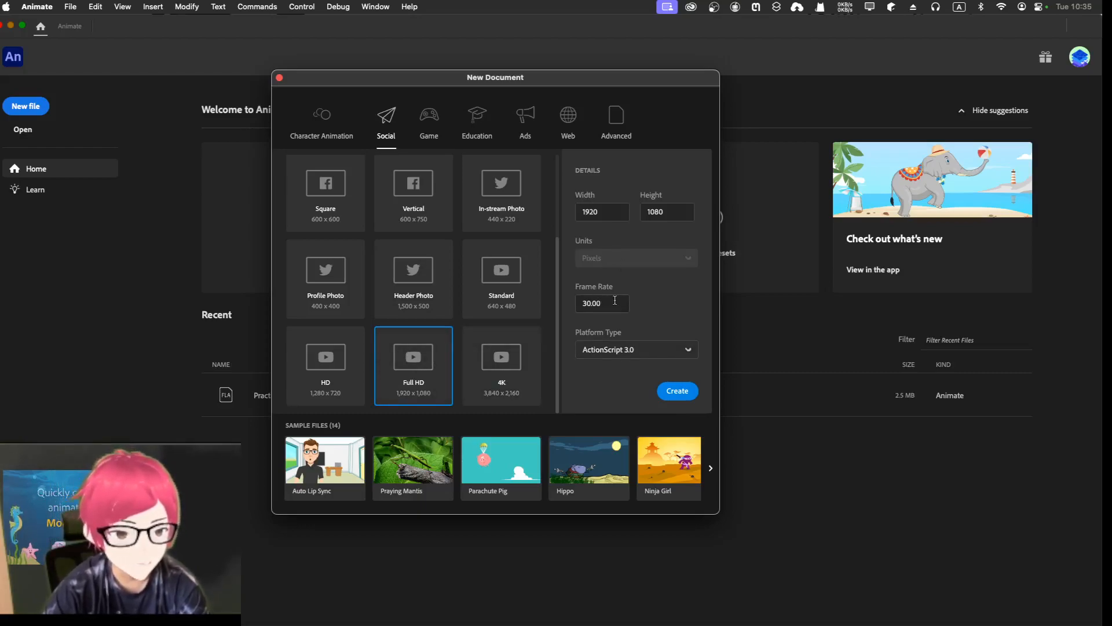
pyautogui.click(635, 349)
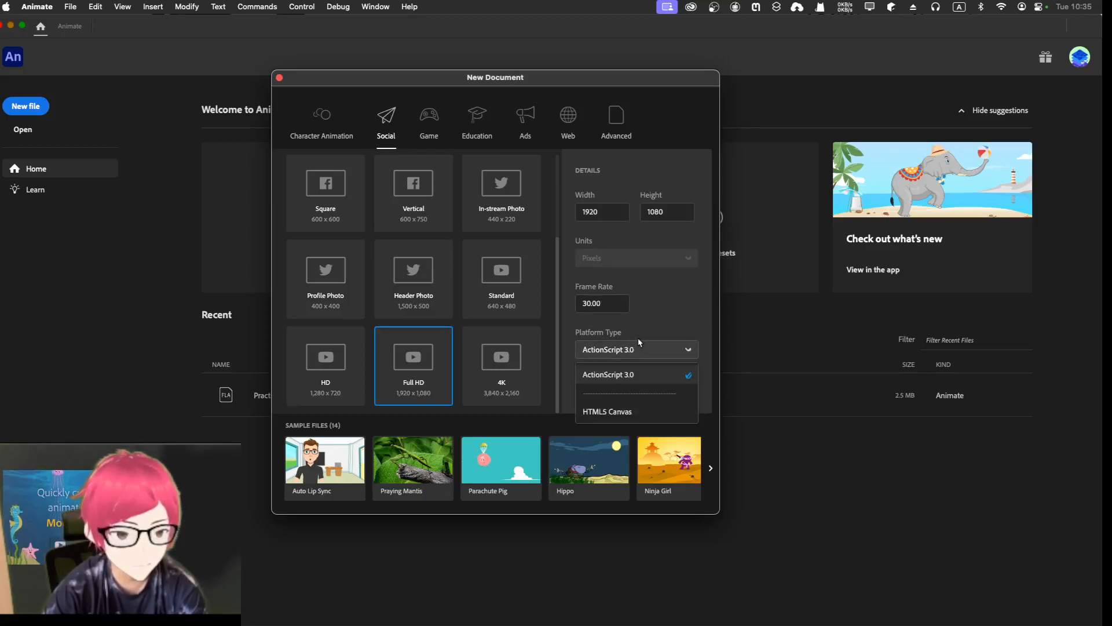
pyautogui.click(607, 374)
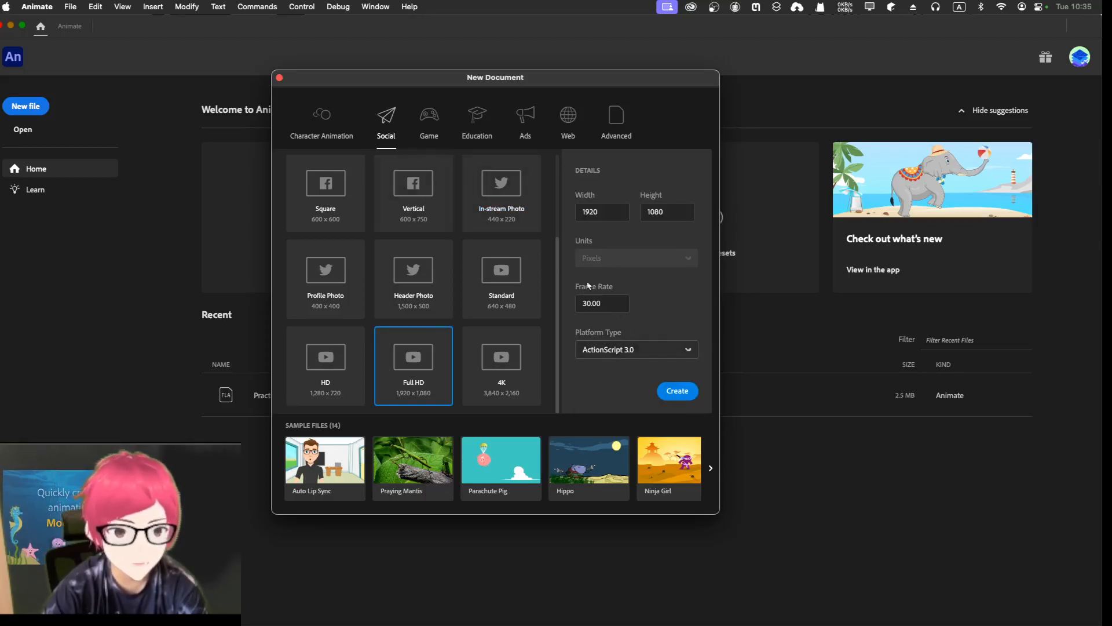
pyautogui.moveTo(325, 126)
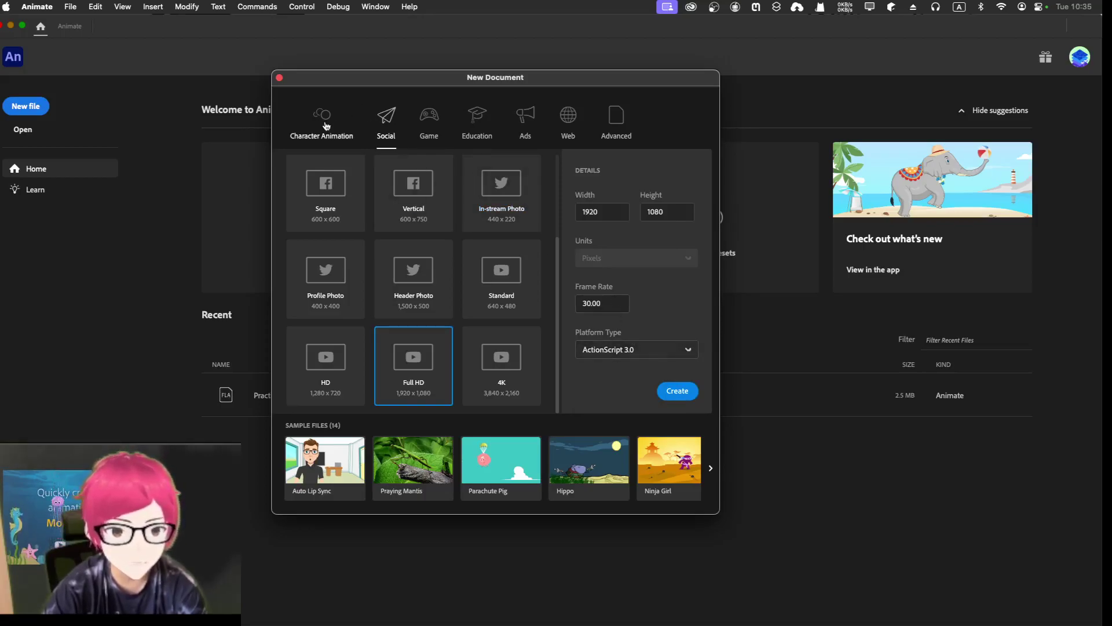
pyautogui.moveTo(333, 117)
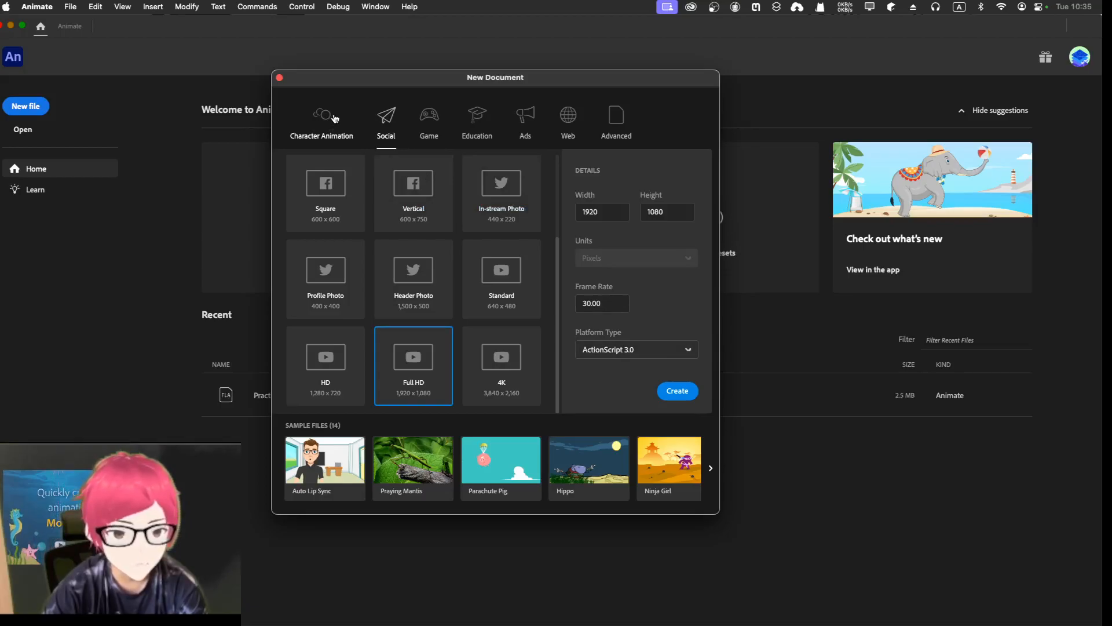
pyautogui.click(322, 120)
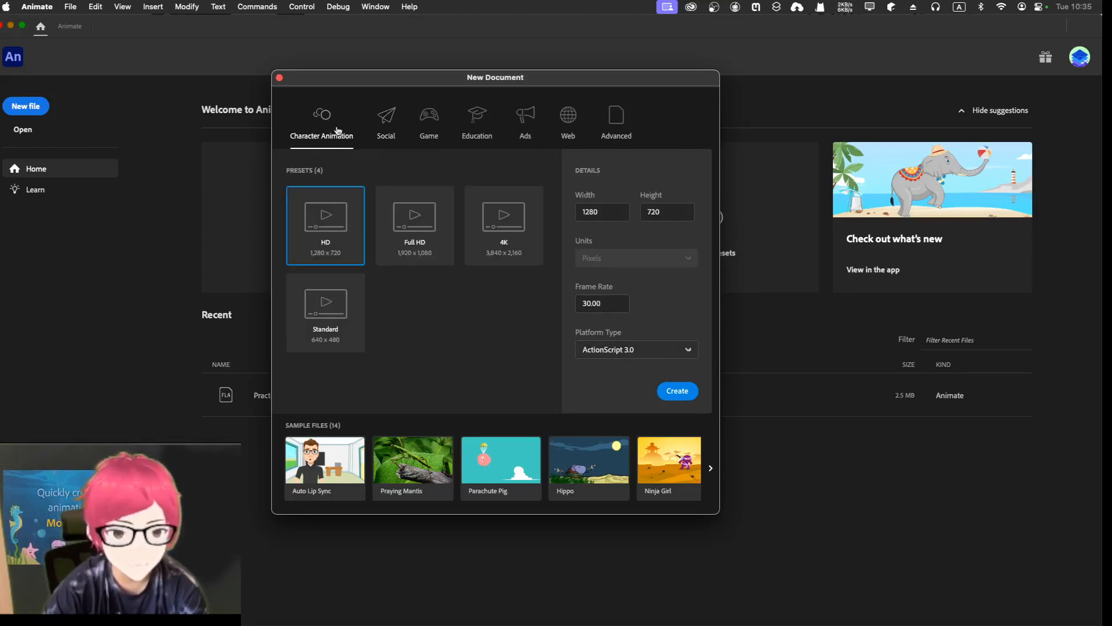
pyautogui.moveTo(462, 160)
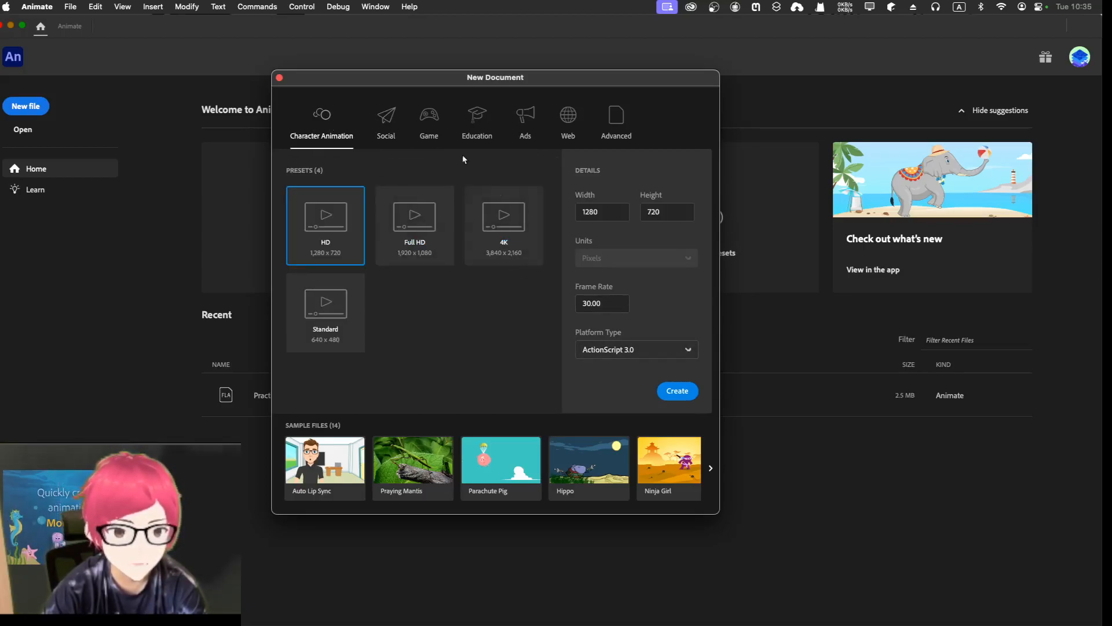
pyautogui.click(386, 120)
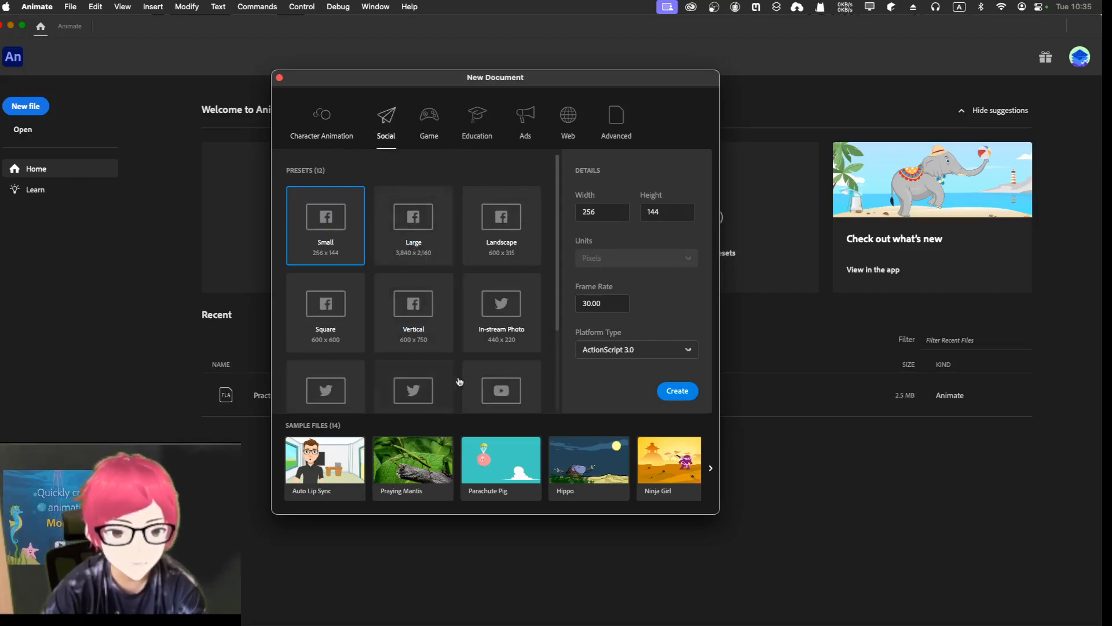
pyautogui.click(413, 364)
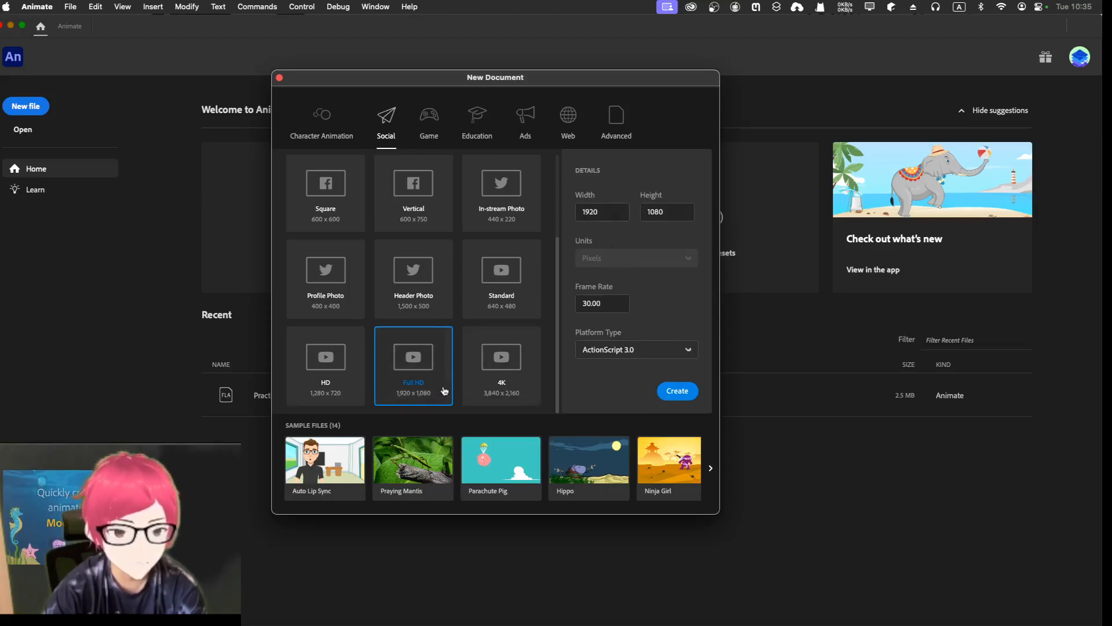
pyautogui.moveTo(642, 394)
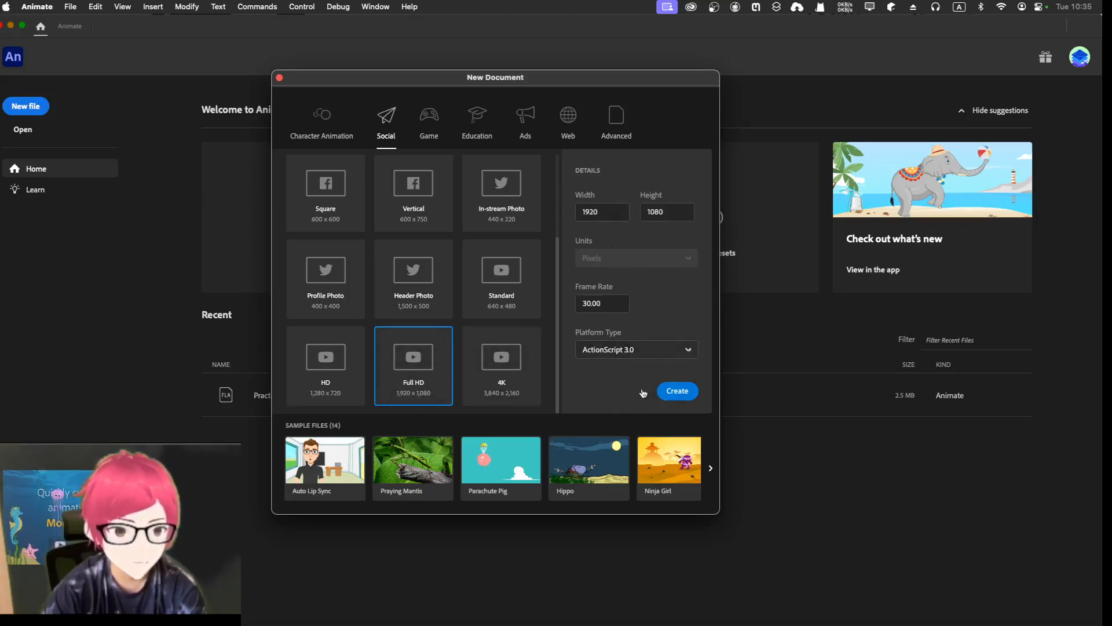
pyautogui.moveTo(676, 391)
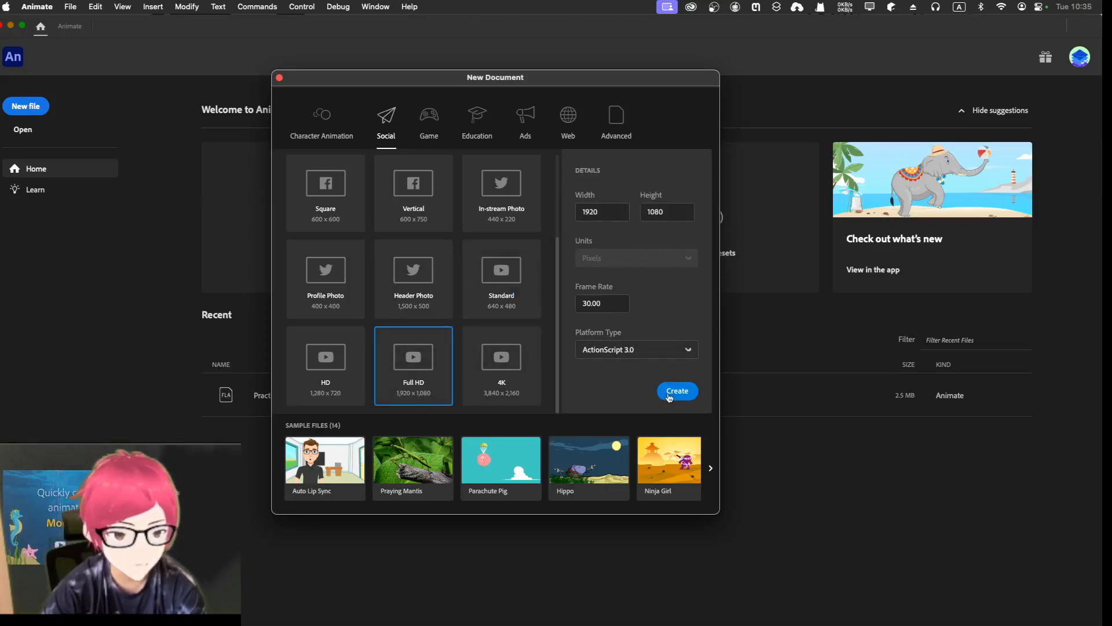
# Create the Full HD document and save it as AnimationIntro.fla in Documents.
pyautogui.click(676, 391)
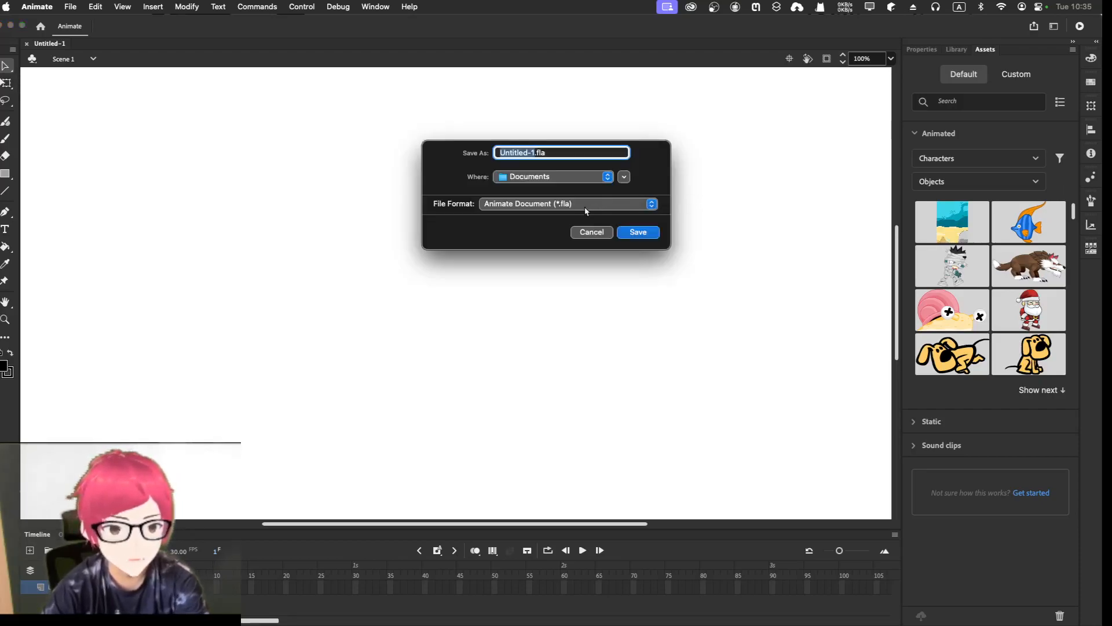
pyautogui.moveTo(591, 238)
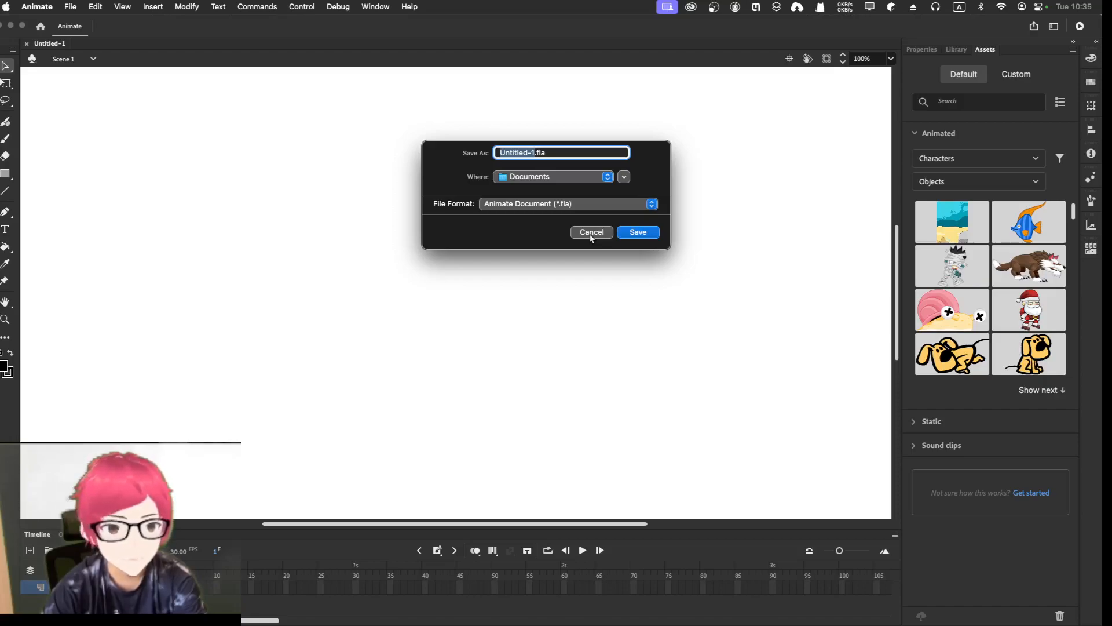
pyautogui.moveTo(581, 197)
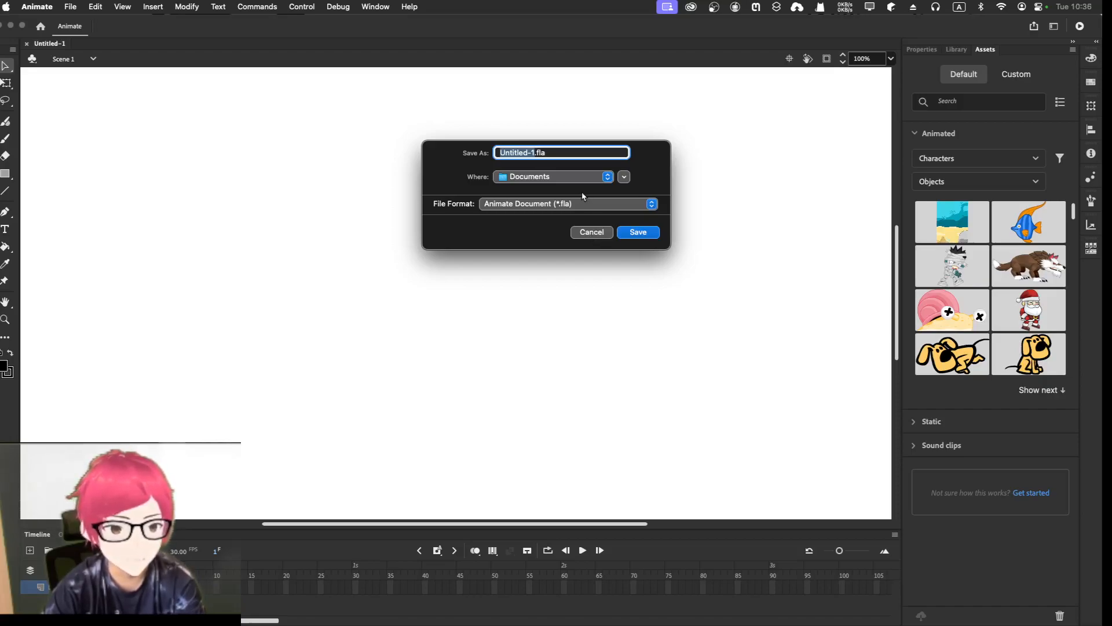
pyautogui.click(591, 232)
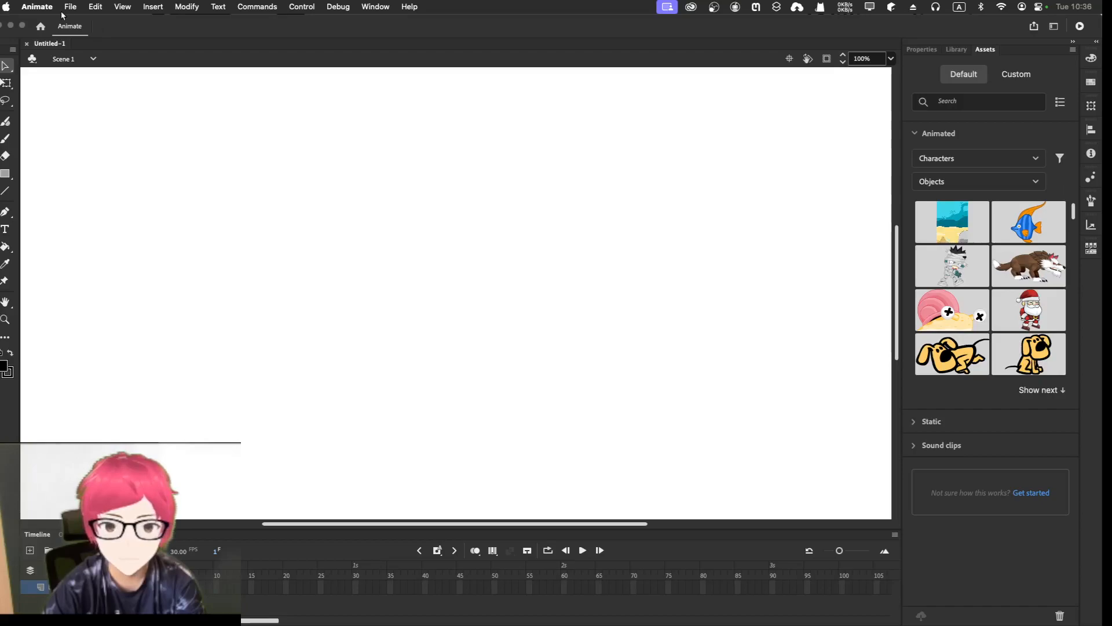
pyautogui.click(70, 6)
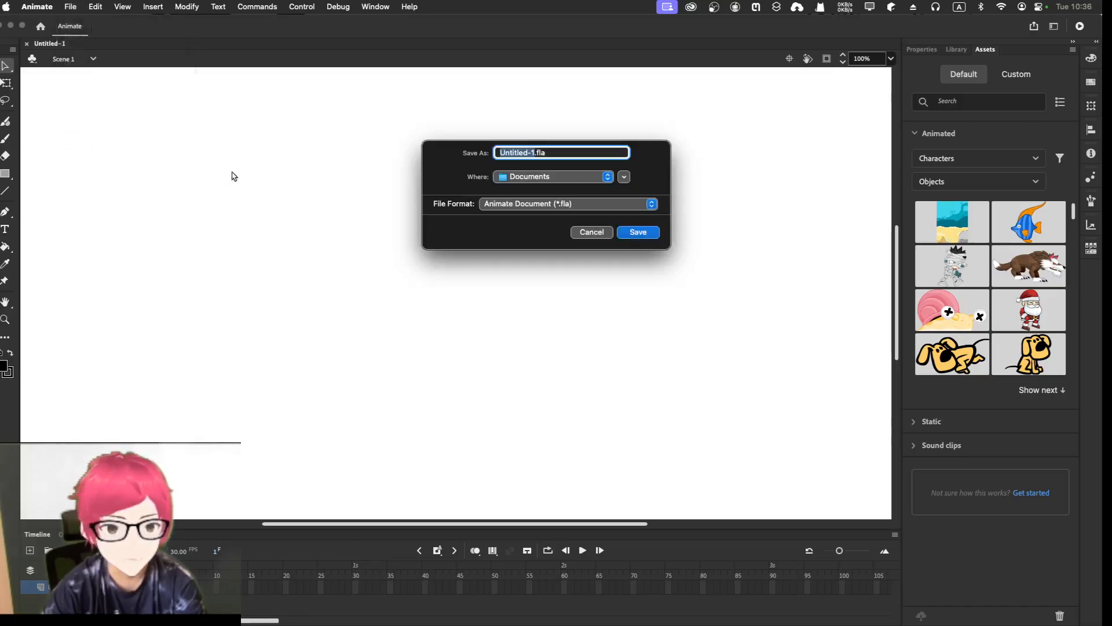
pyautogui.click(565, 204)
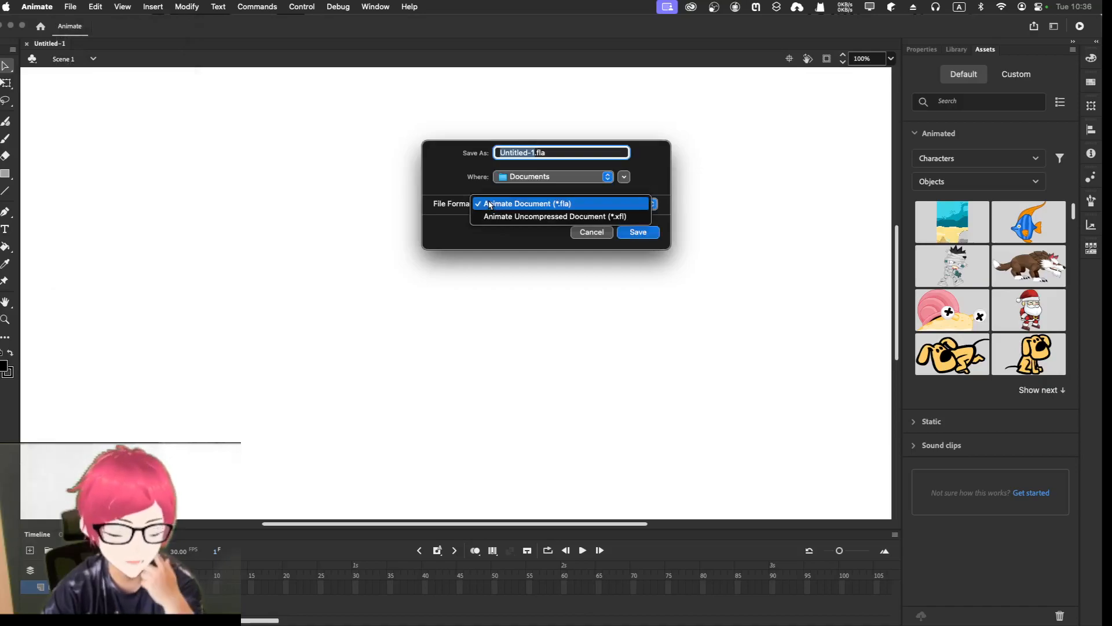
pyautogui.click(528, 203)
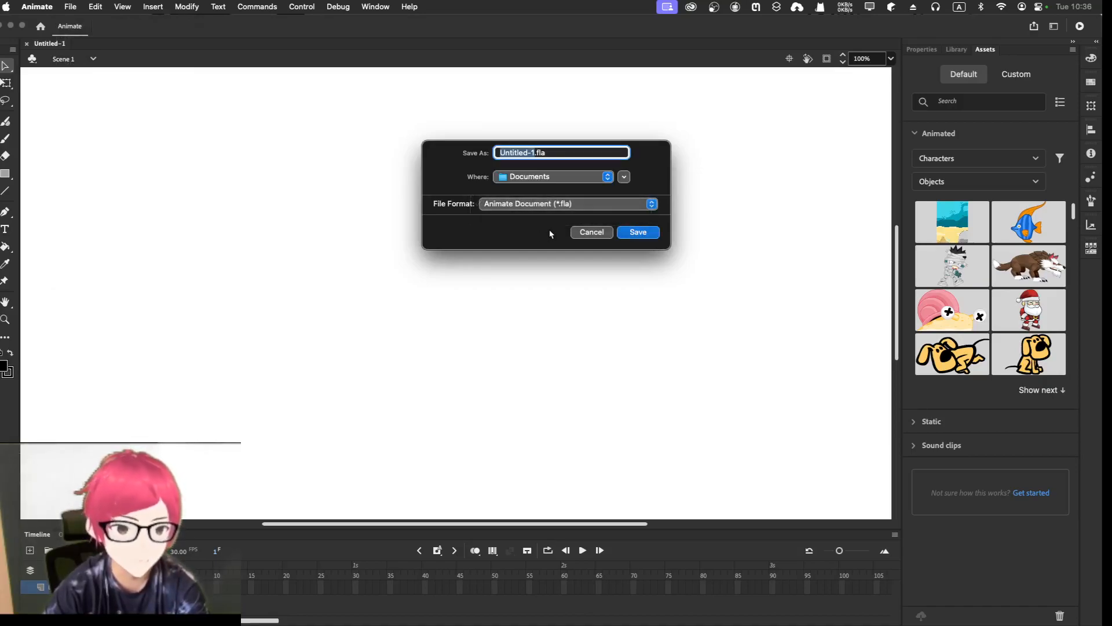
pyautogui.moveTo(519, 234)
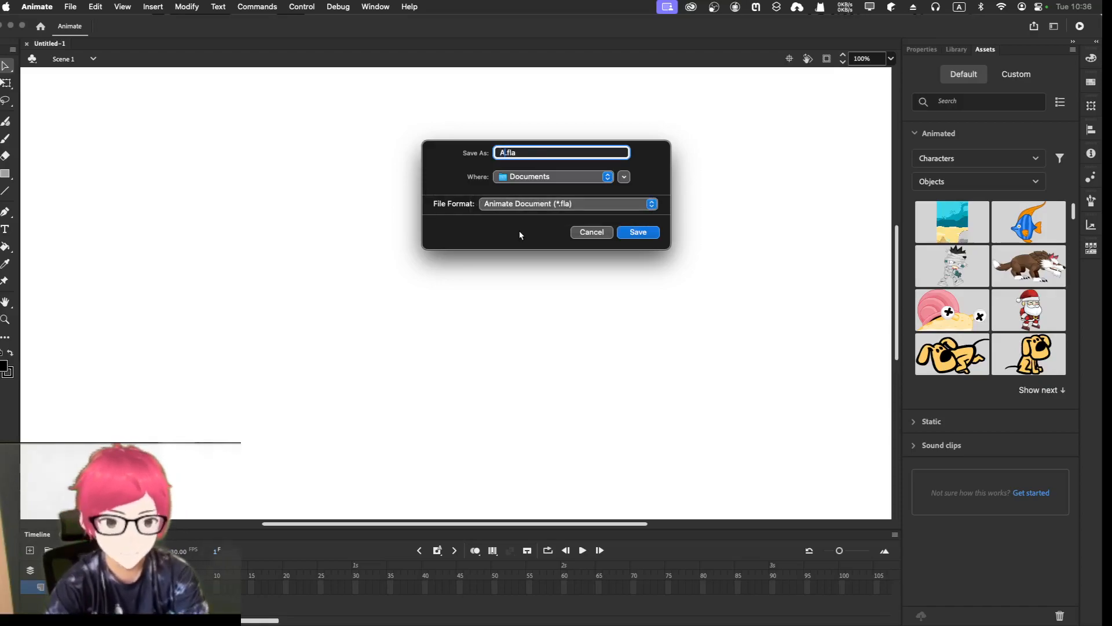
pyautogui.write('Animation')
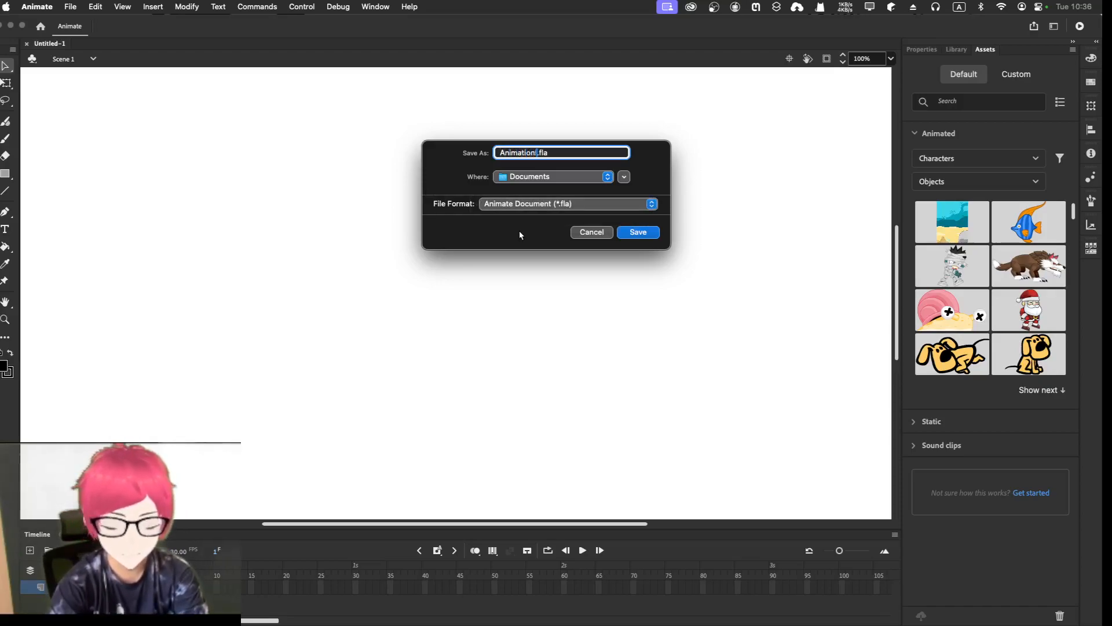
pyautogui.click(637, 232)
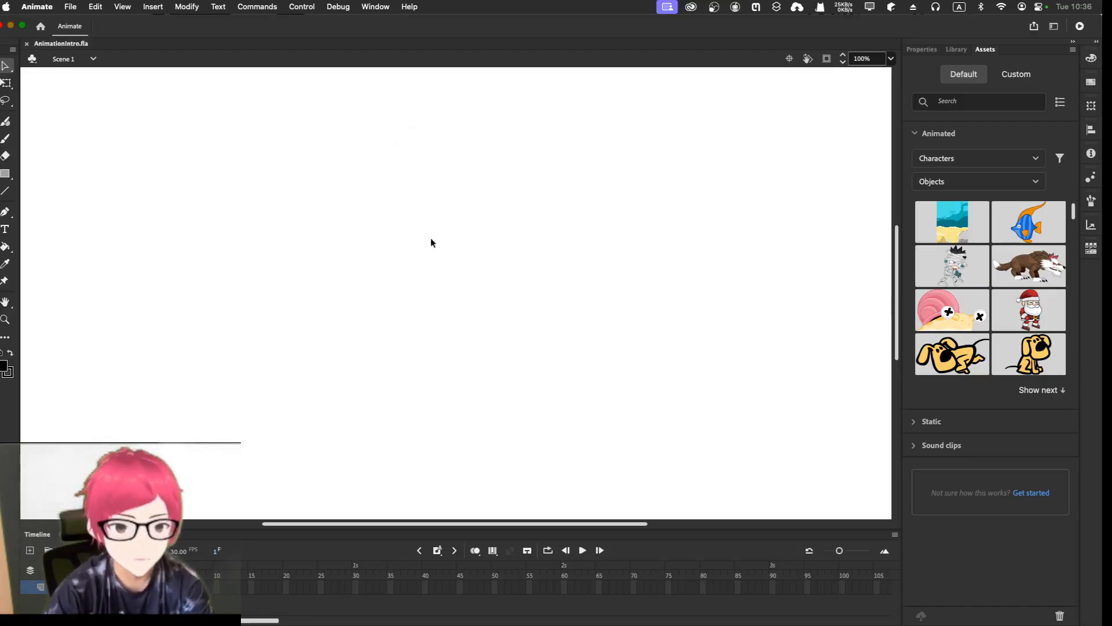
pyautogui.moveTo(465, 220)
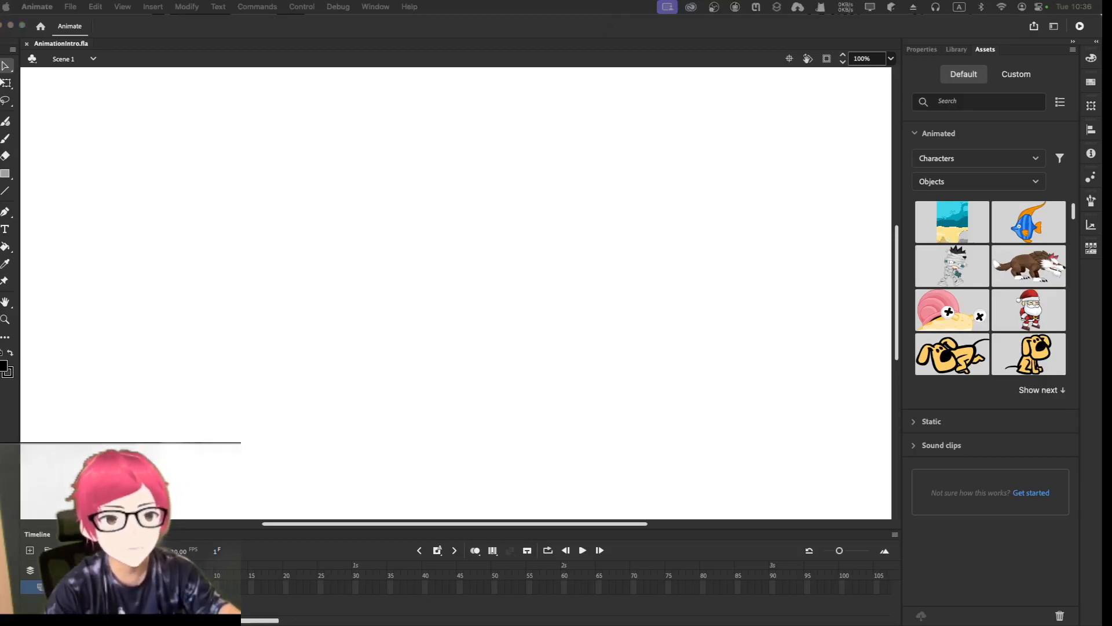
pyautogui.moveTo(159, 196)
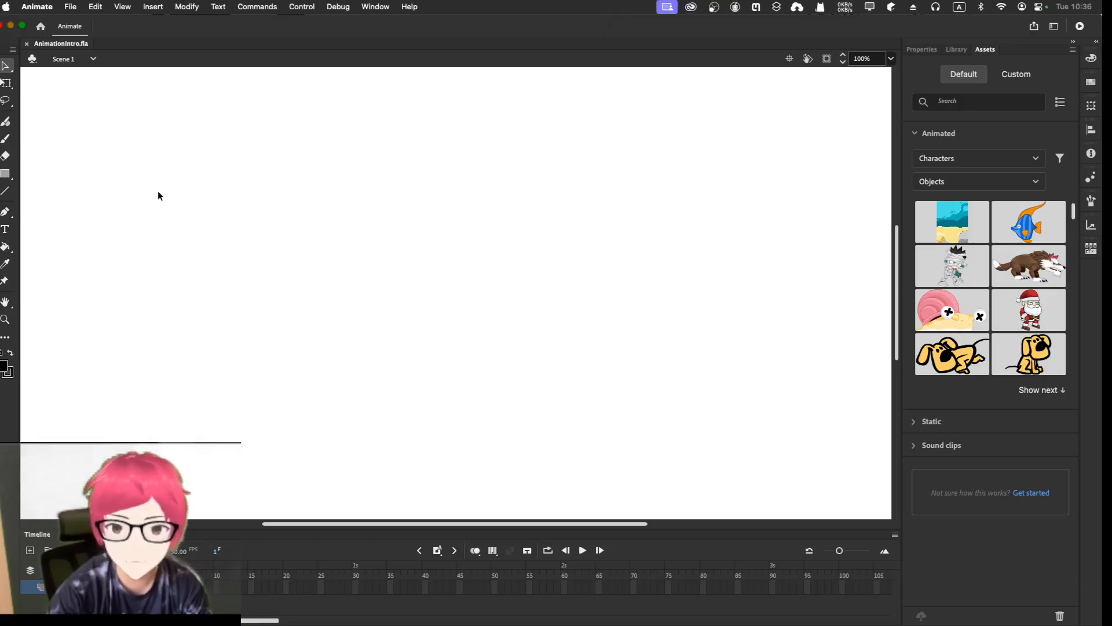
pyautogui.moveTo(7, 139)
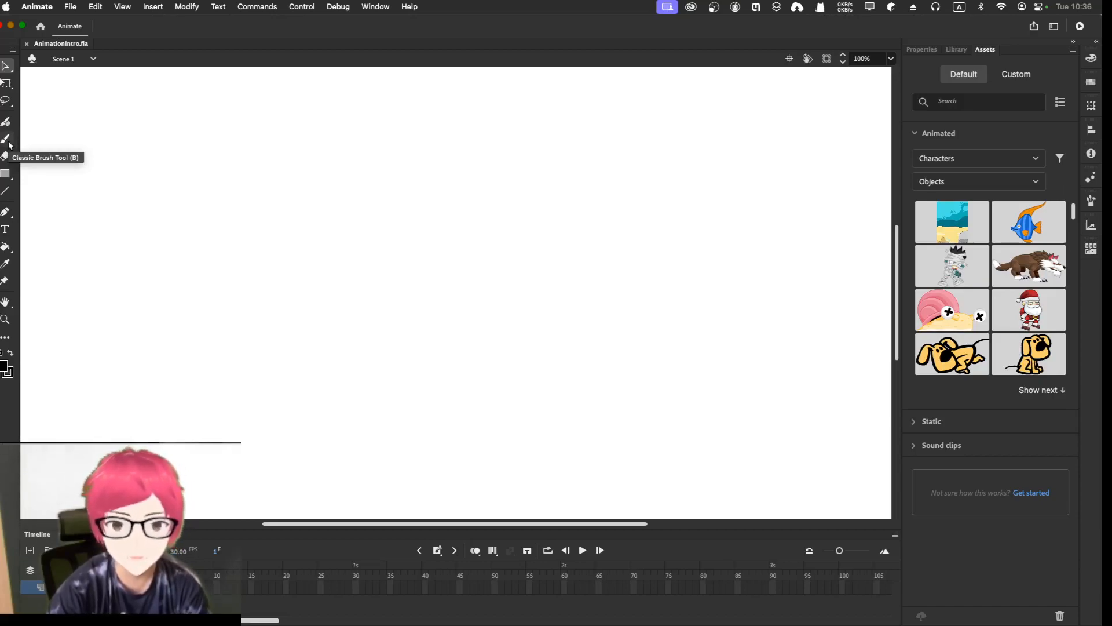
pyautogui.moveTo(10, 145)
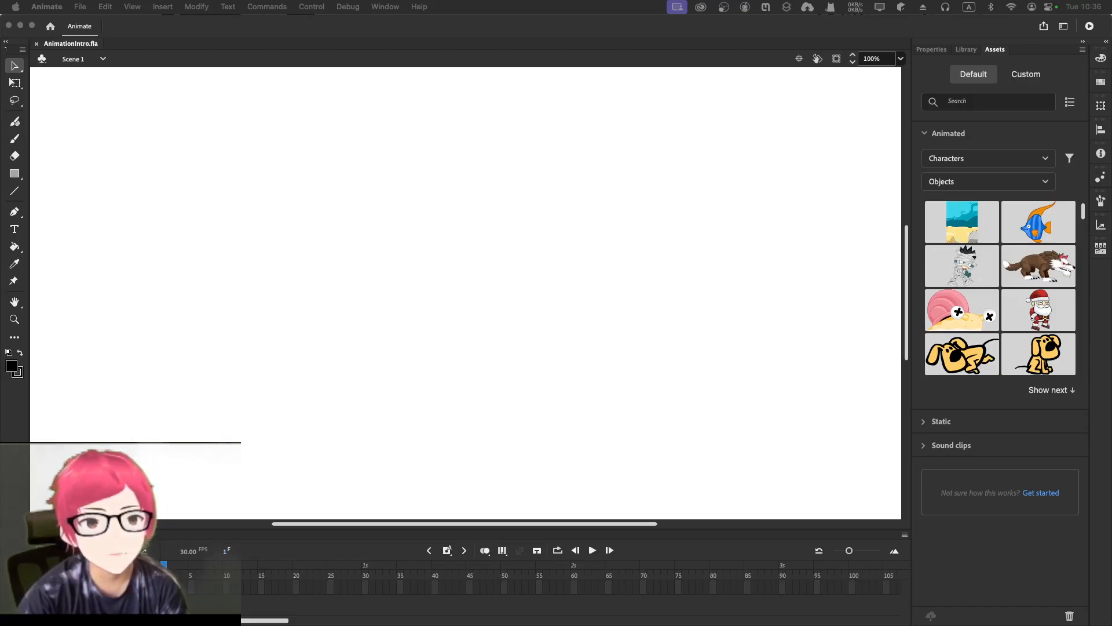
pyautogui.moveTo(407, 154)
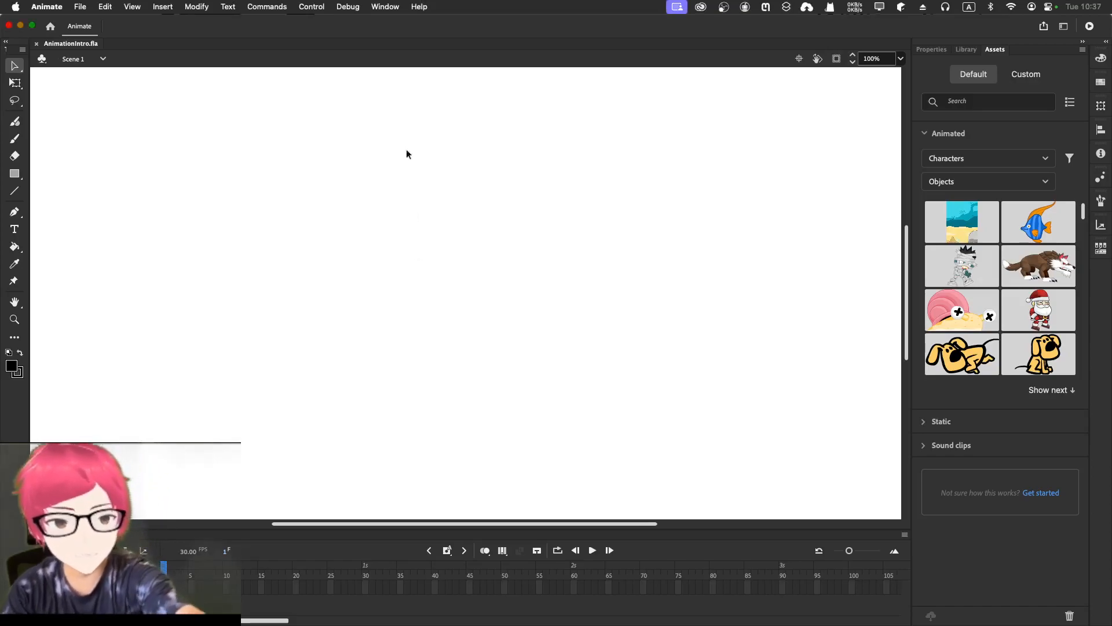
pyautogui.moveTo(41, 170)
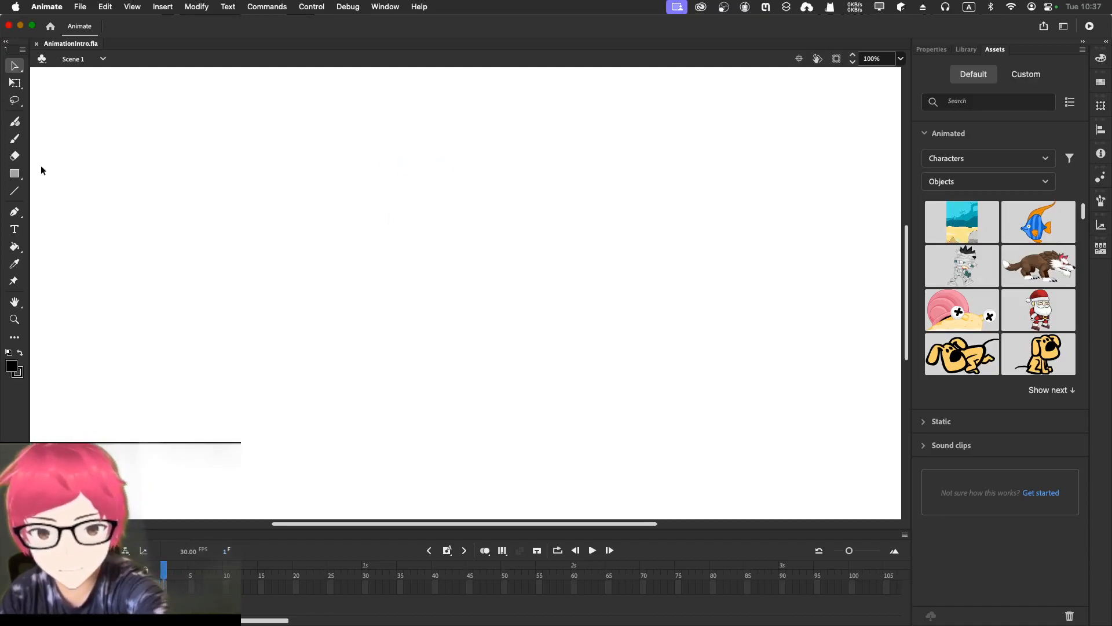
pyautogui.moveTo(14, 138)
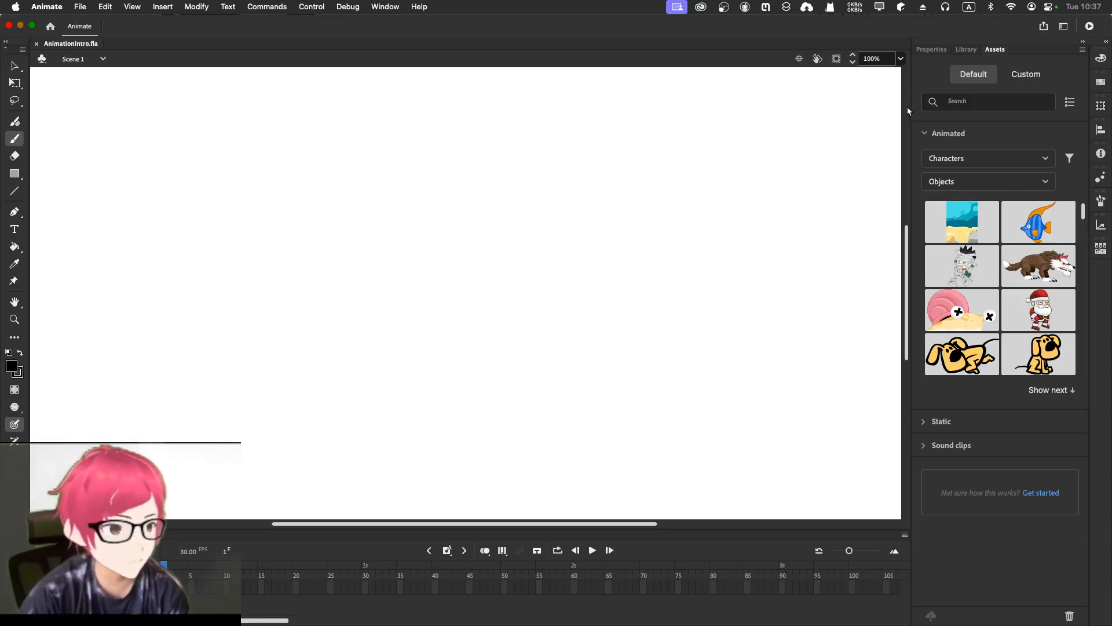
pyautogui.moveTo(634, 153)
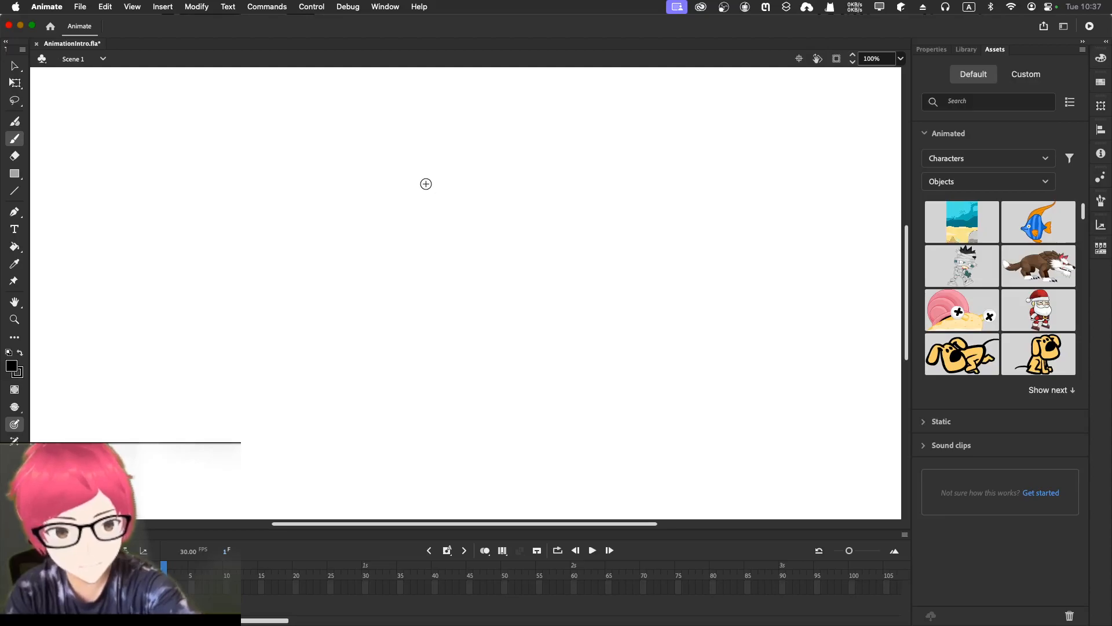
# Zoom the stage view to 50% so the whole white stage is visible.
pyautogui.moveTo(413, 168); pyautogui.dragTo(449, 161)
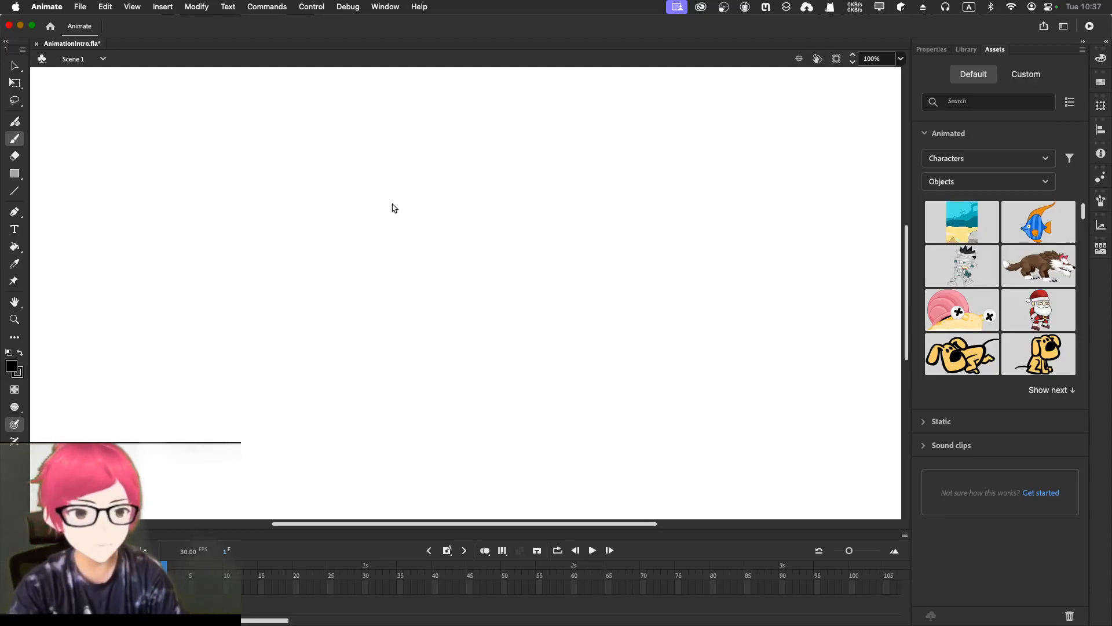
pyautogui.moveTo(399, 199)
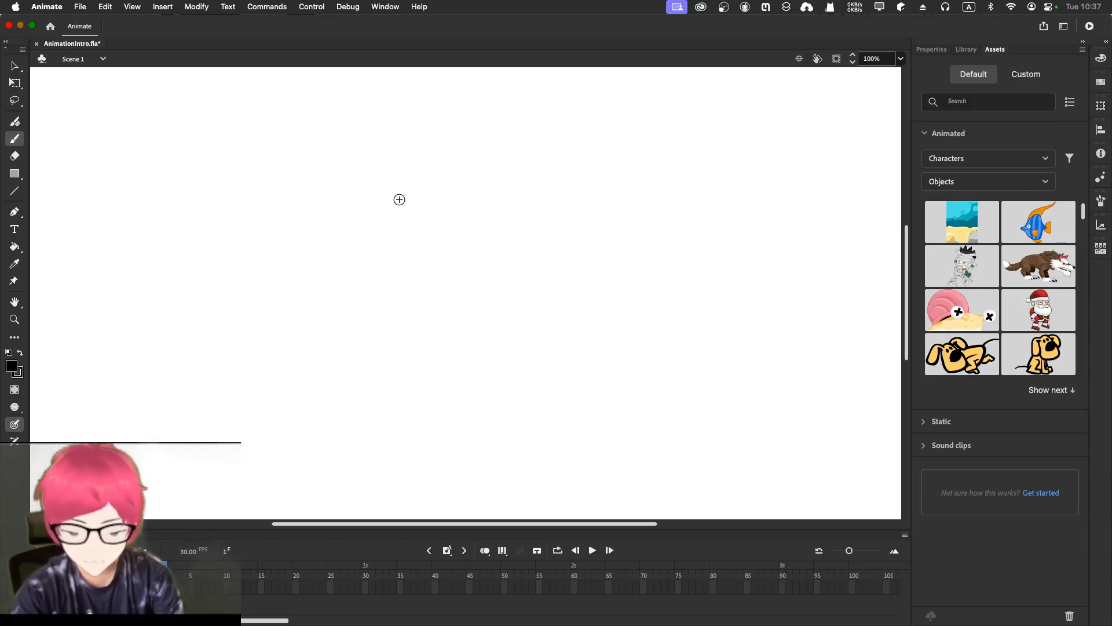
pyautogui.click(13, 319)
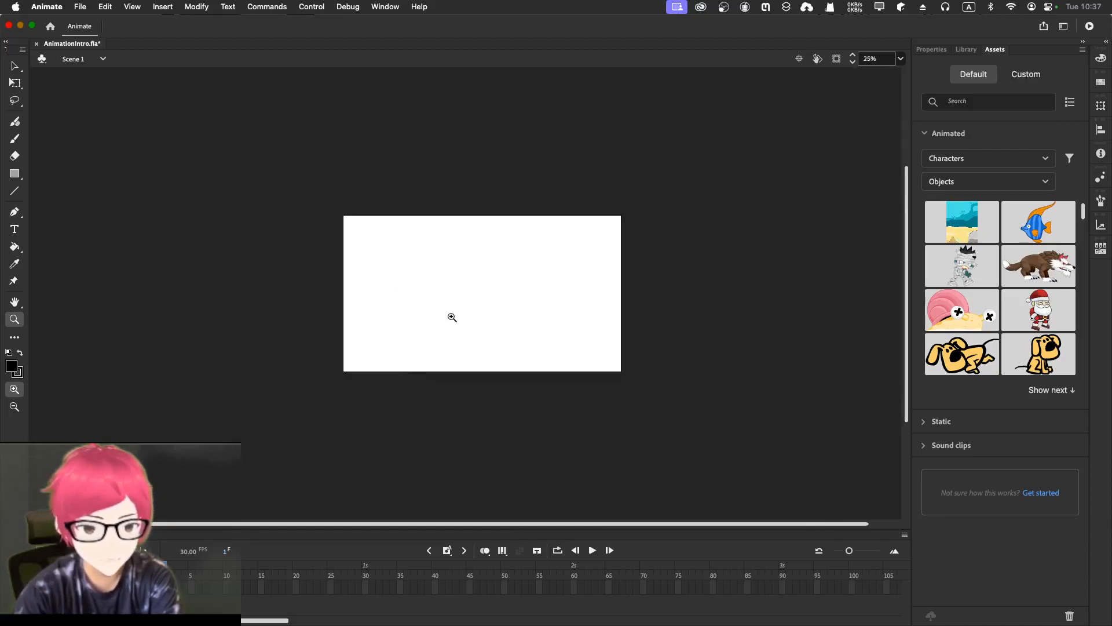
pyautogui.click(452, 317)
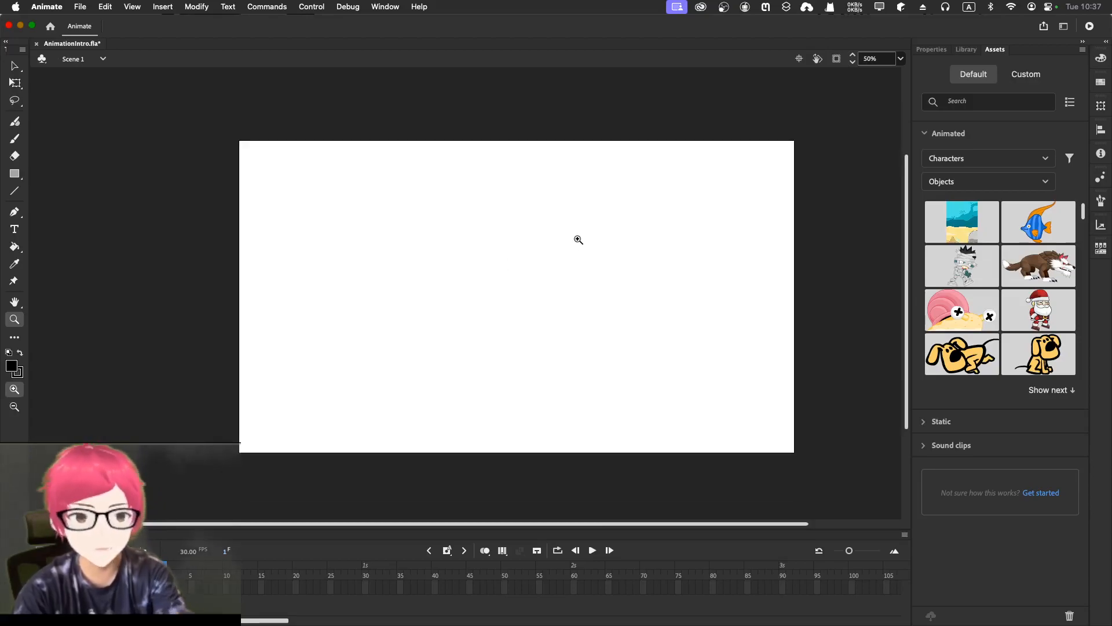
pyautogui.moveTo(123, 186)
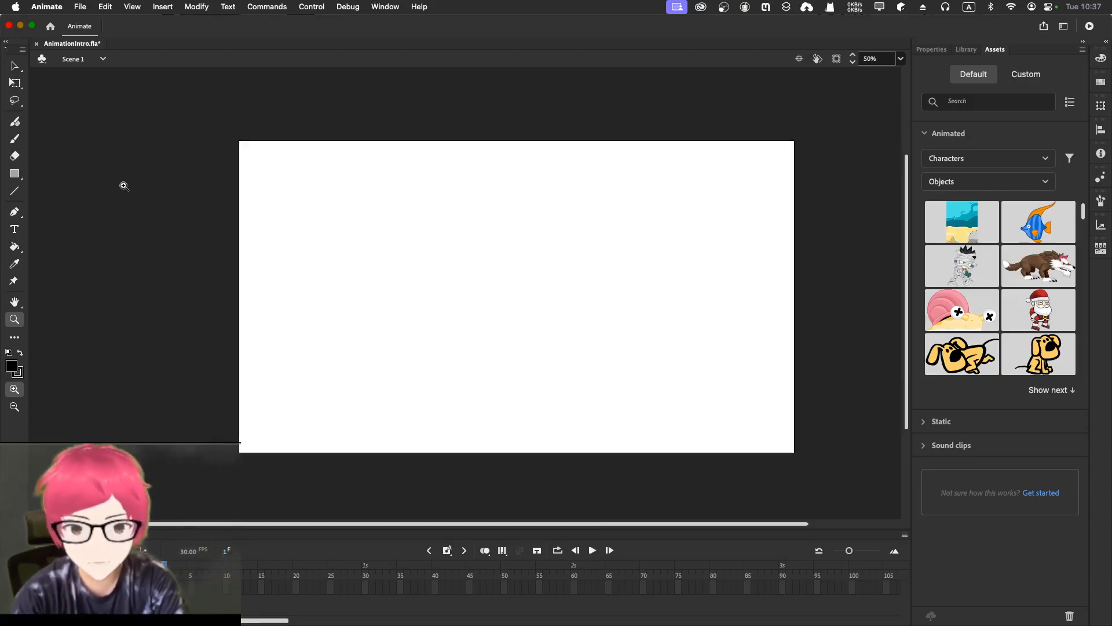
pyautogui.moveTo(14, 138)
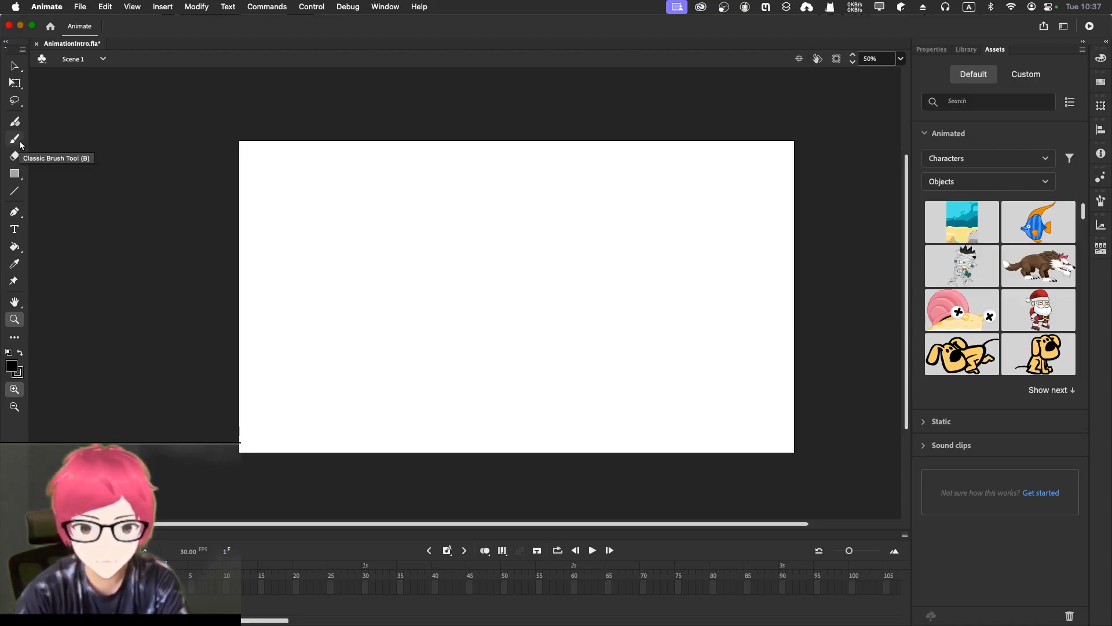
# Paint a small black ball in the upper middle of frame 1 with the Classic Brush.
pyautogui.click(14, 139)
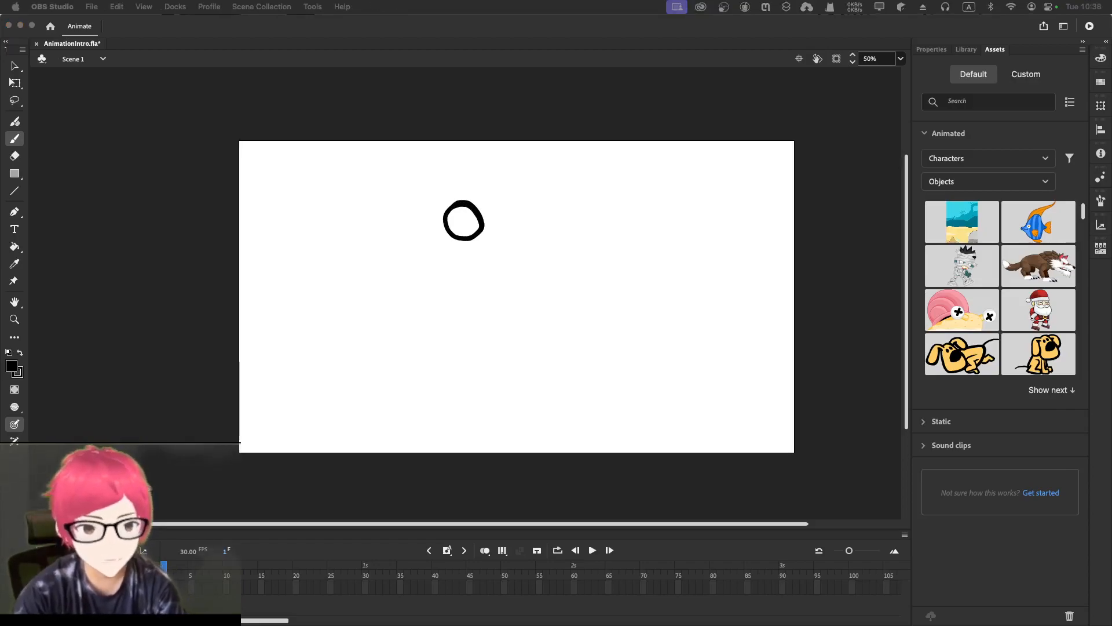
pyautogui.moveTo(402, 205)
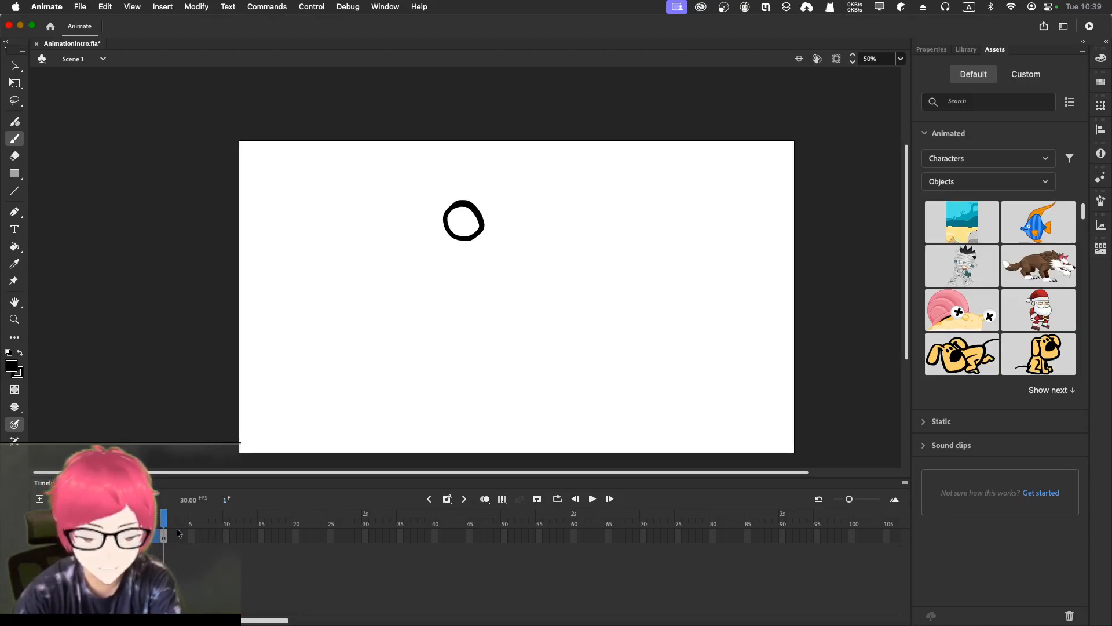
# Turn on Onion Skin and move to frame 2 for the next ball pose.
pyautogui.click(170, 518)
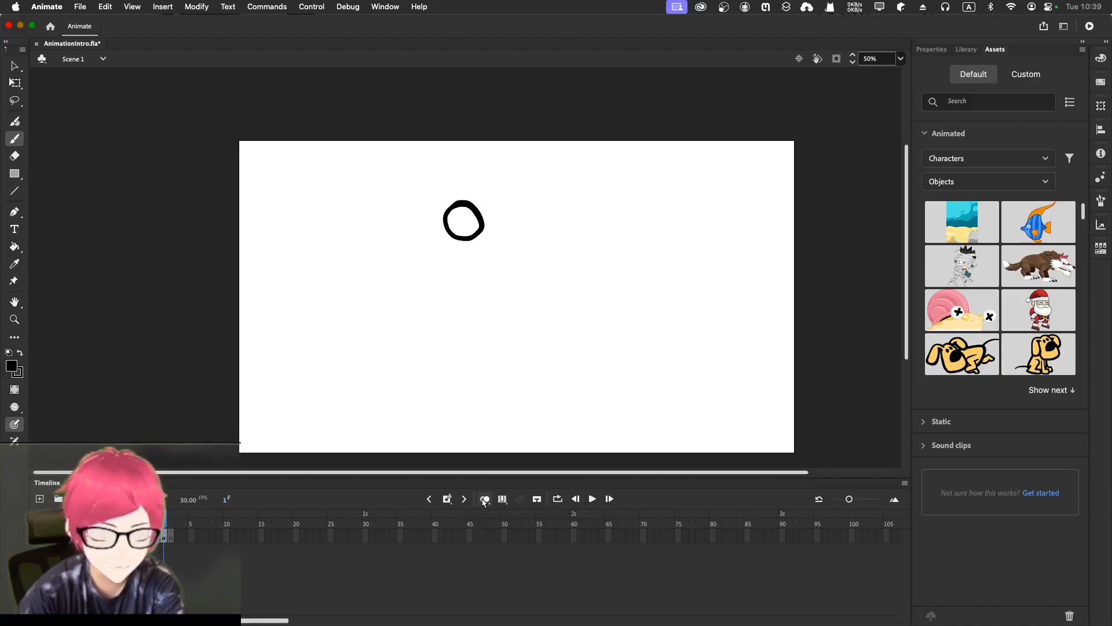
pyautogui.moveTo(485, 499)
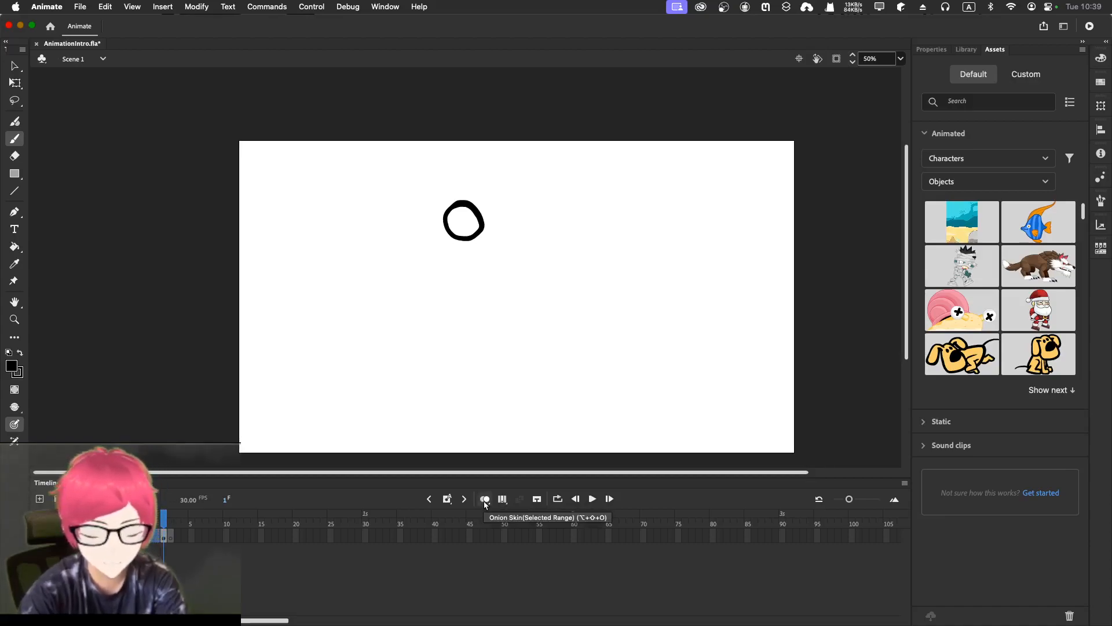
pyautogui.click(485, 499)
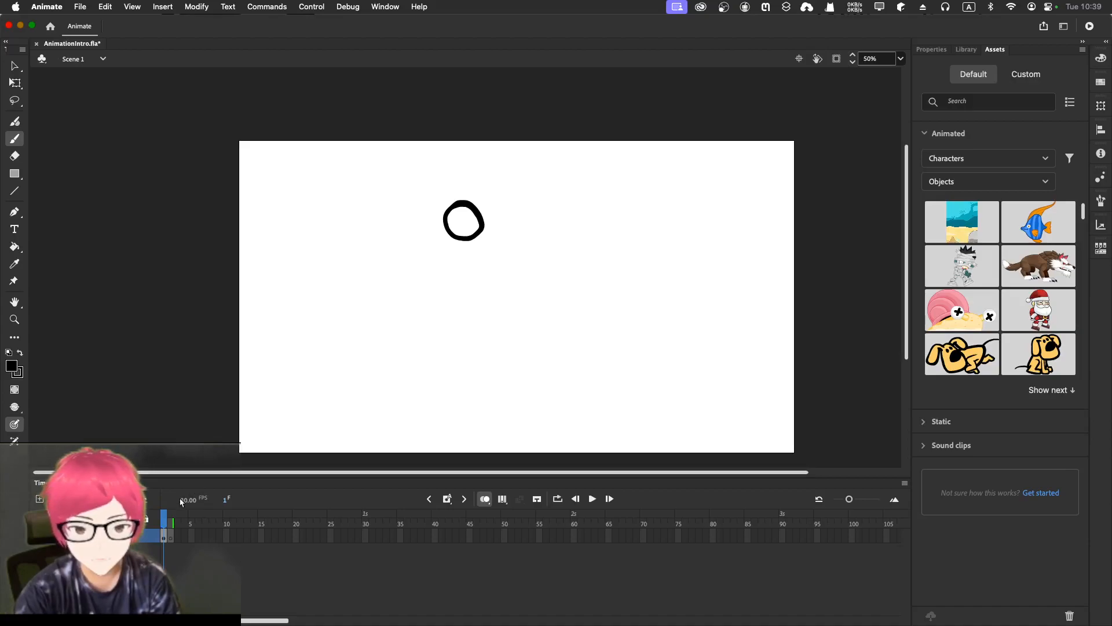
pyautogui.click(170, 523)
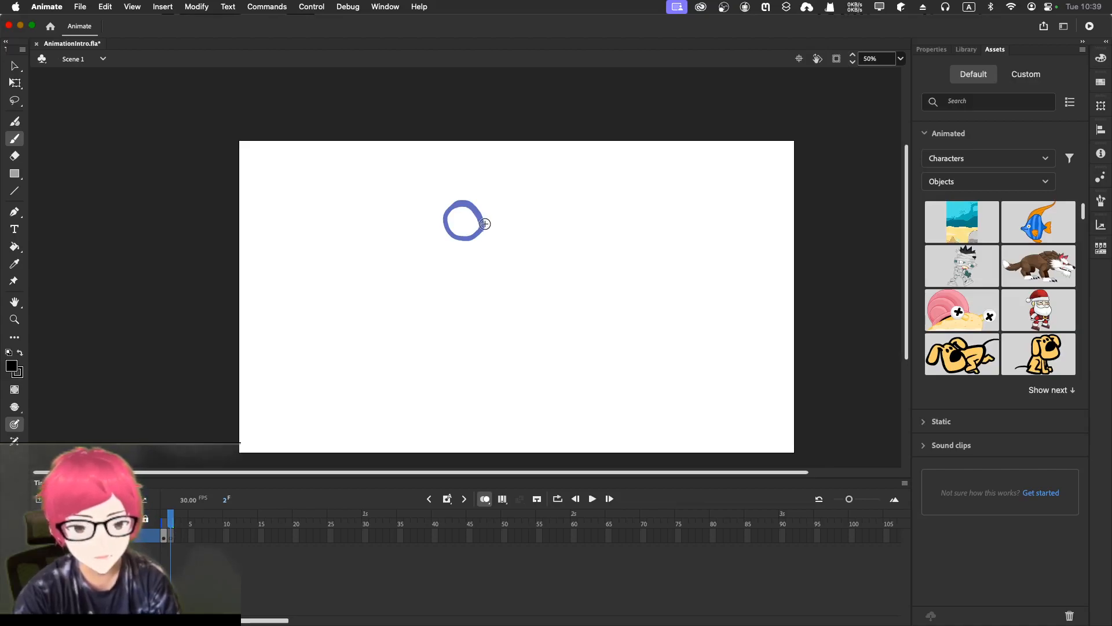
pyautogui.moveTo(535, 187)
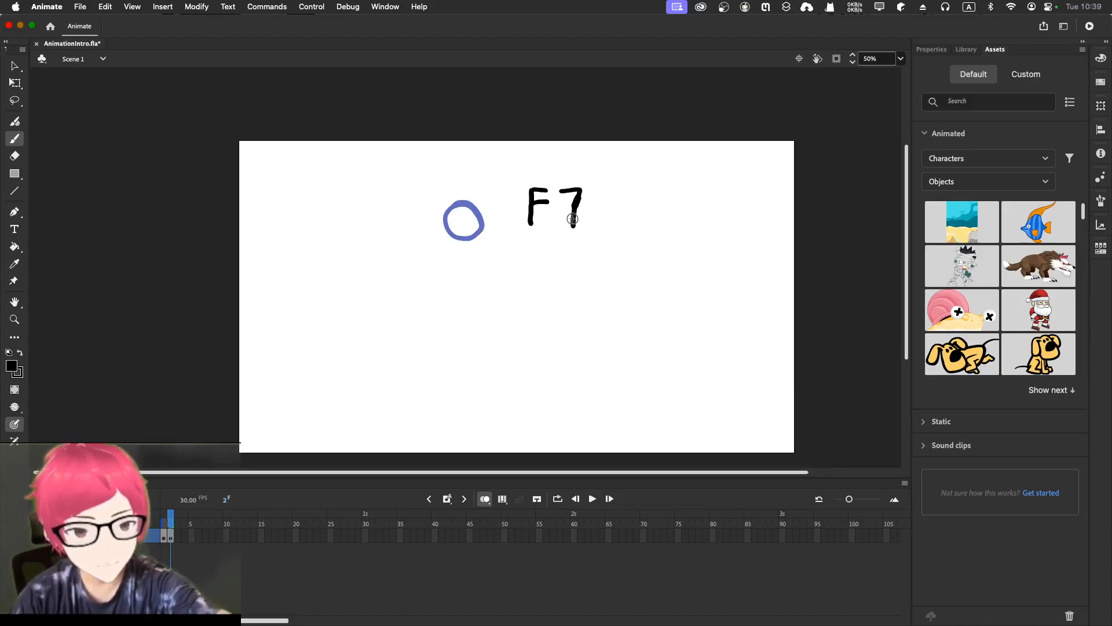
pyautogui.moveTo(628, 190)
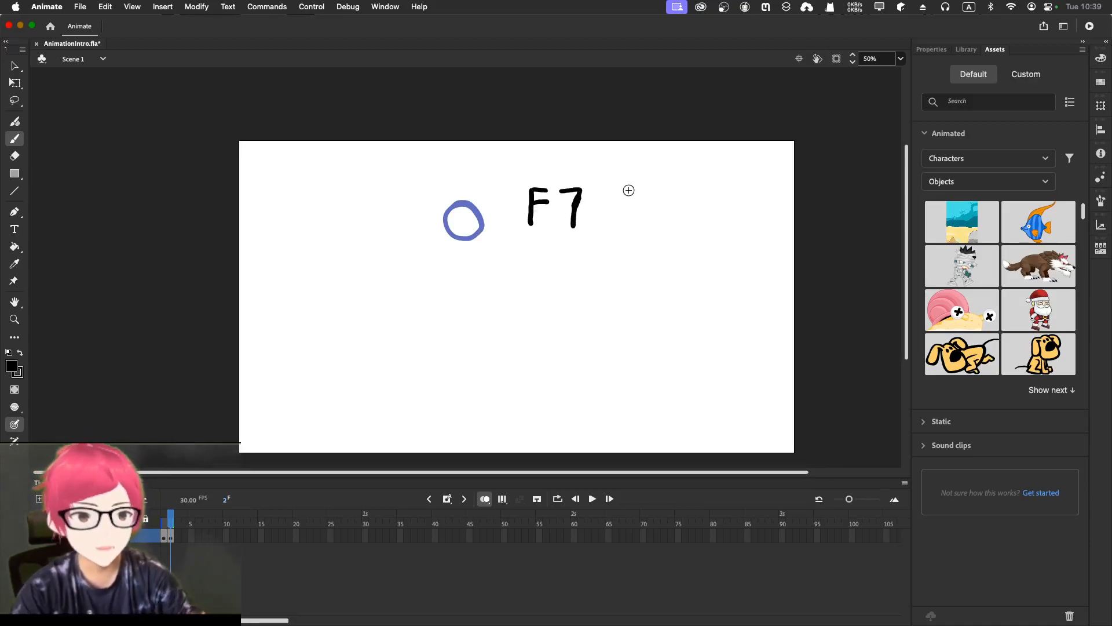
pyautogui.moveTo(487, 297)
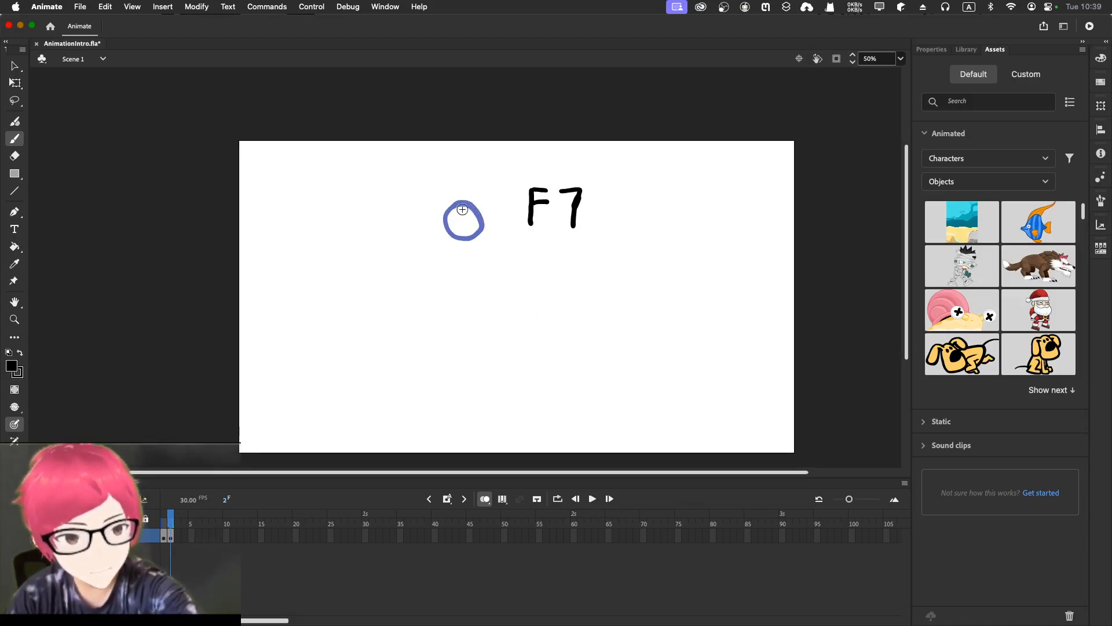
pyautogui.moveTo(460, 203)
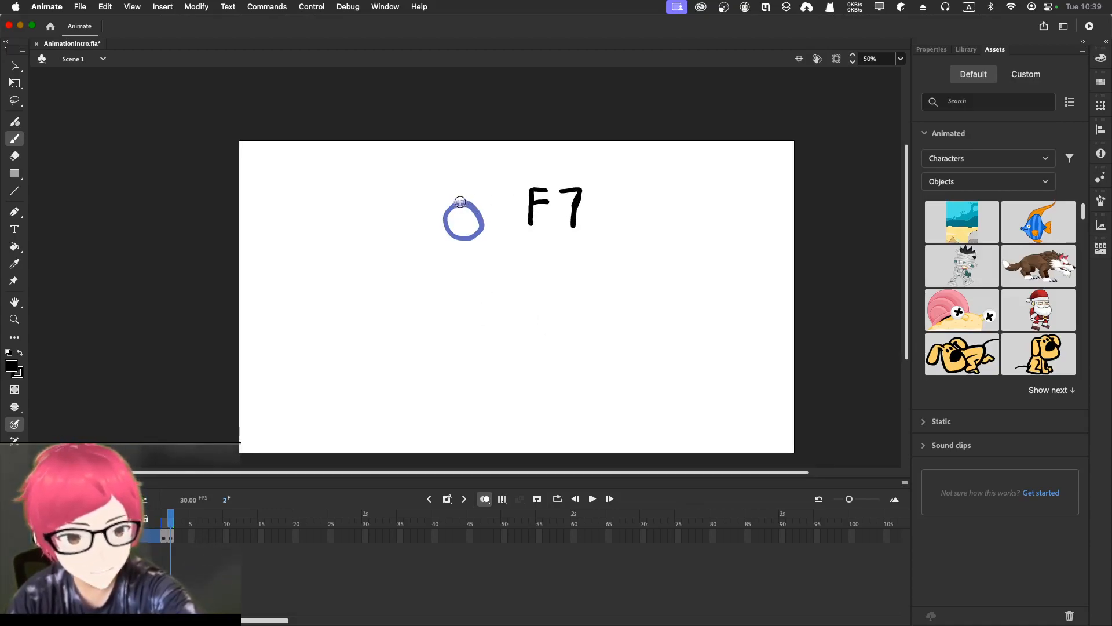
pyautogui.moveTo(466, 205)
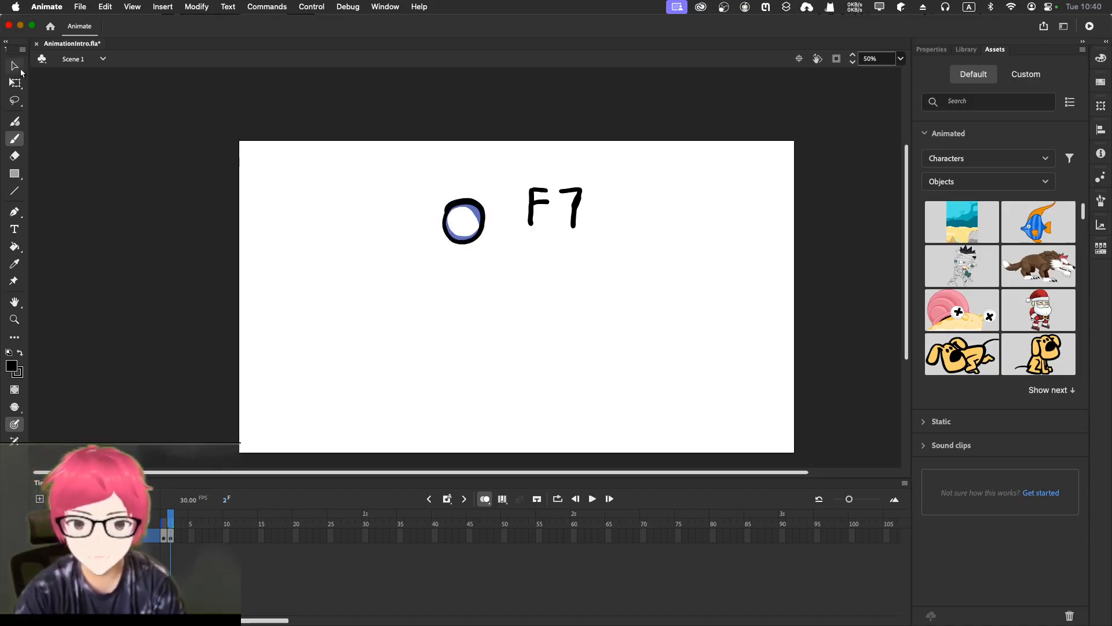
pyautogui.moveTo(13, 65)
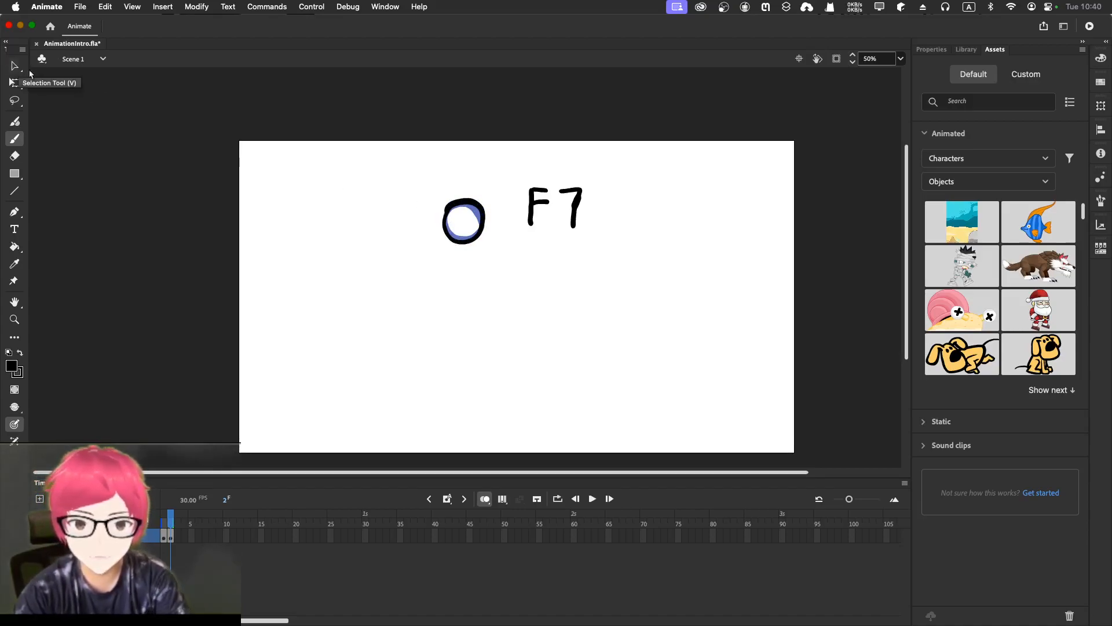
# Select content, then return to the Brush to draw a tall curved stroke after F7.
pyautogui.click(464, 221)
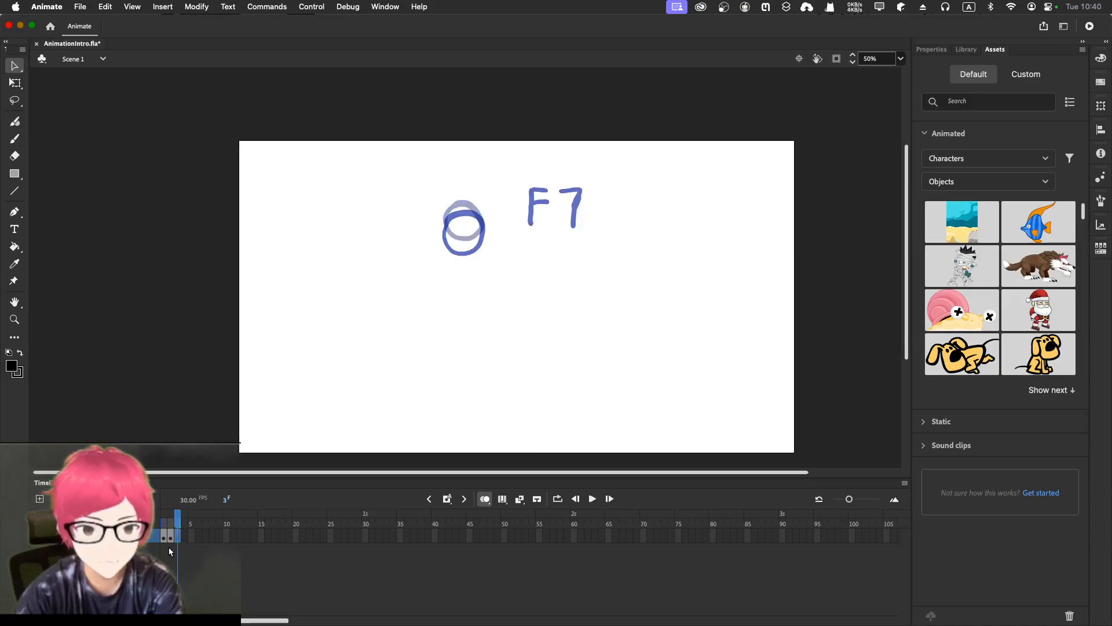
pyautogui.moveTo(430, 222)
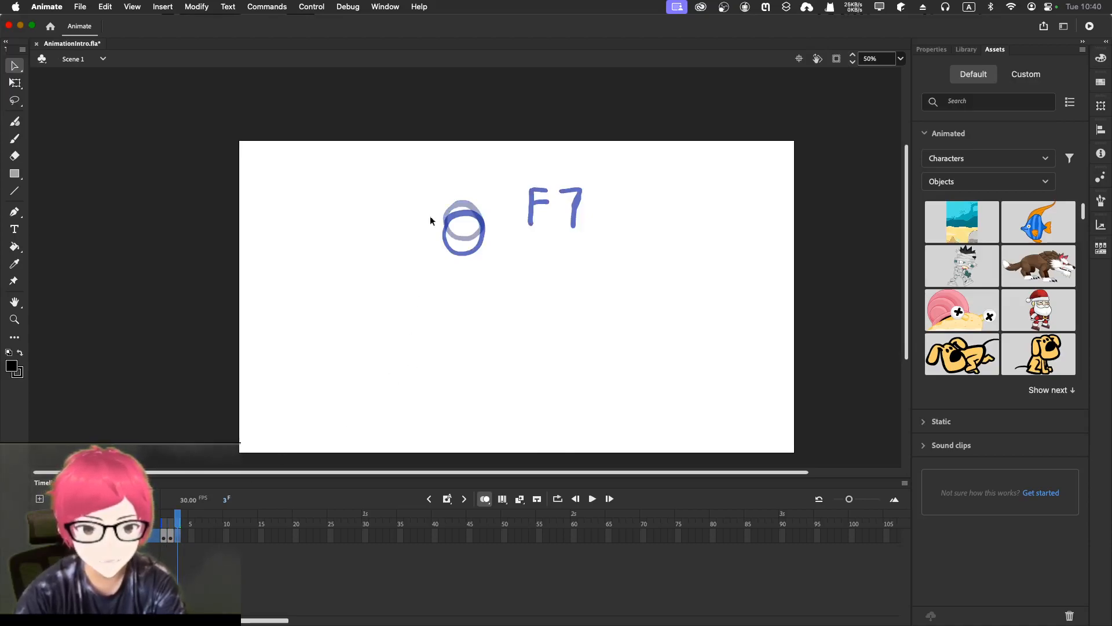
pyautogui.moveTo(458, 221)
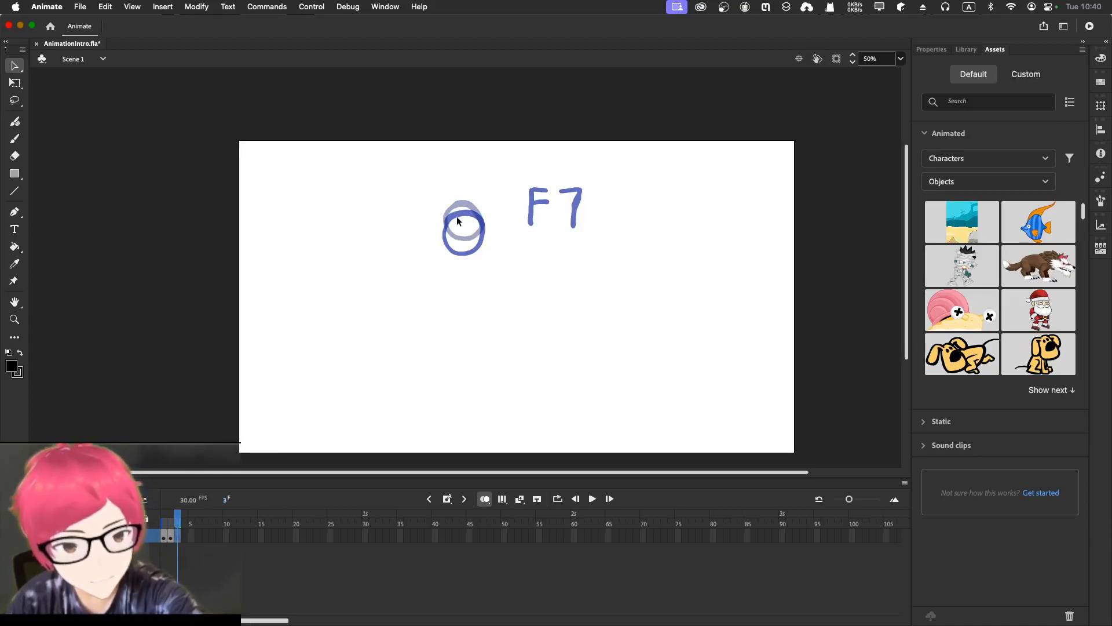
pyautogui.click(13, 138)
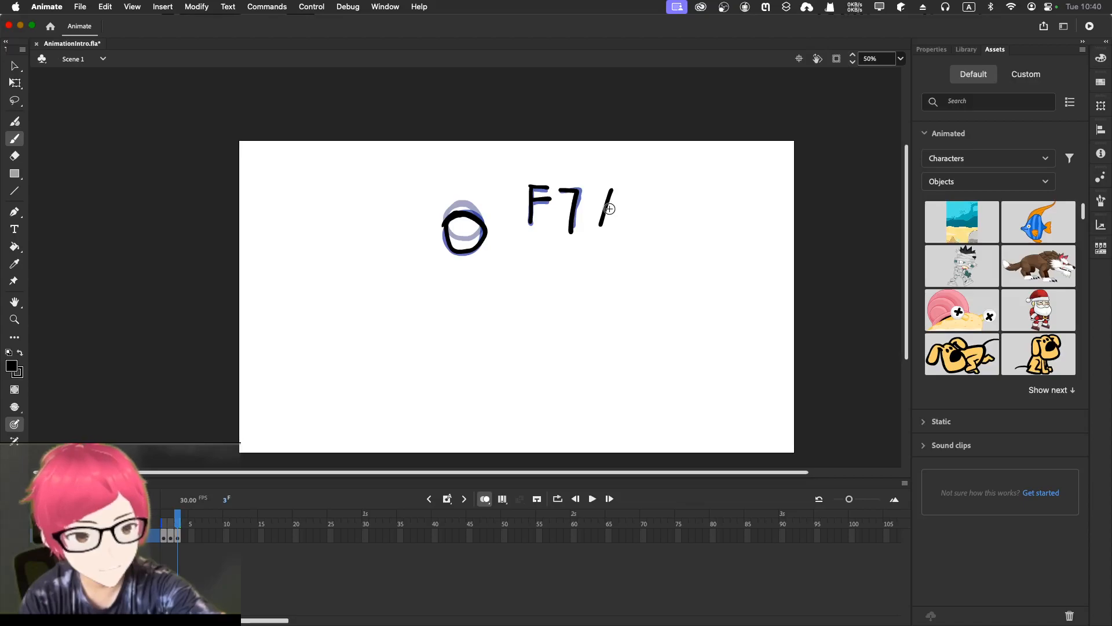
pyautogui.moveTo(611, 186)
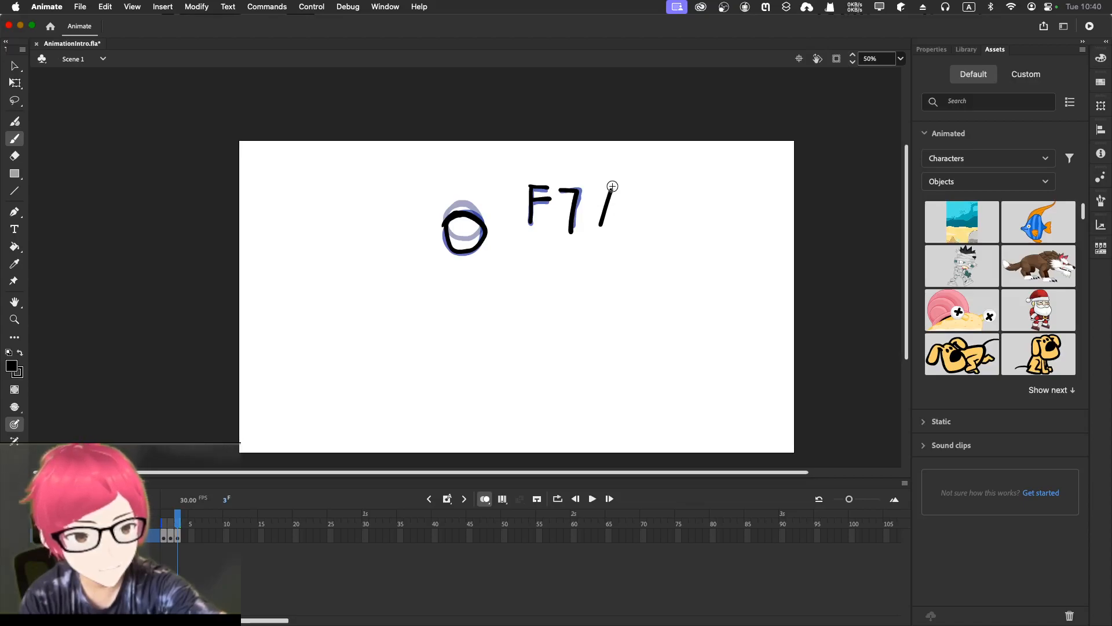
pyautogui.moveTo(614, 193)
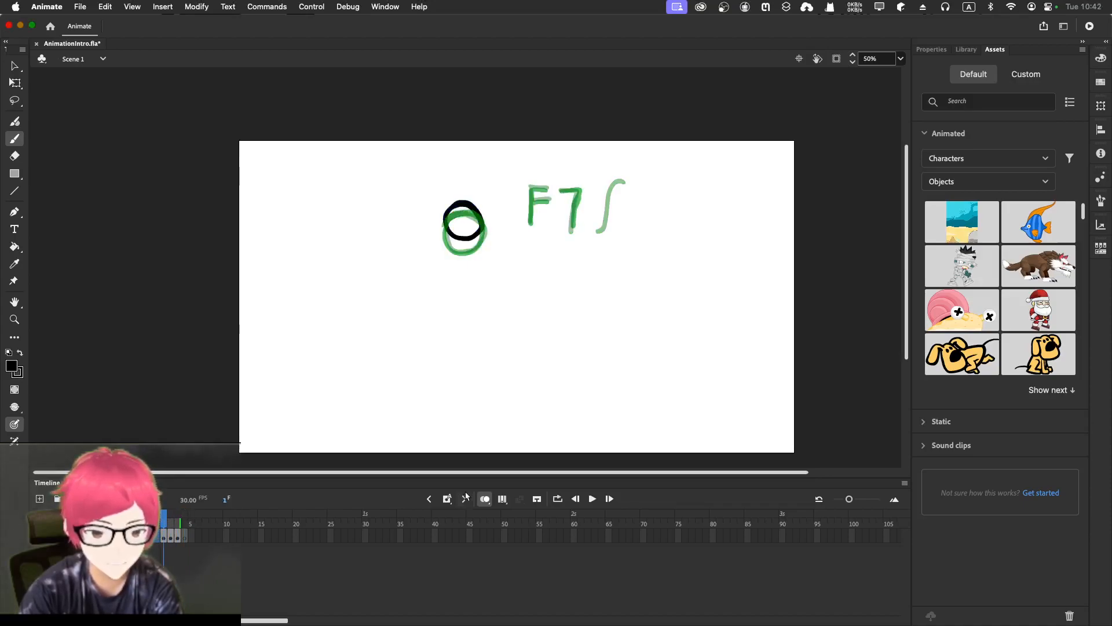
pyautogui.click(591, 499)
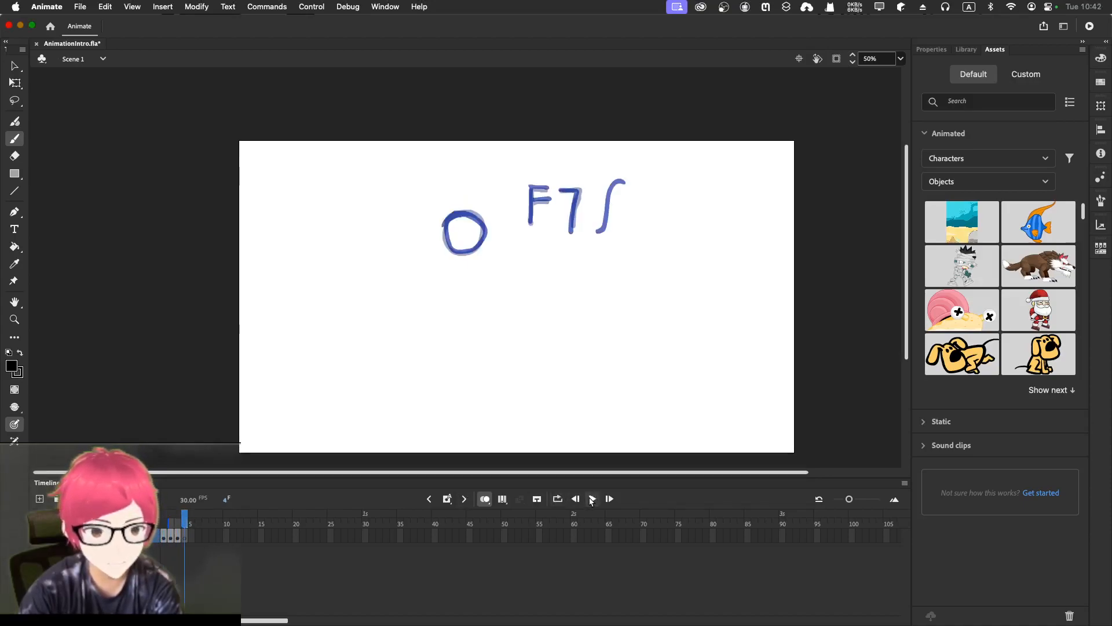
pyautogui.click(591, 499)
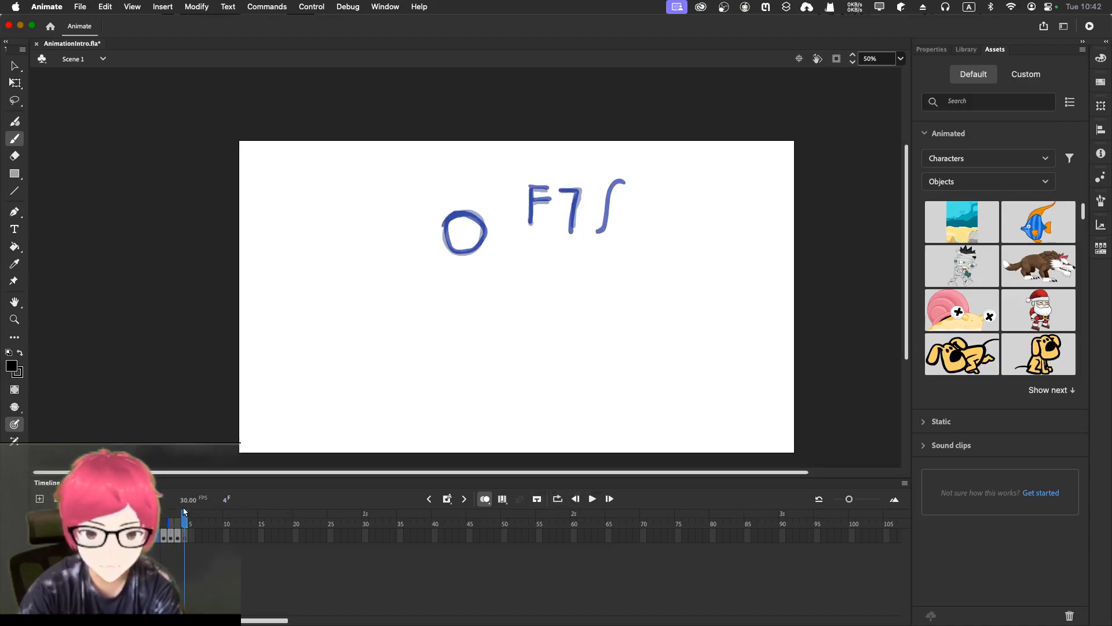
pyautogui.moveTo(190, 500)
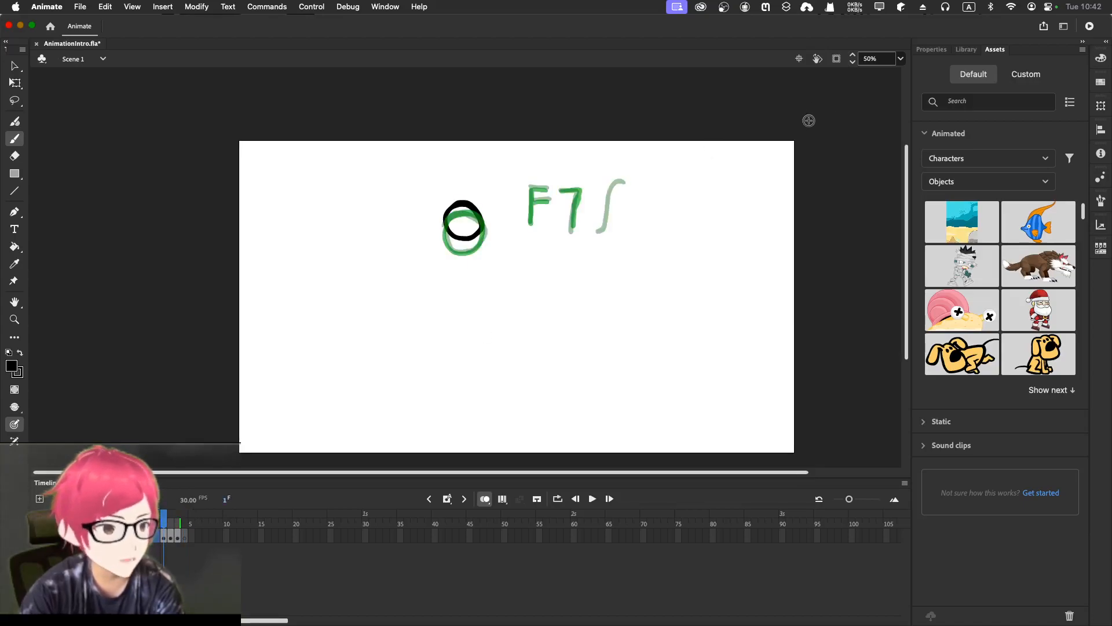
pyautogui.click(1025, 74)
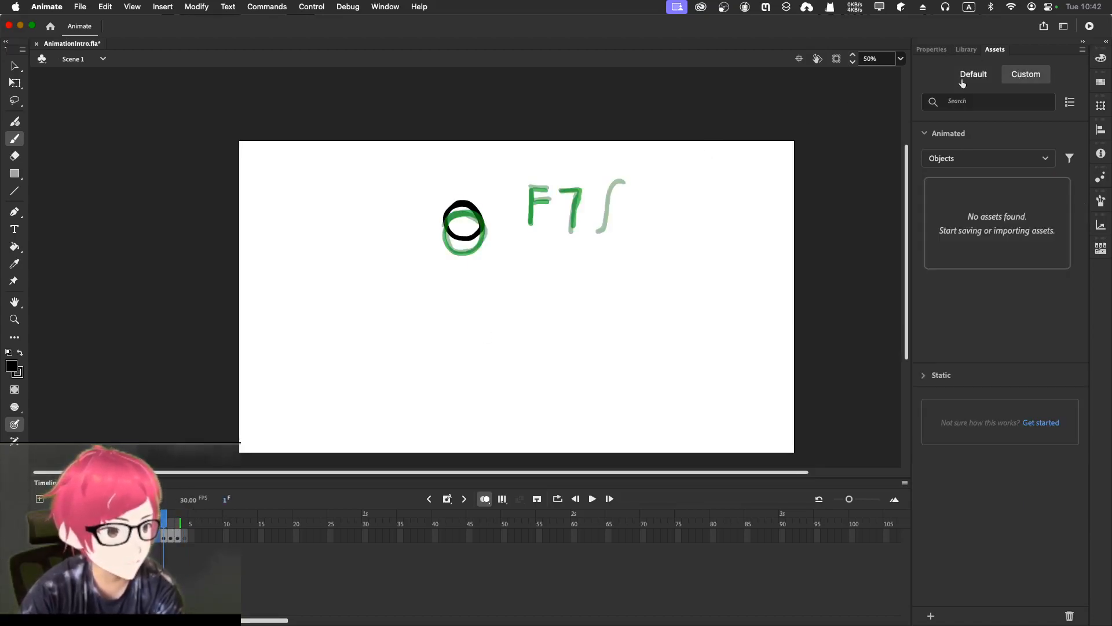
pyautogui.click(420, 6)
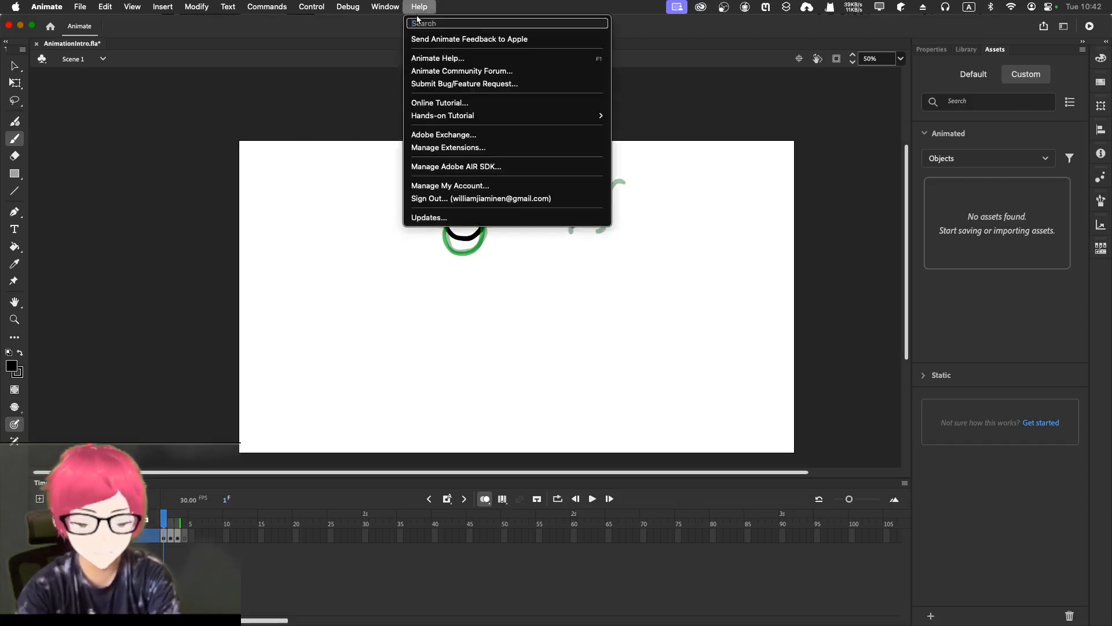
pyautogui.write('frame')
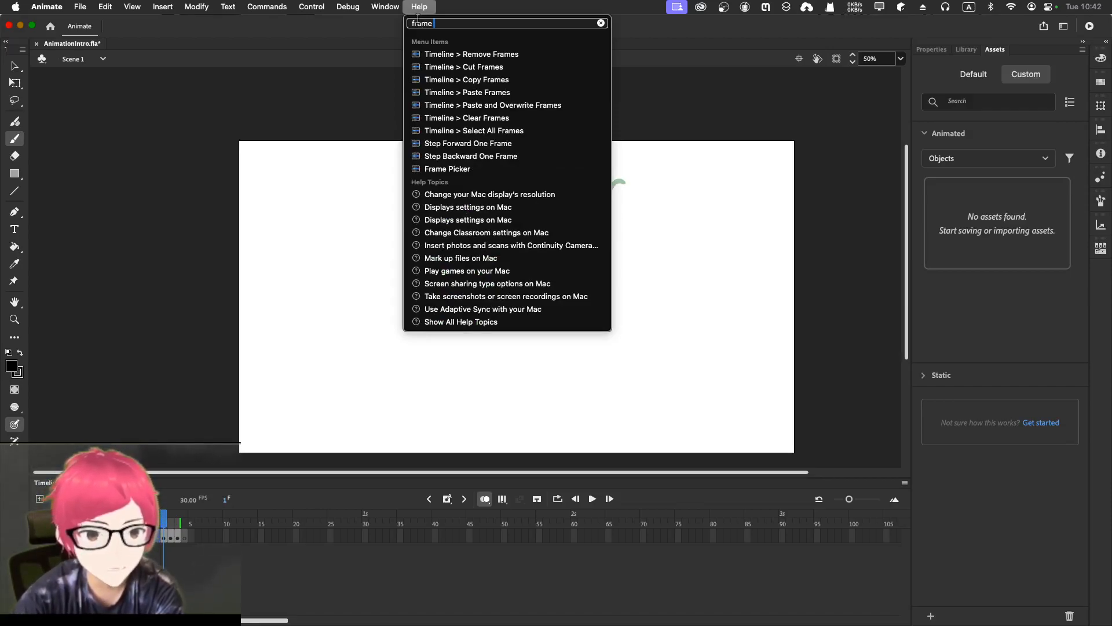
pyautogui.moveTo(315, 32)
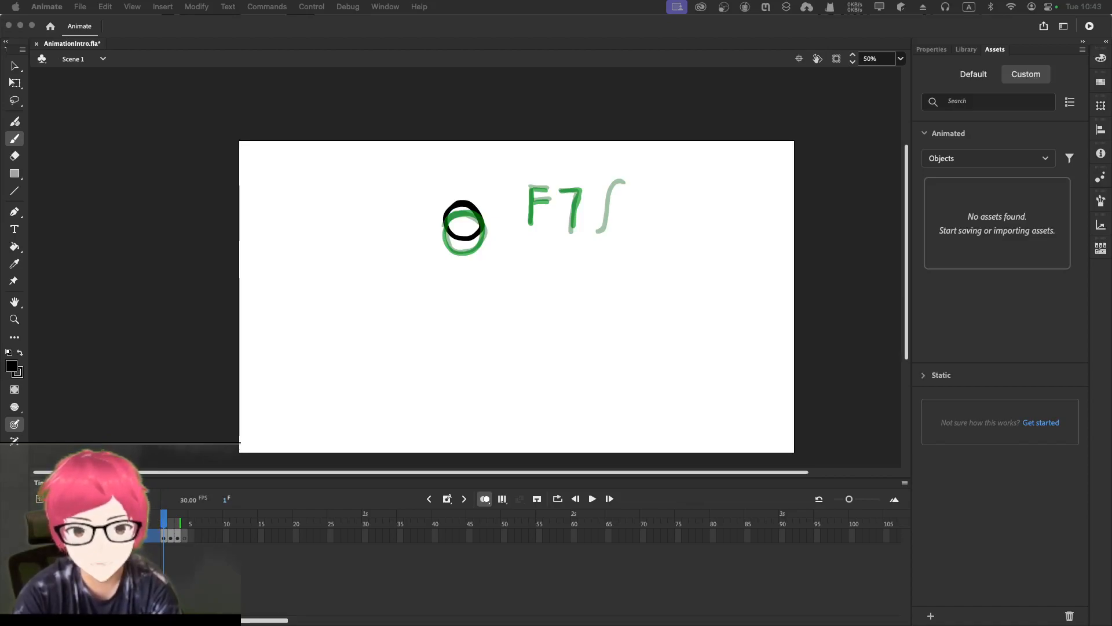
pyautogui.click(79, 7)
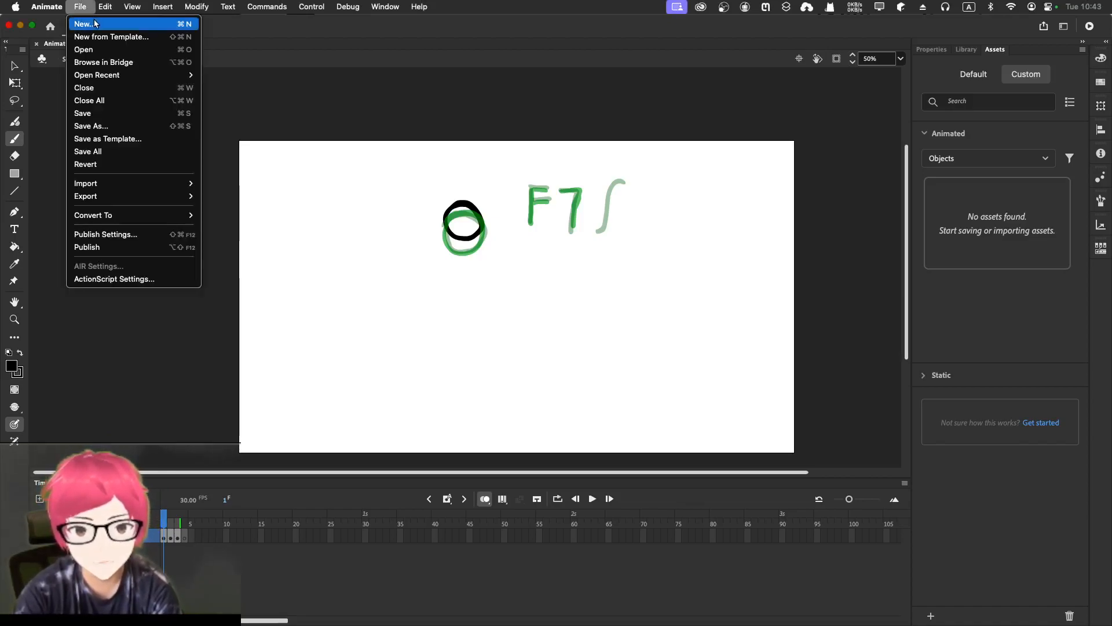
pyautogui.click(84, 23)
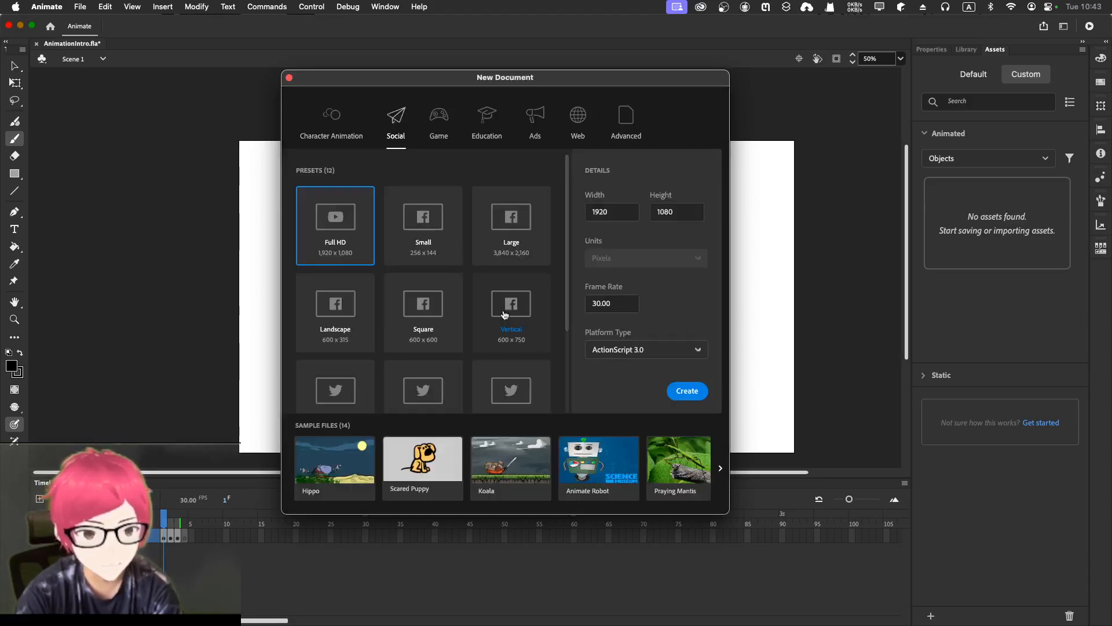
pyautogui.moveTo(528, 83)
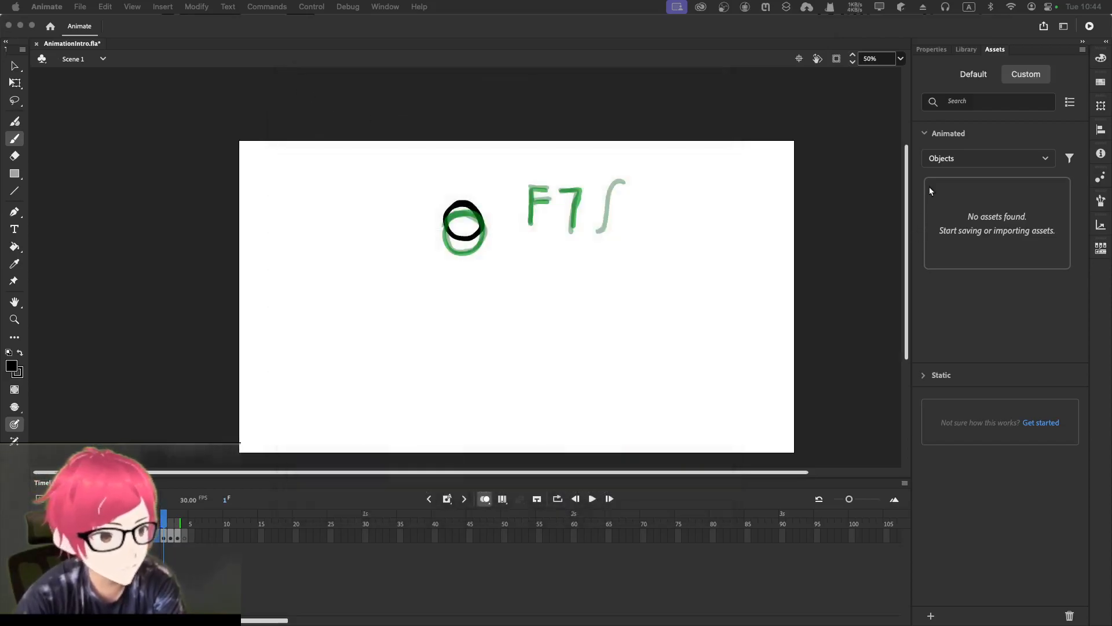
# Change the document frame rate from 30 to 12 fps in the Doc properties.
pyautogui.click(932, 48)
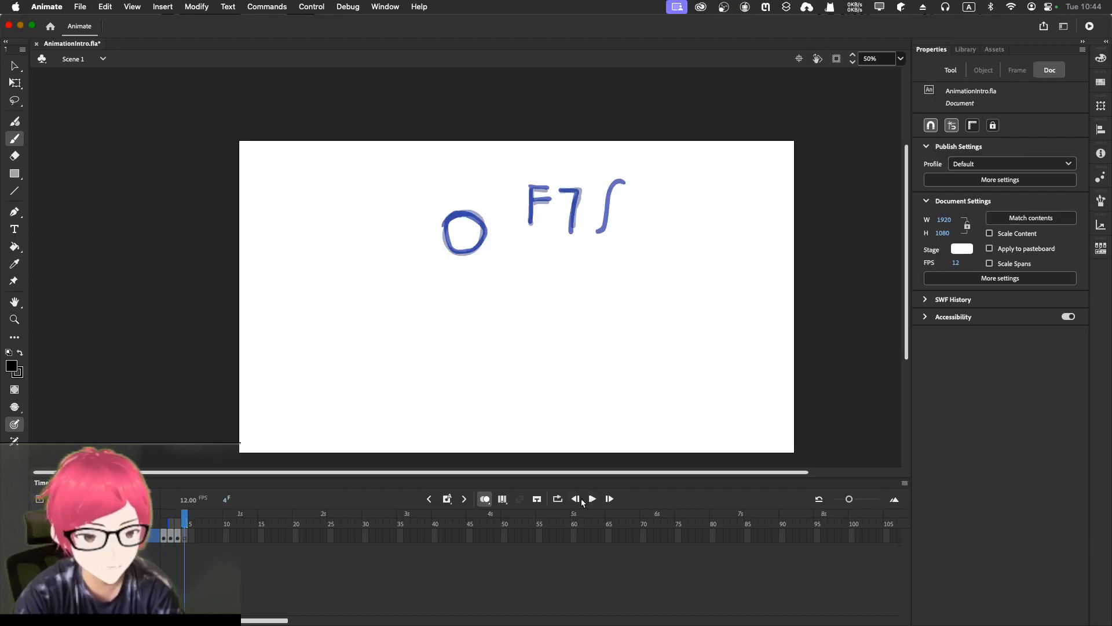
pyautogui.click(576, 499)
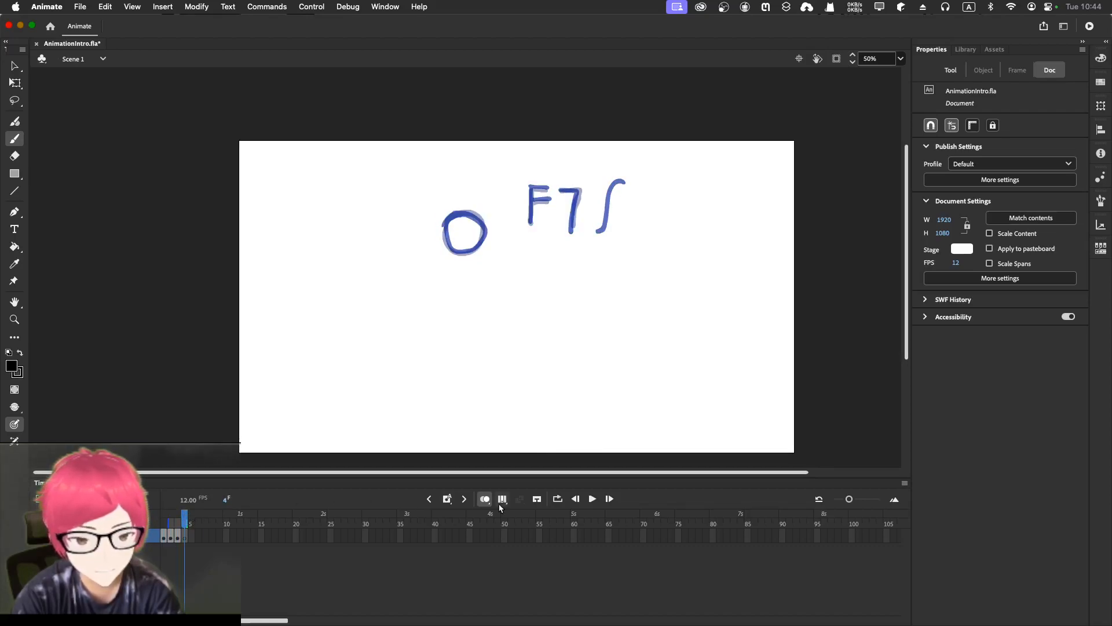
pyautogui.moveTo(461, 227)
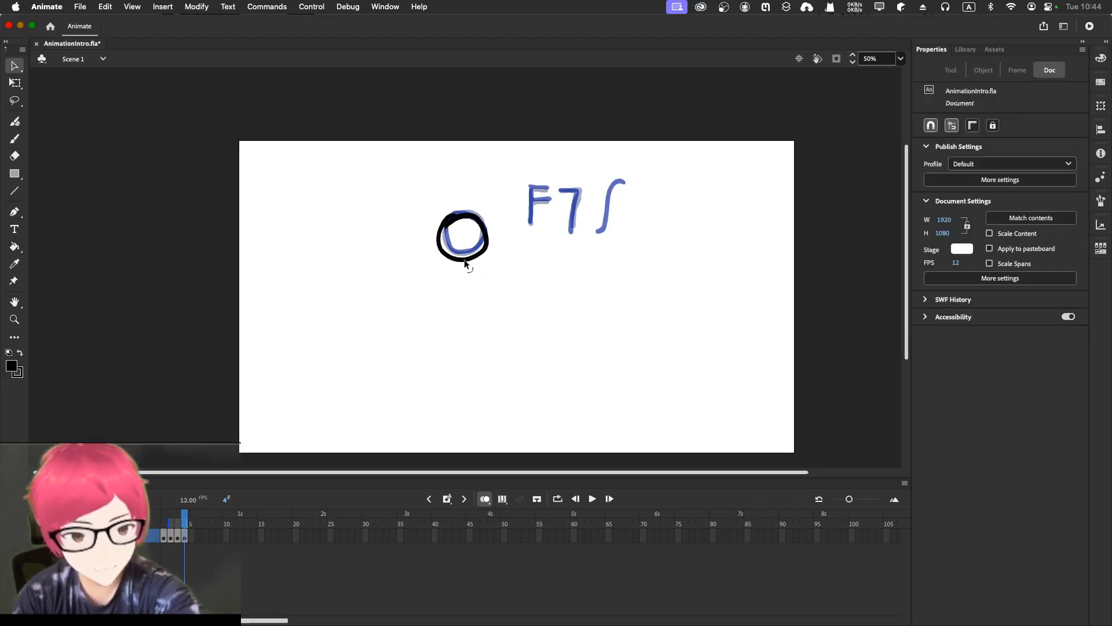
pyautogui.moveTo(467, 256)
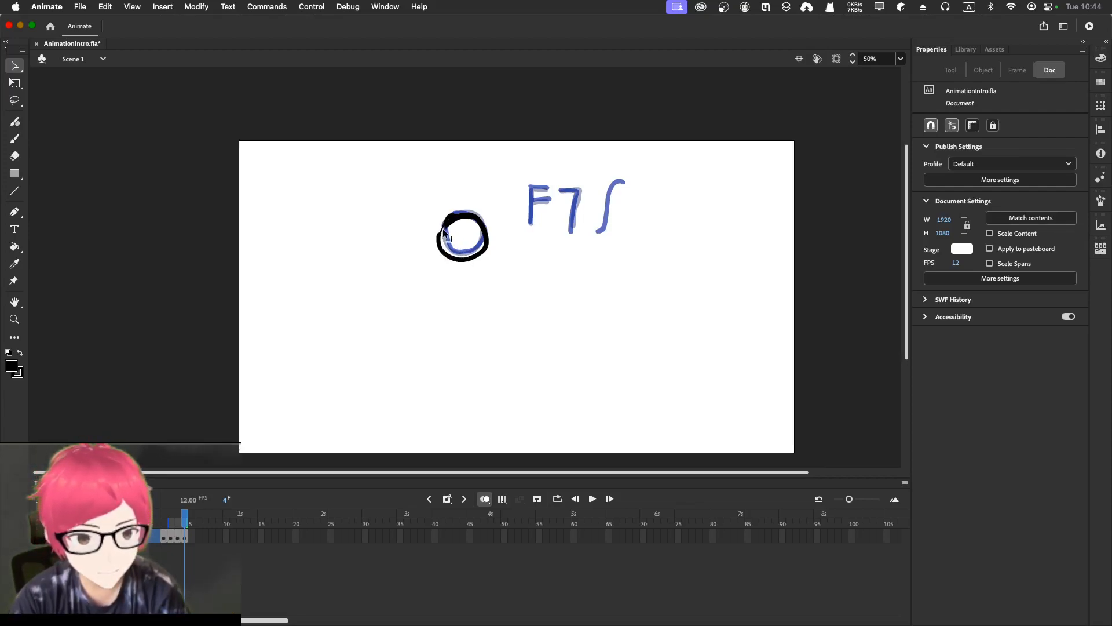
pyautogui.moveTo(461, 224)
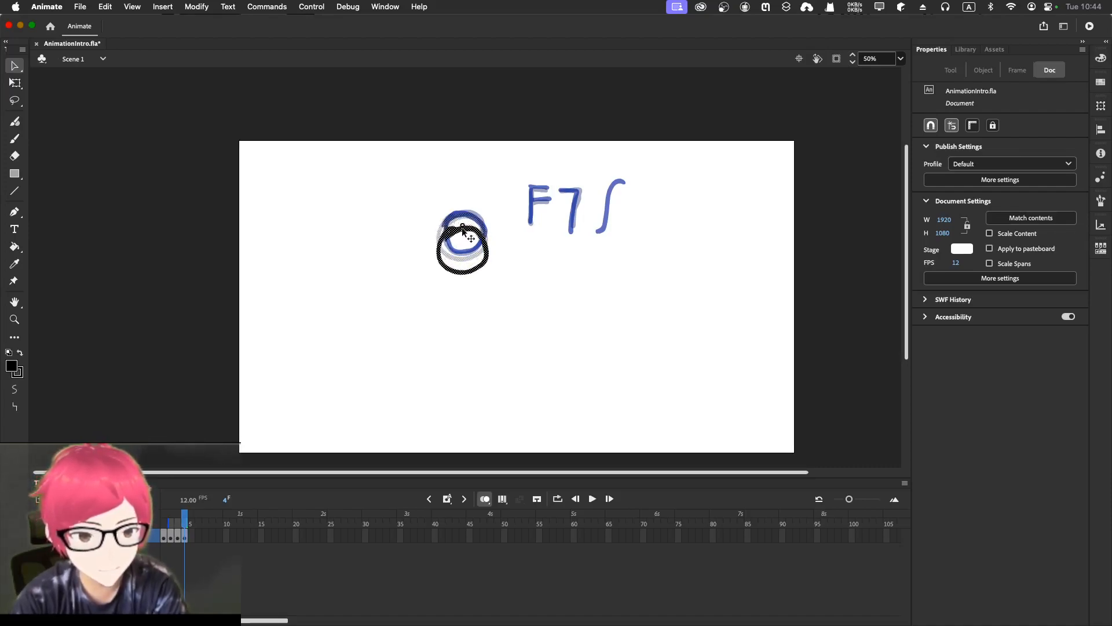
# Drag this frame's circle below its ghosted earlier pose, then reselect the Brush.
pyautogui.click(462, 244)
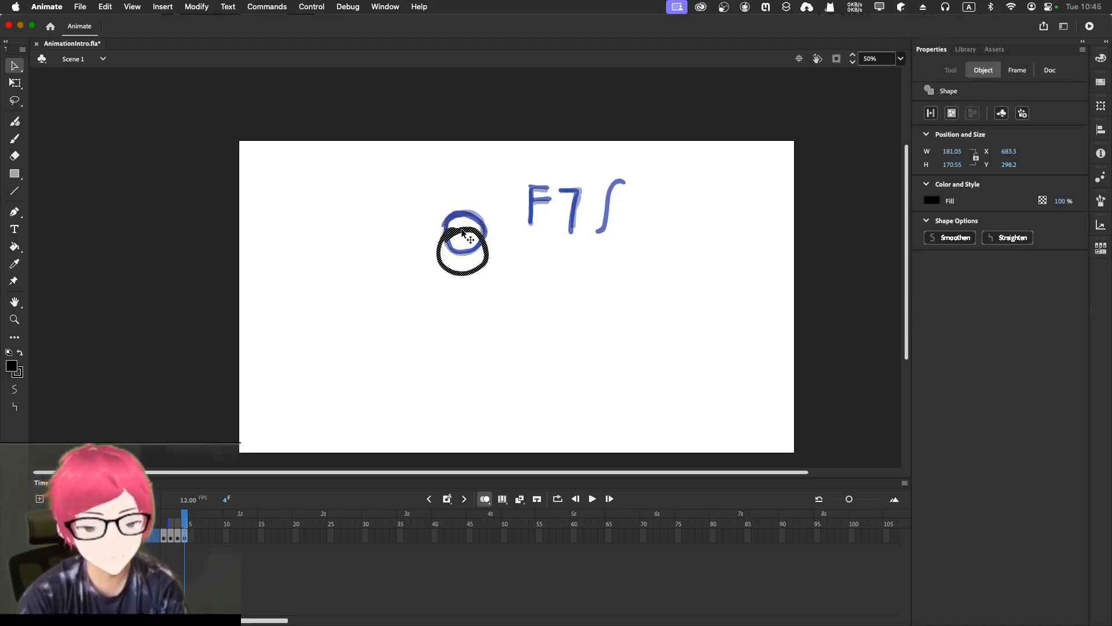
pyautogui.moveTo(534, 209)
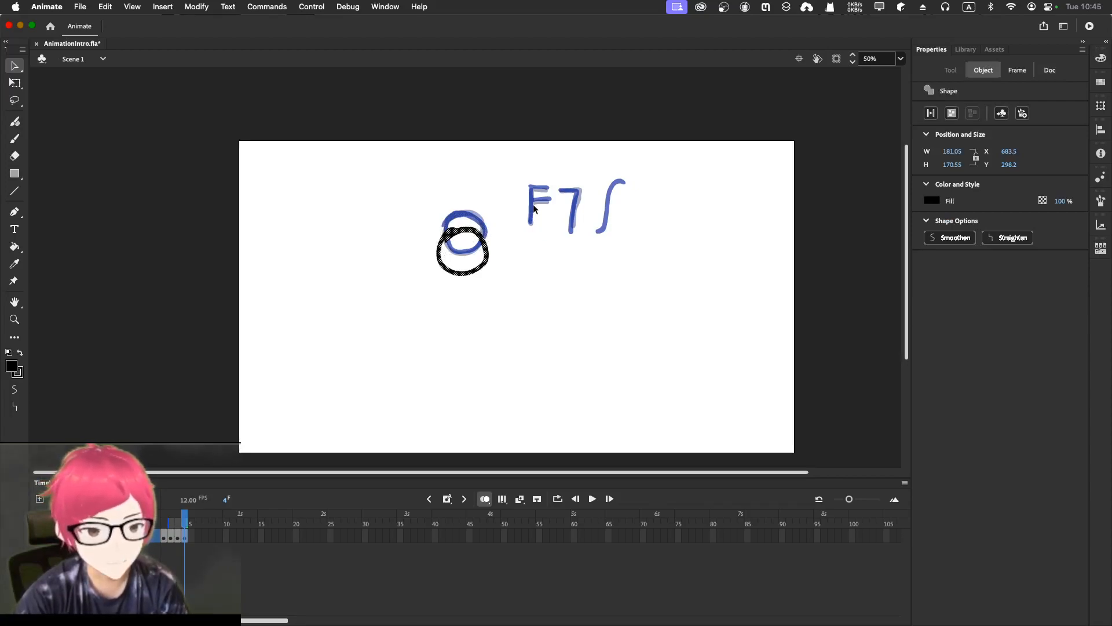
pyautogui.moveTo(531, 191)
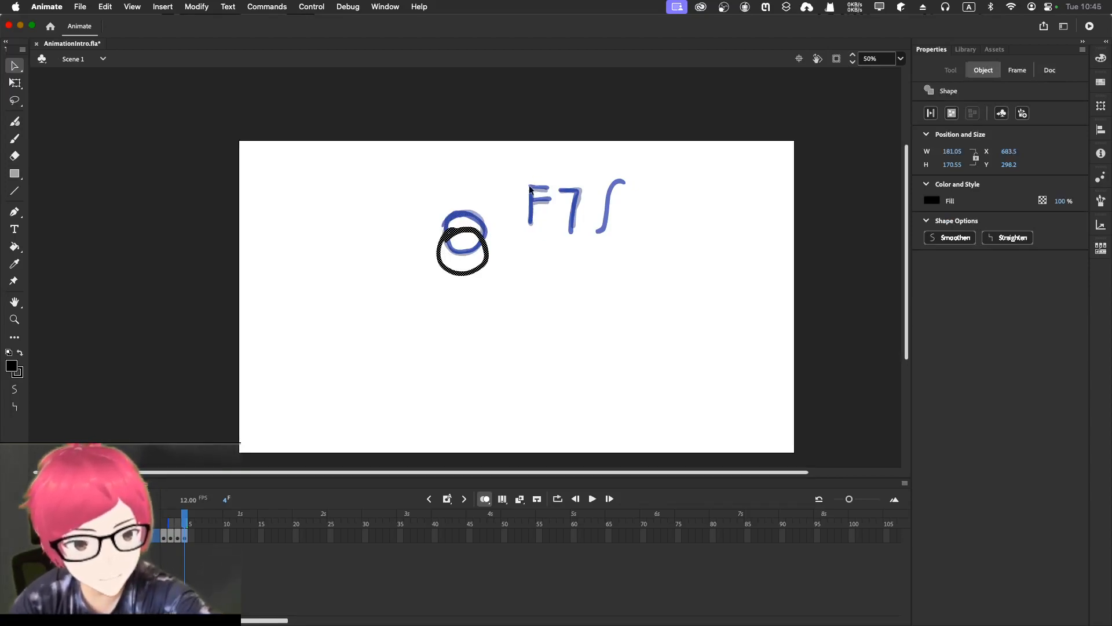
pyautogui.click(14, 139)
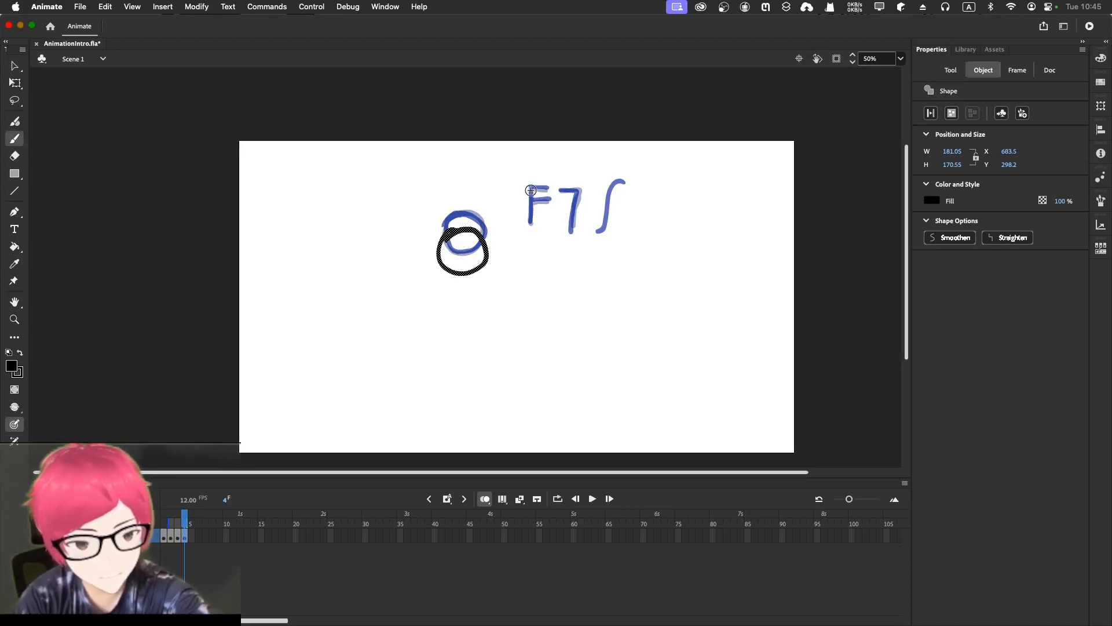
pyautogui.click(951, 70)
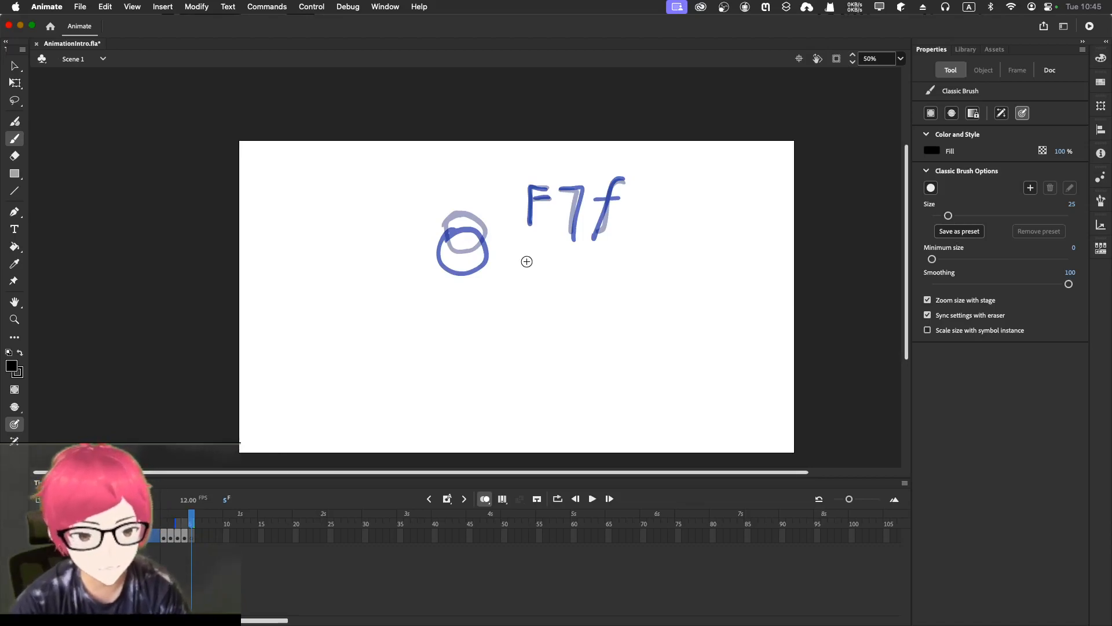
pyautogui.moveTo(462, 242)
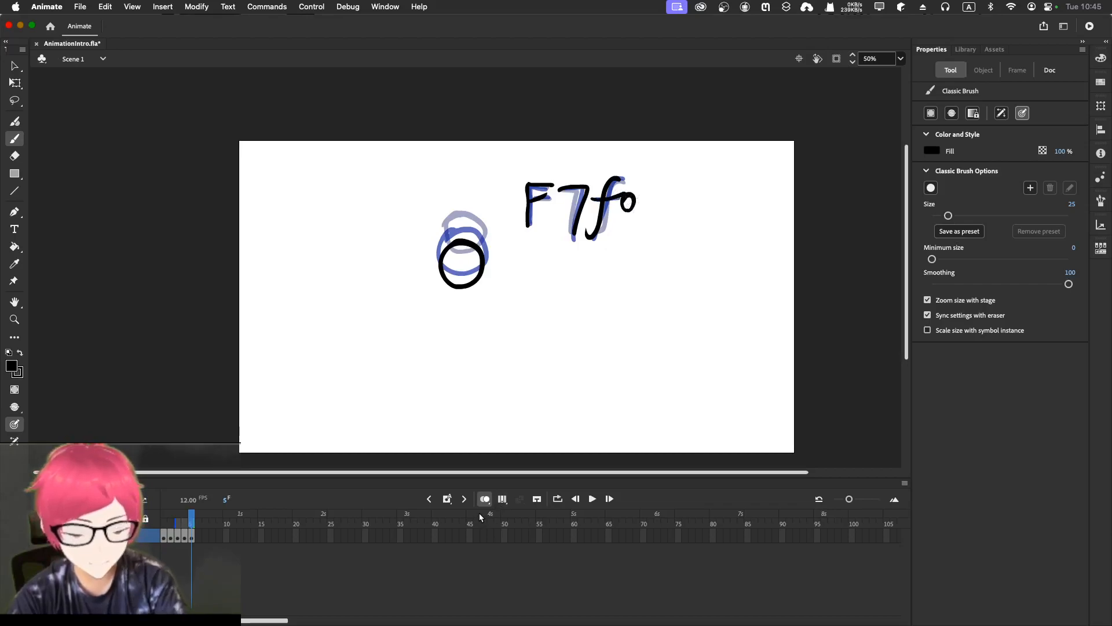
# Add keyframes with the ball lower each time and the handwriting extended to 'F7 for New'.
pyautogui.click(464, 499)
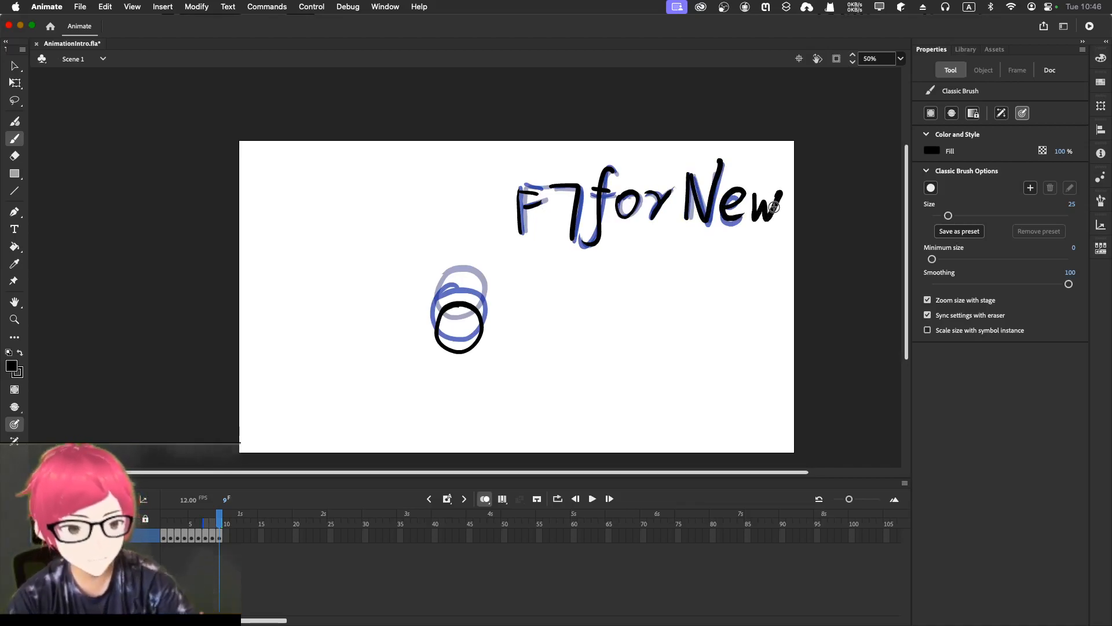
pyautogui.moveTo(755, 231)
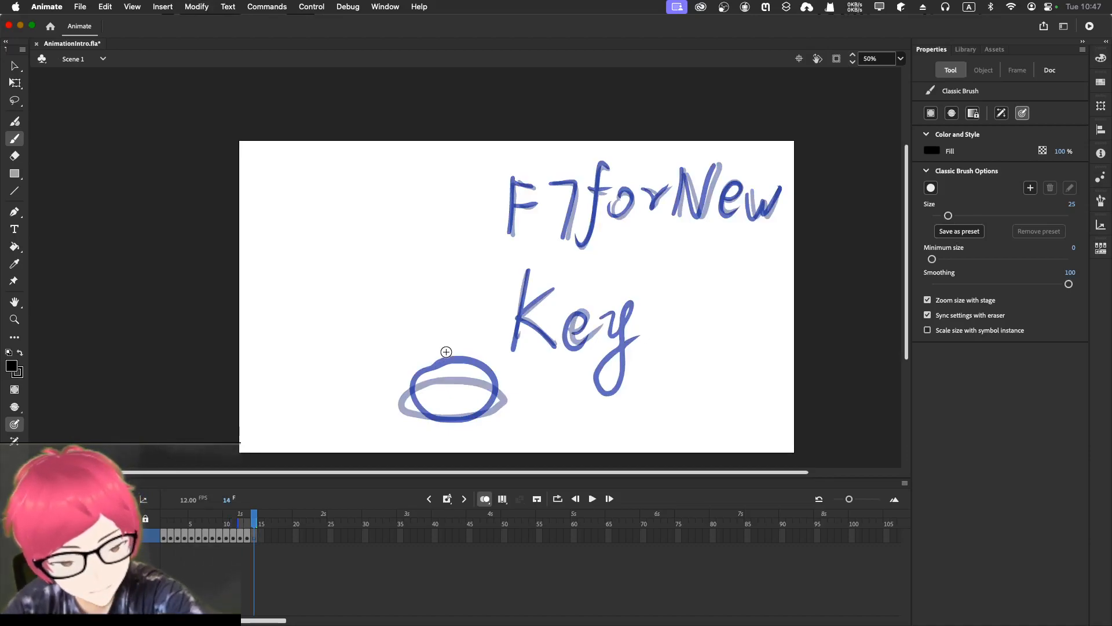
pyautogui.moveTo(449, 343)
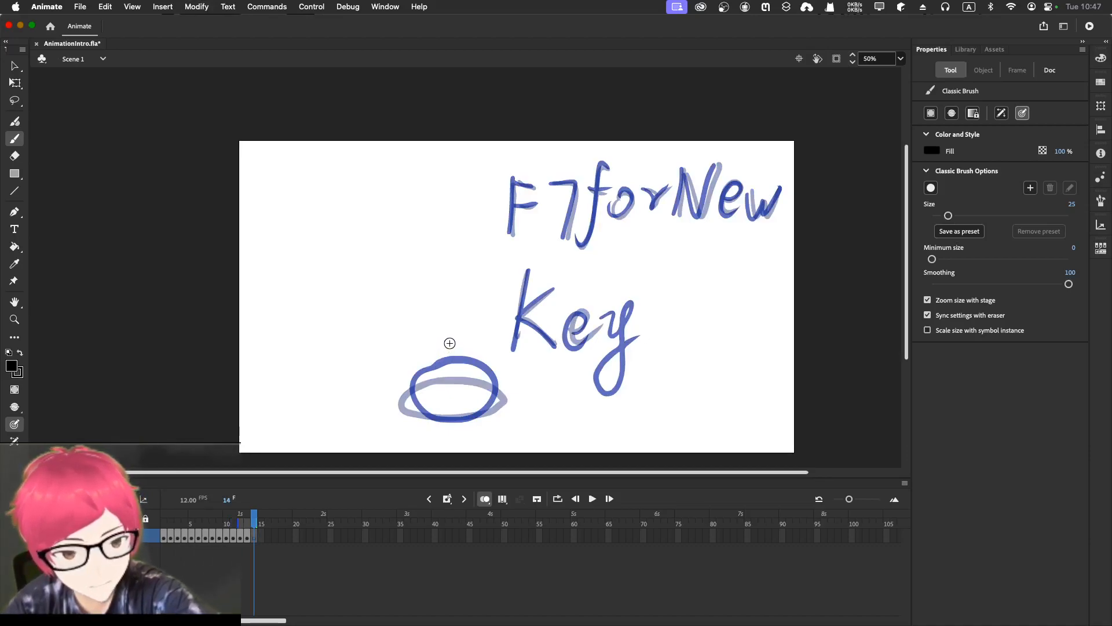
pyautogui.moveTo(445, 263)
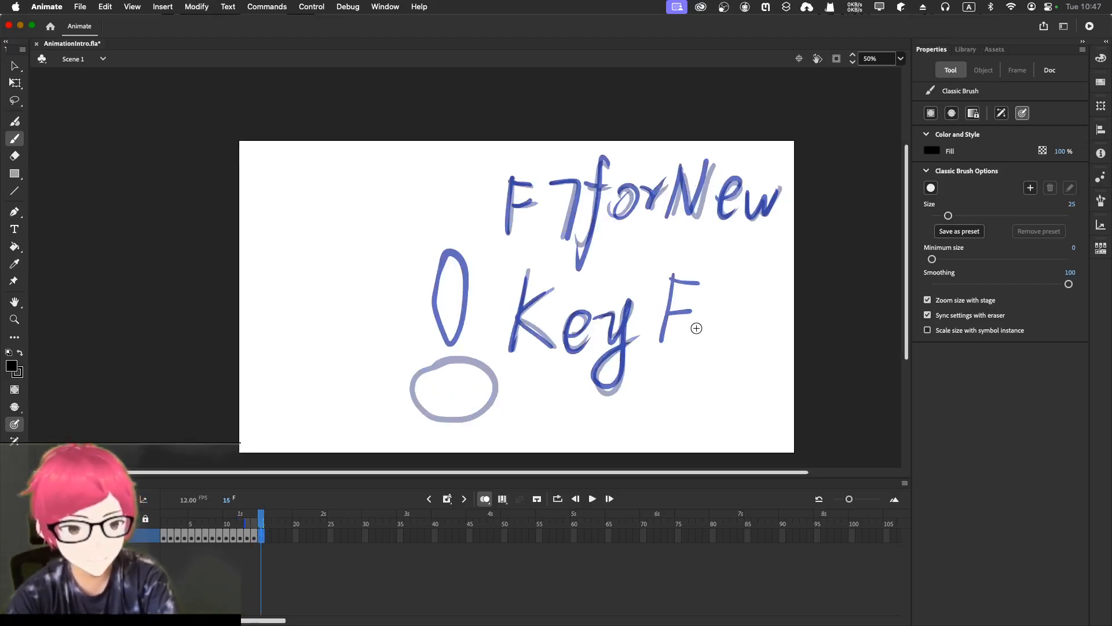
pyautogui.moveTo(447, 179)
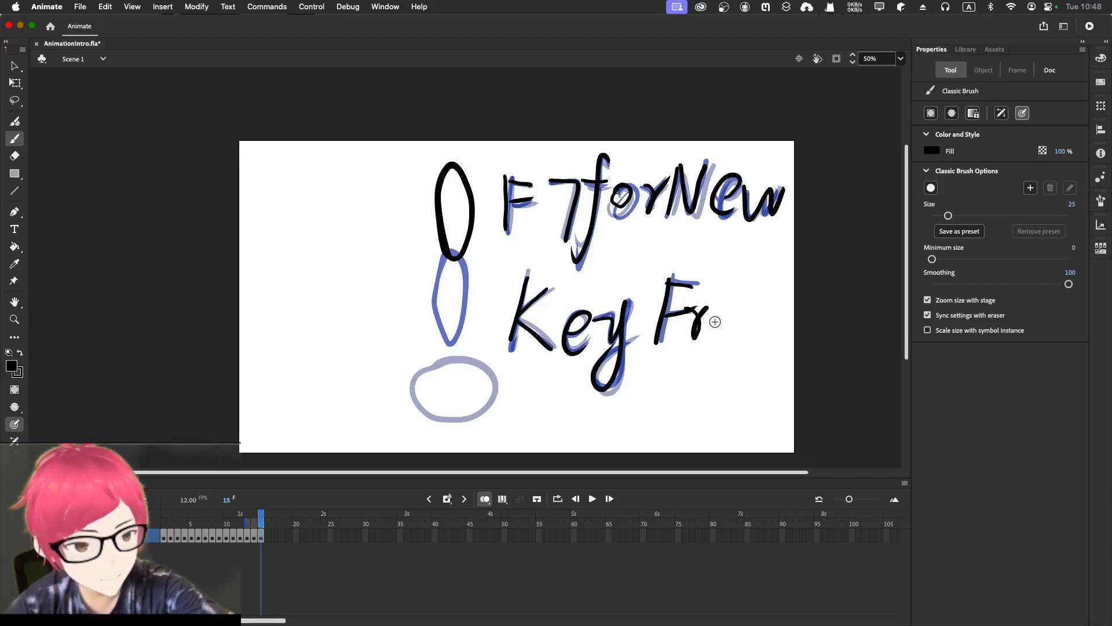
pyautogui.moveTo(724, 319)
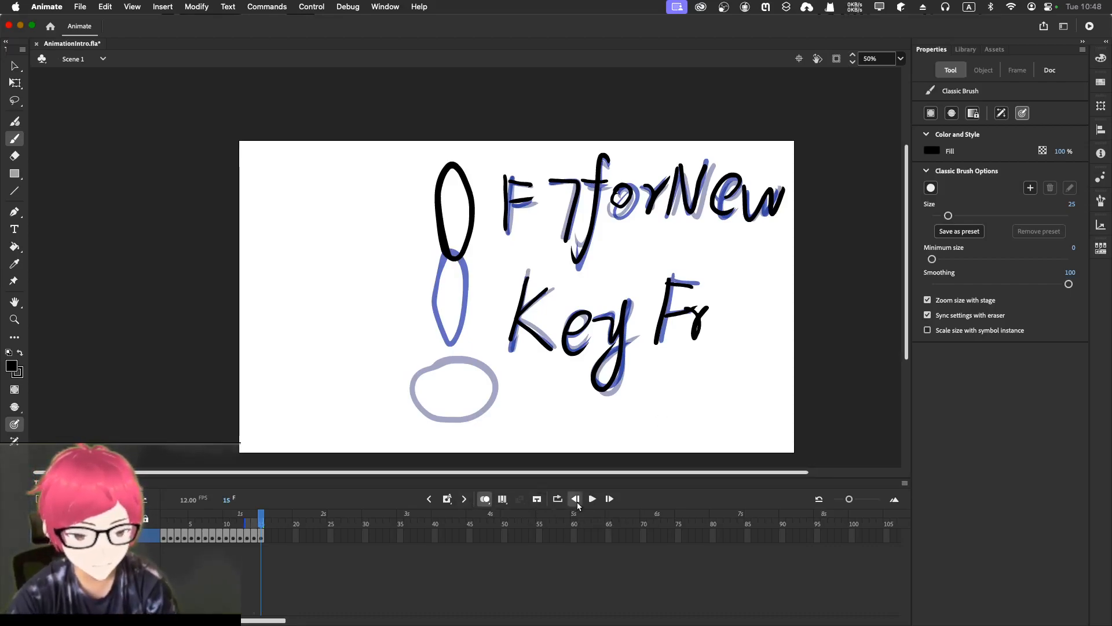
# Change the frame rate from 12 to 6 fps and play the timeline to preview.
pyautogui.click(575, 498)
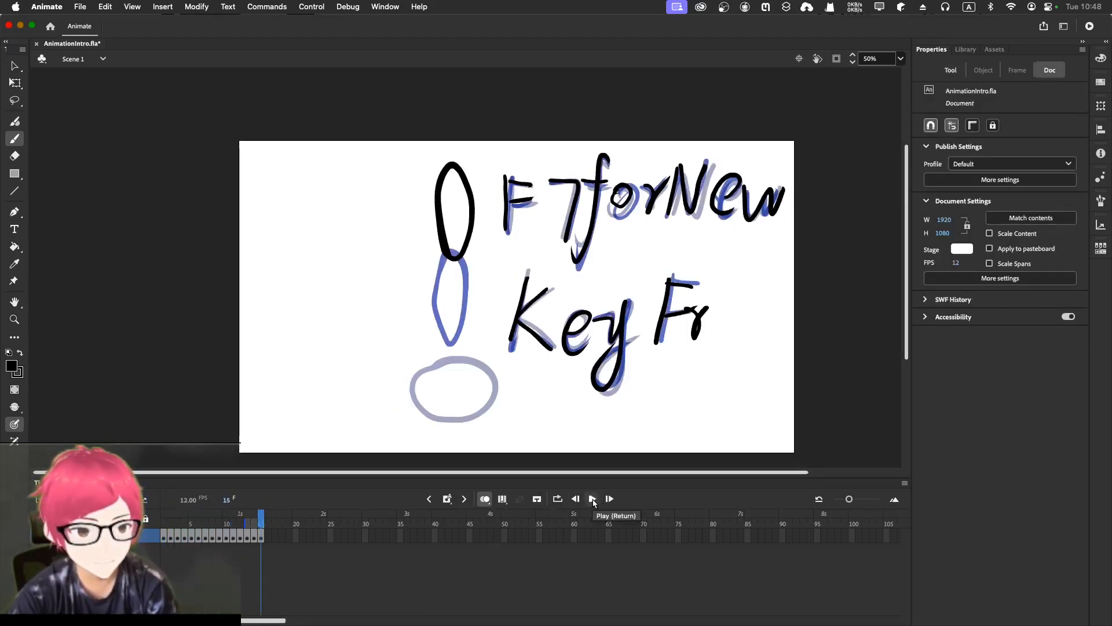
pyautogui.click(592, 499)
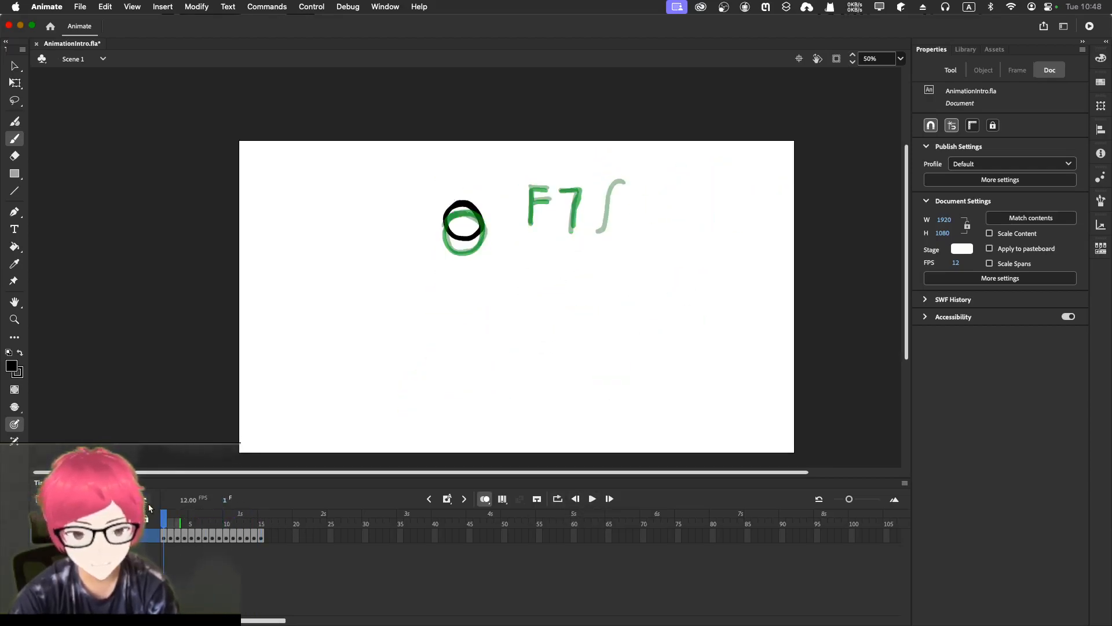
pyautogui.click(591, 499)
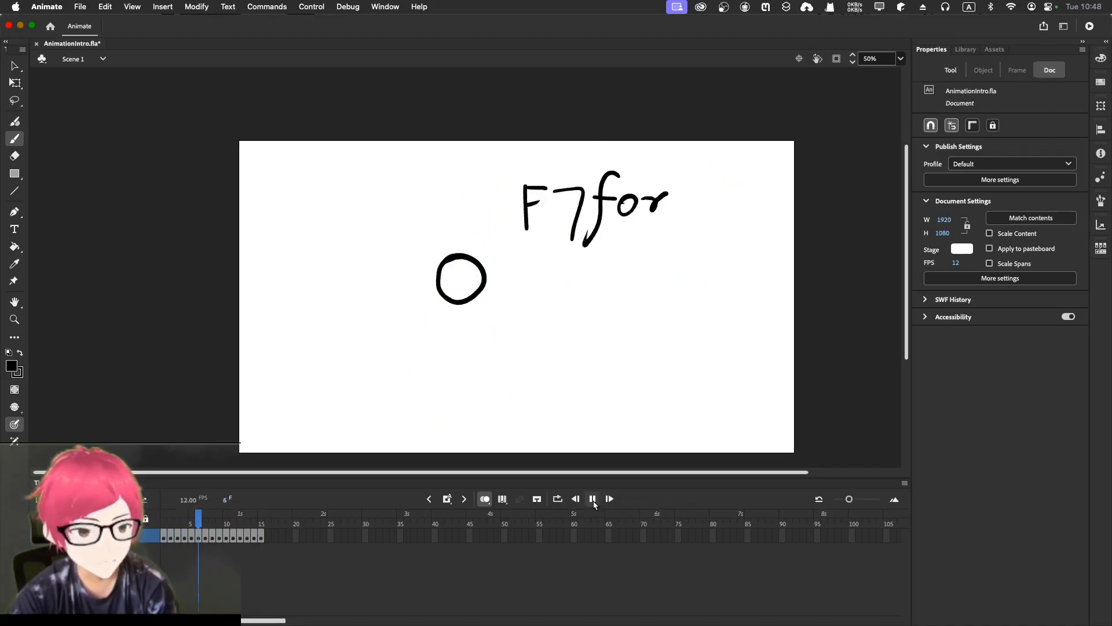
pyautogui.click(593, 499)
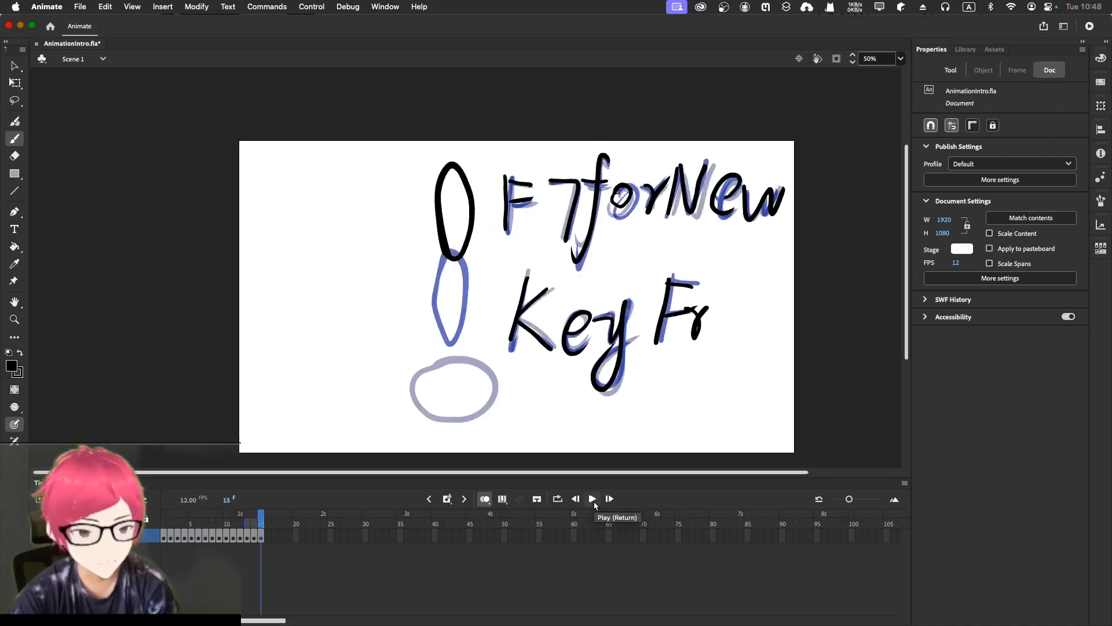
pyautogui.moveTo(962, 266)
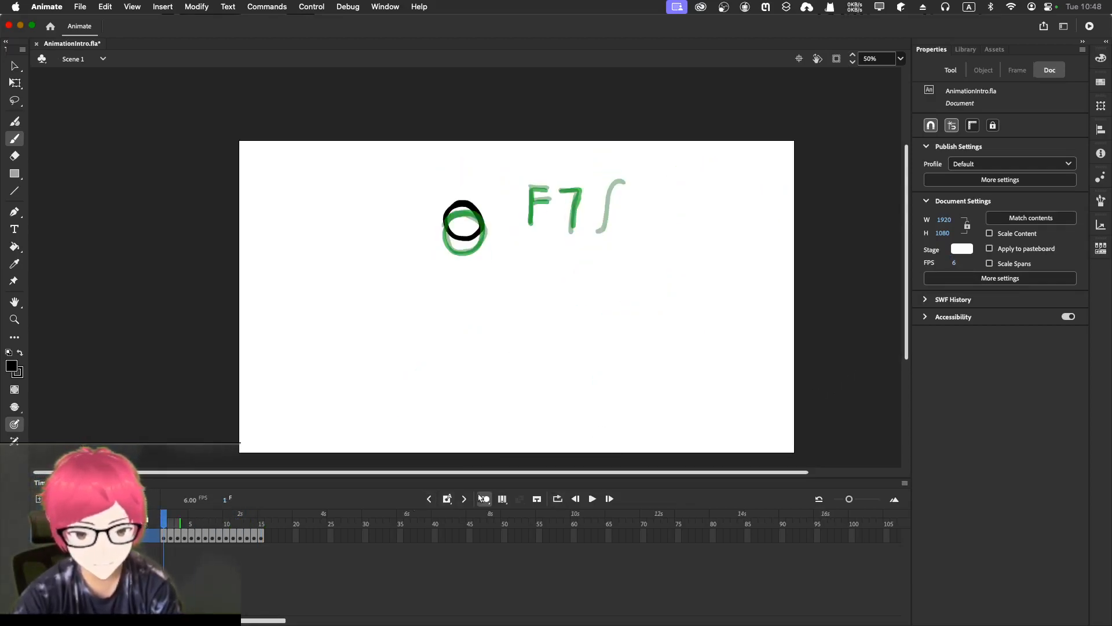
pyautogui.click(592, 499)
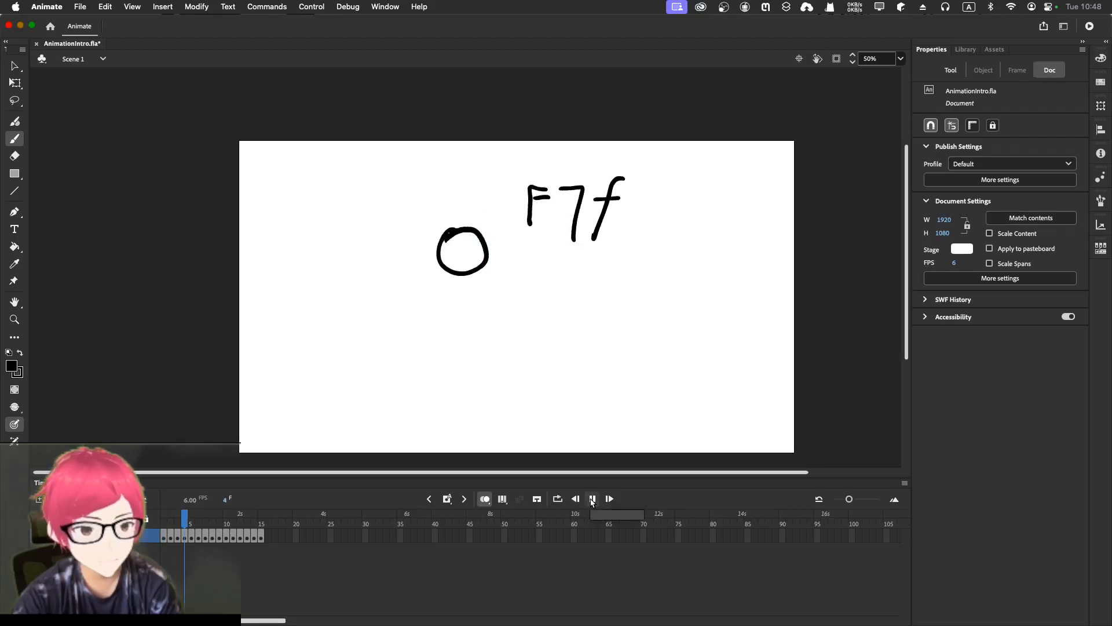
pyautogui.click(591, 499)
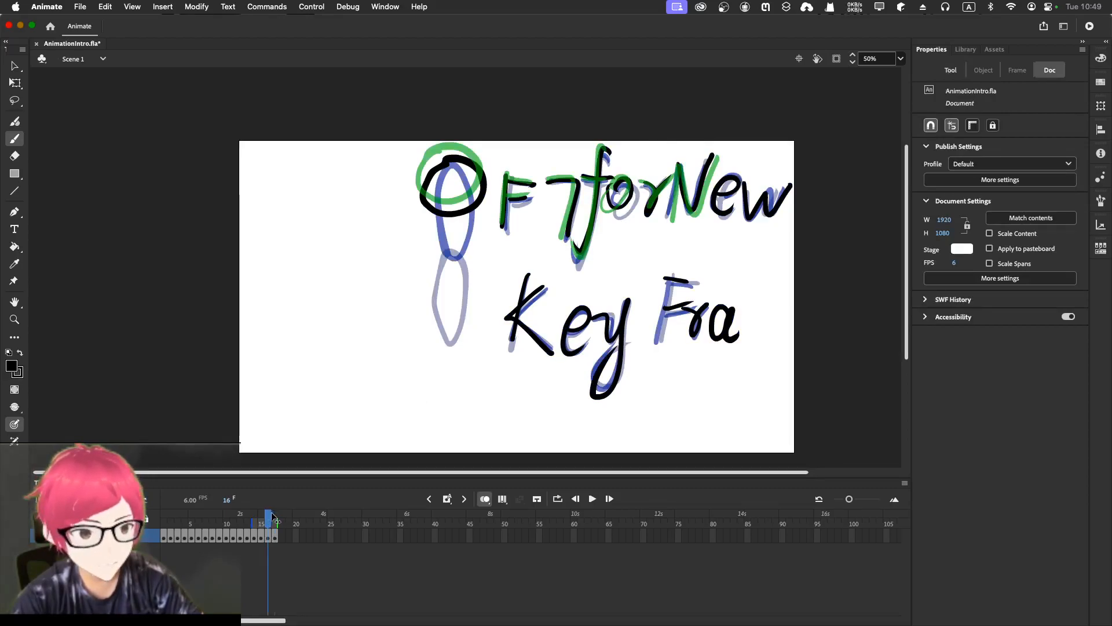
# Move to a later frame to finish drawing the letters of 'Frame'.
pyautogui.click(275, 516)
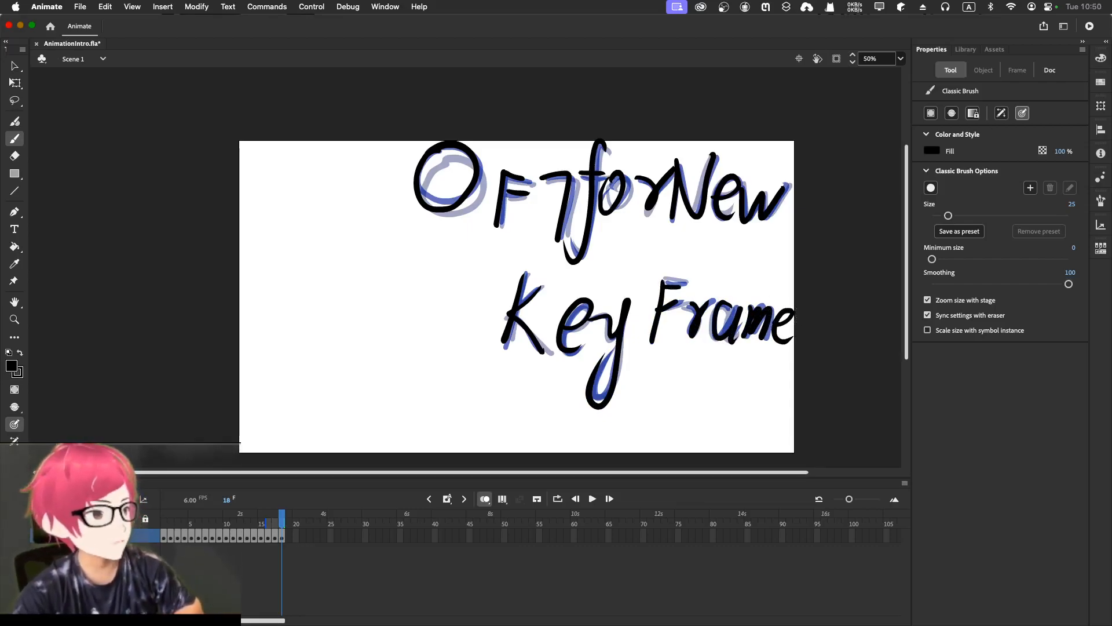
# Play the 18-frame animation from frame 1, stop it, and enable Loop playback.
pyautogui.click(1049, 70)
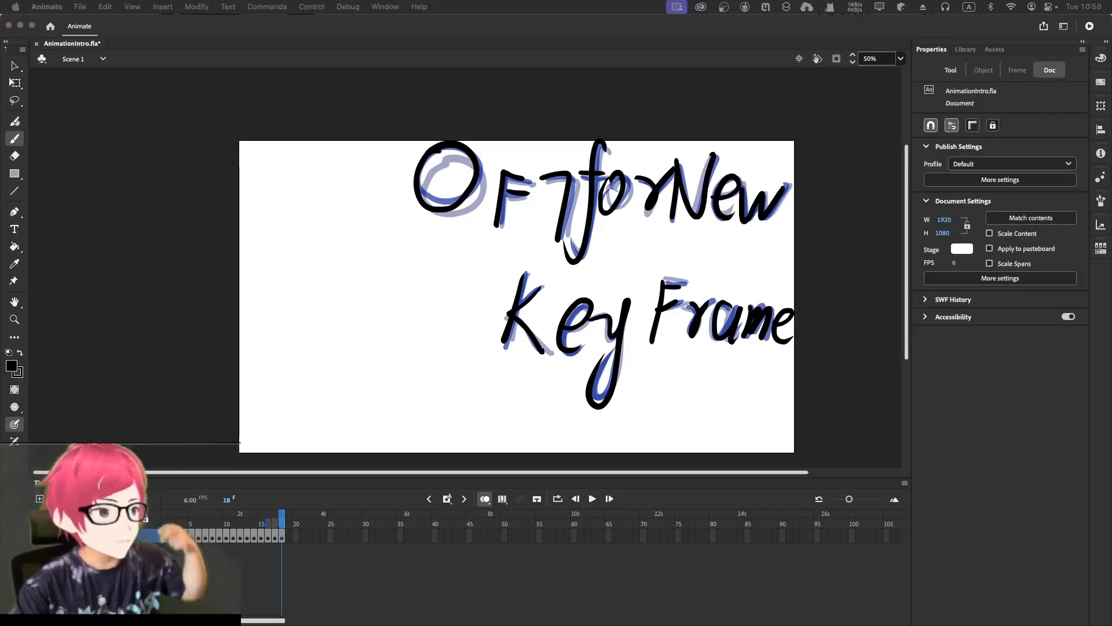
pyautogui.moveTo(267, 461)
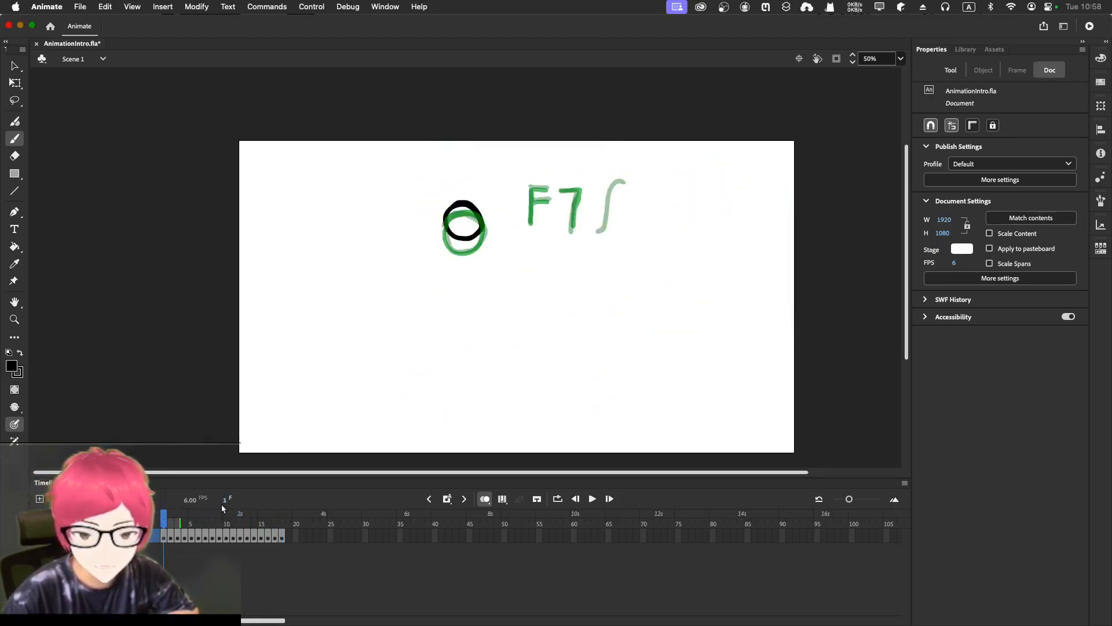
pyautogui.moveTo(648, 536)
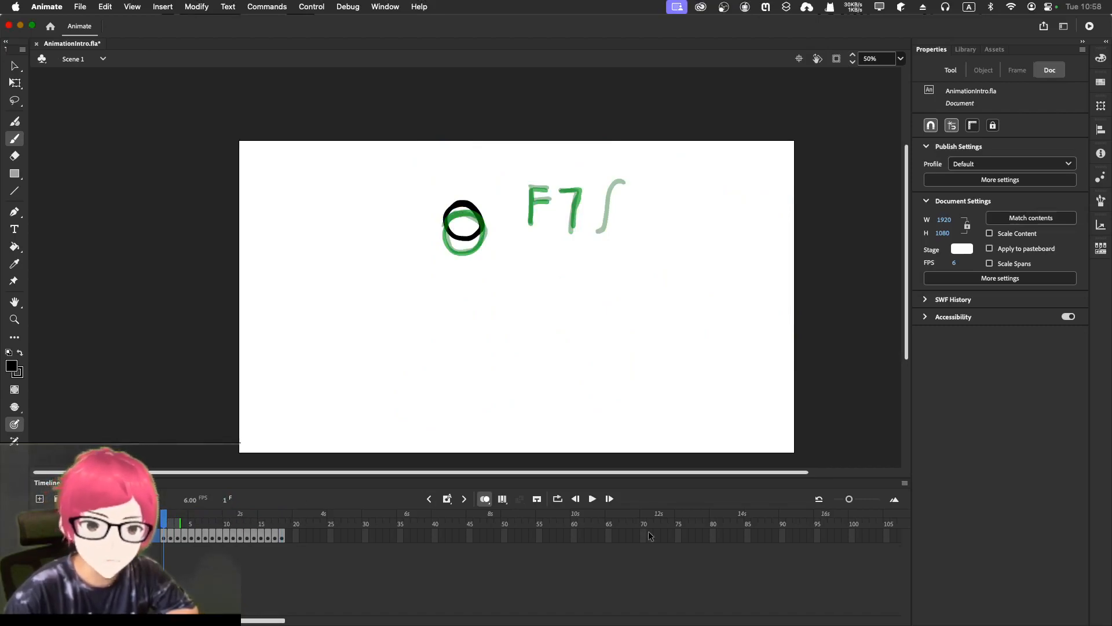
pyautogui.click(591, 499)
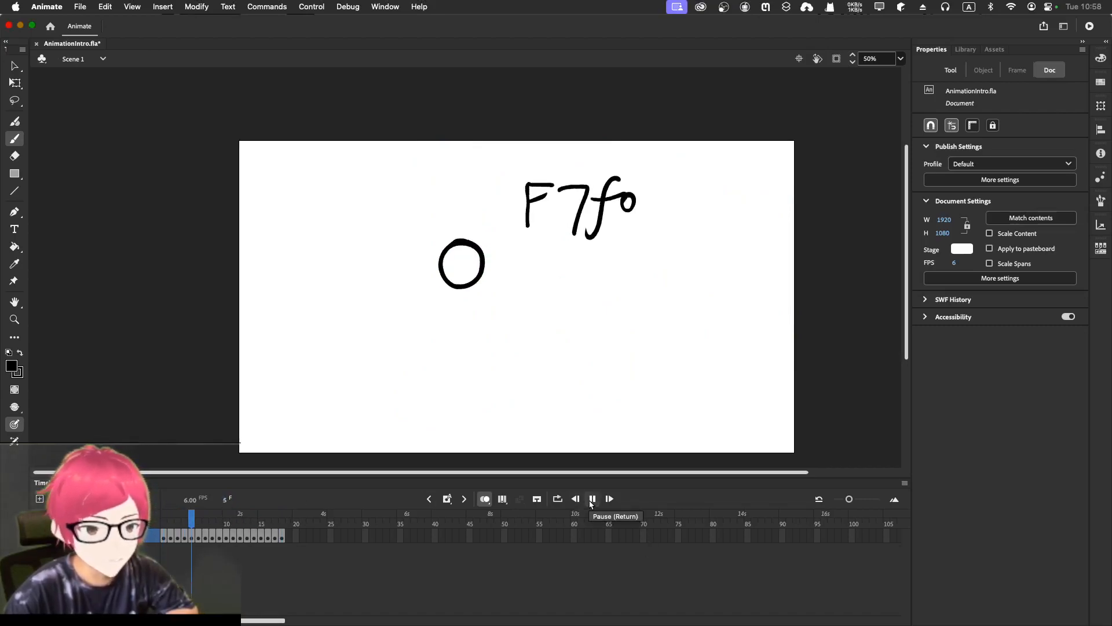
pyautogui.click(592, 499)
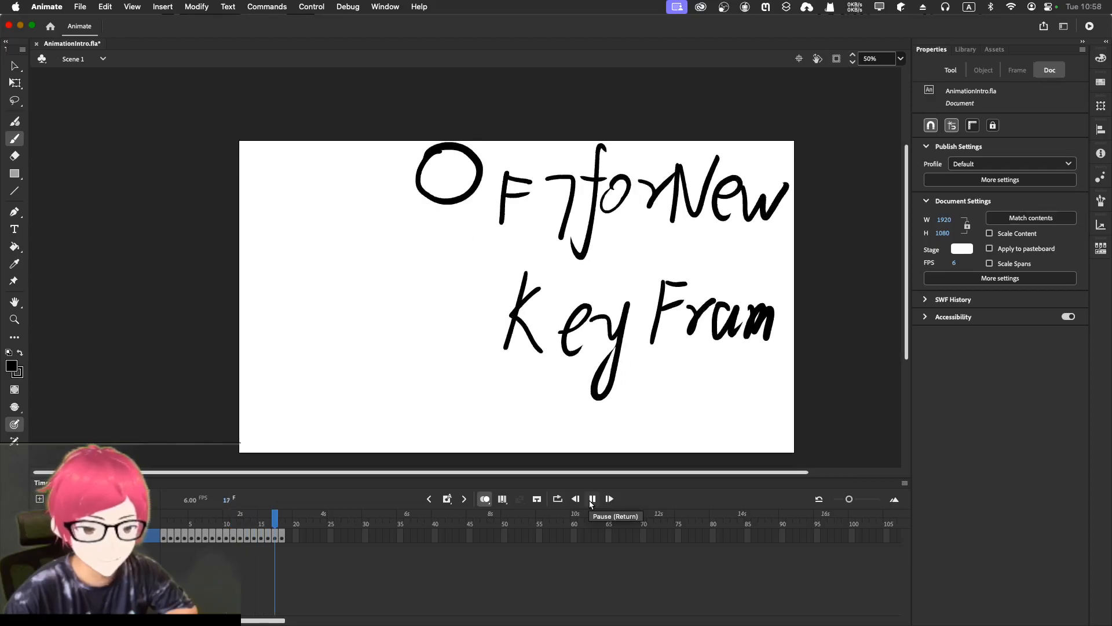
pyautogui.click(592, 498)
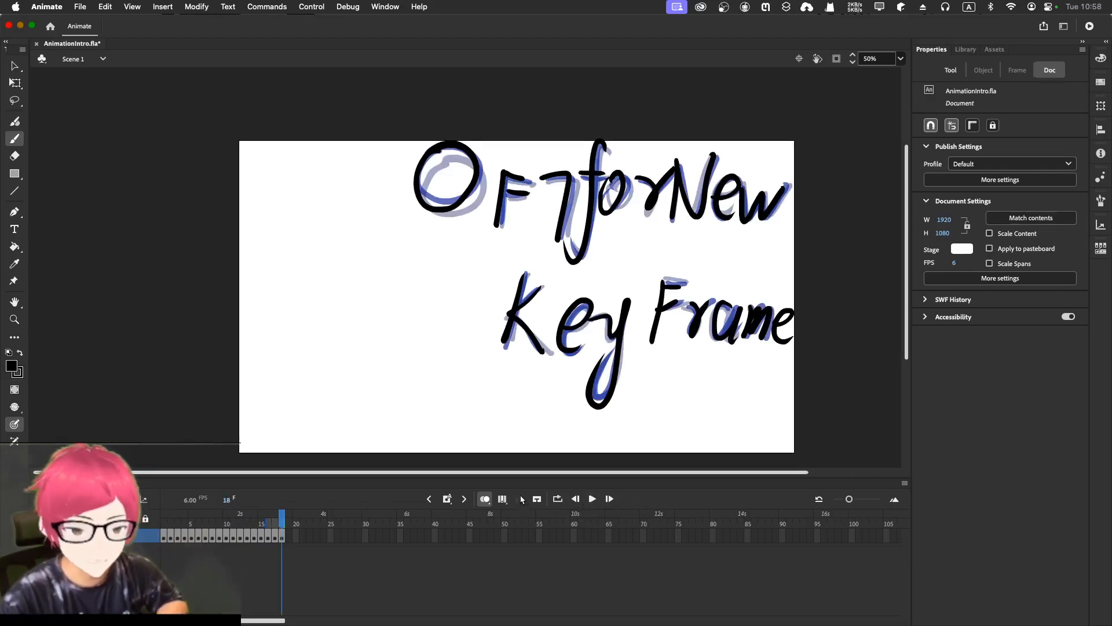
pyautogui.moveTo(558, 499)
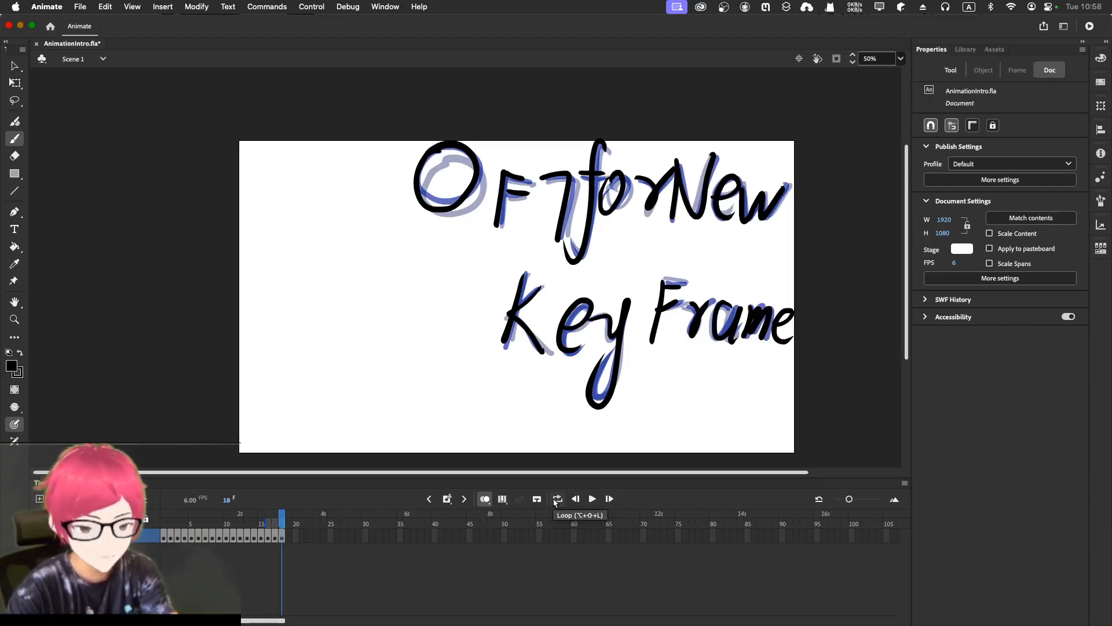
pyautogui.click(557, 499)
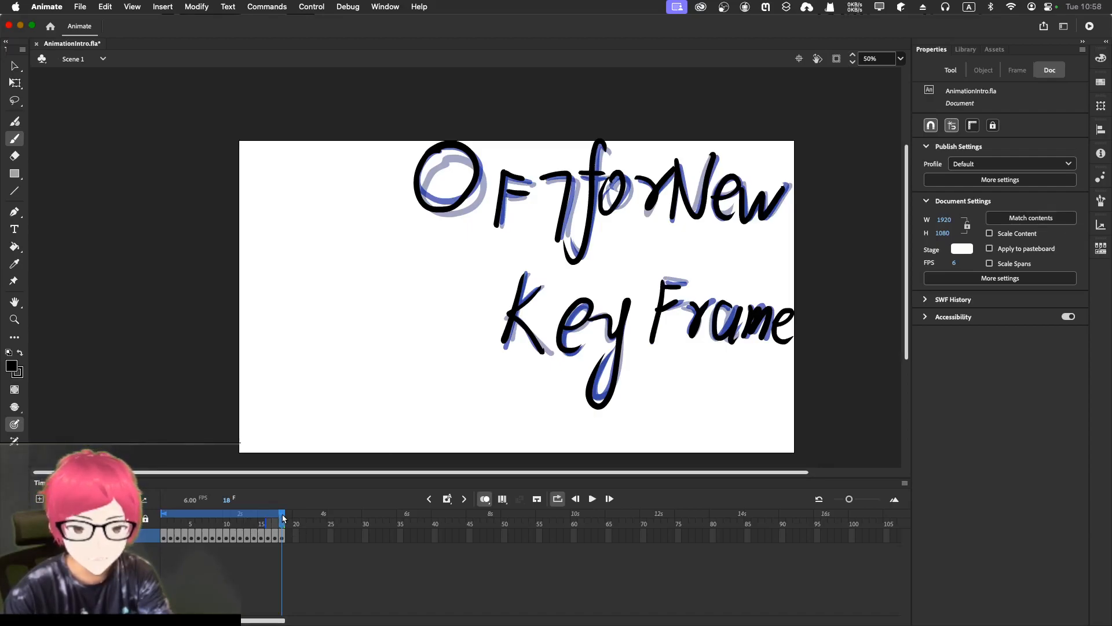
pyautogui.click(183, 524)
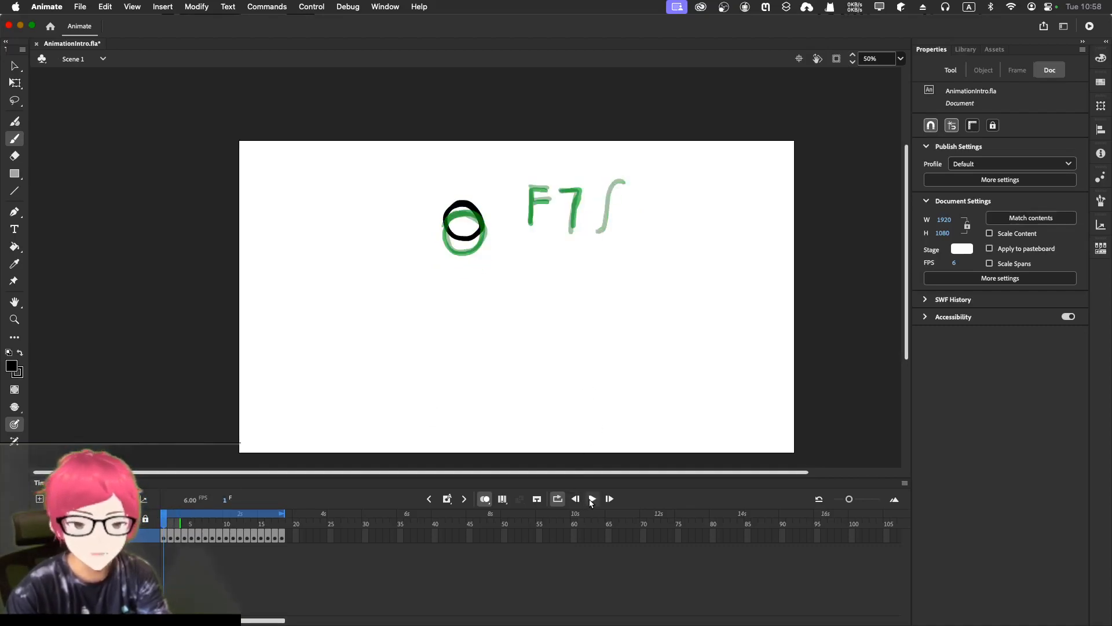
pyautogui.click(591, 499)
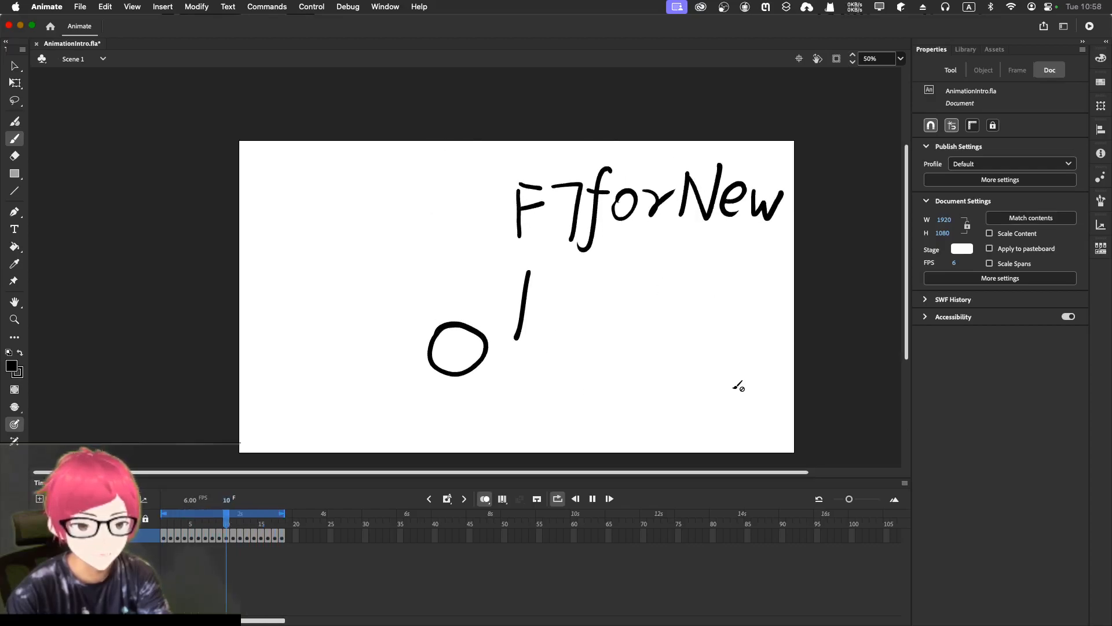
pyautogui.click(189, 524)
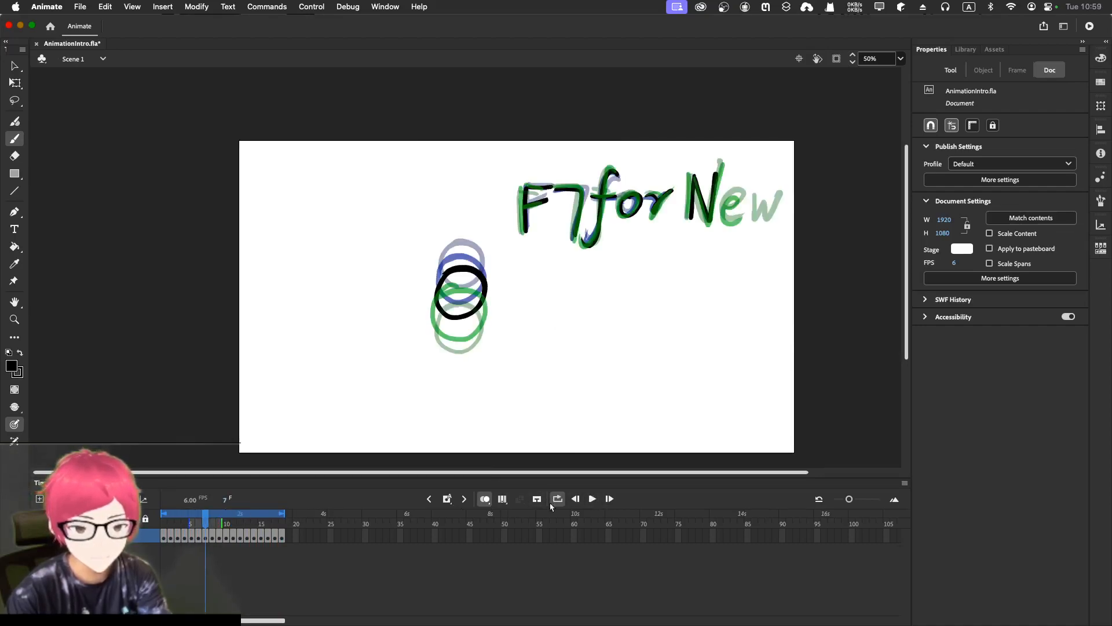
pyautogui.click(591, 498)
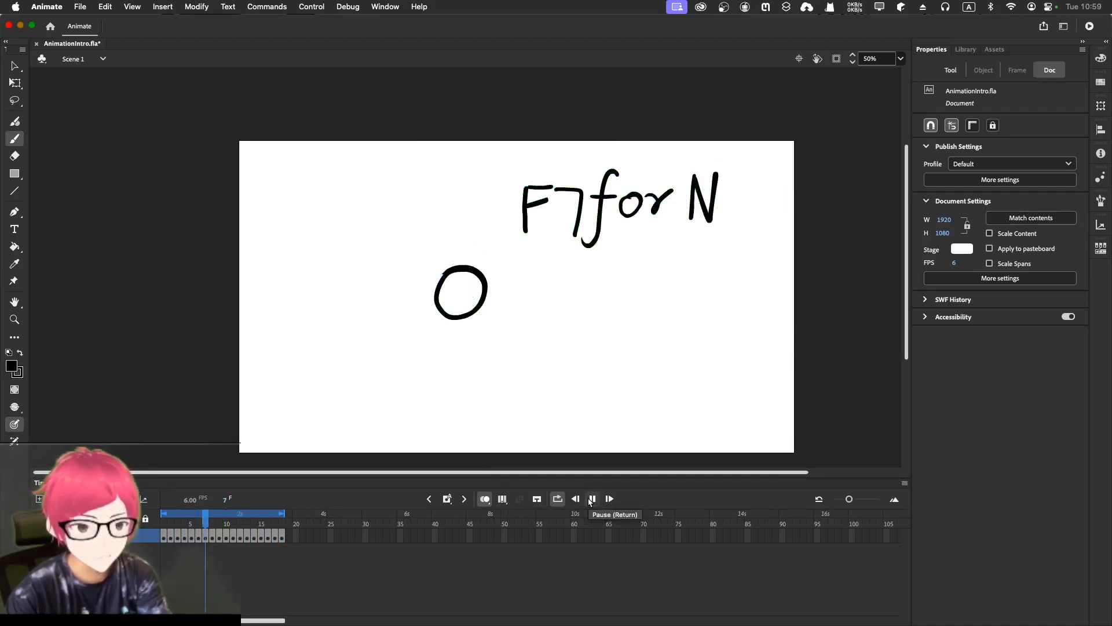
pyautogui.click(592, 498)
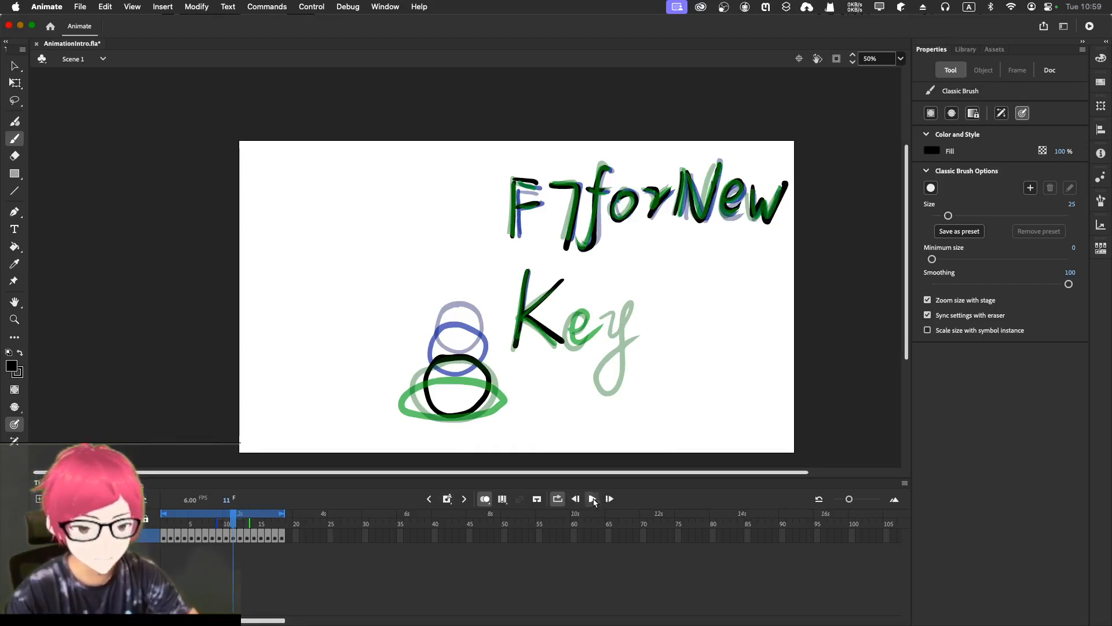
pyautogui.click(592, 499)
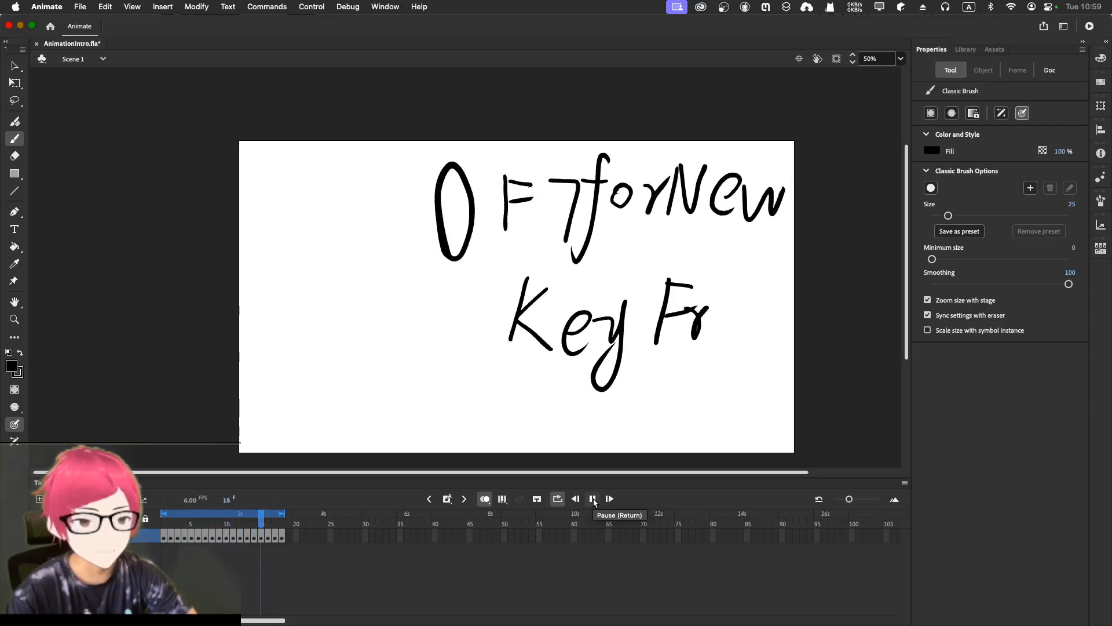
pyautogui.click(593, 499)
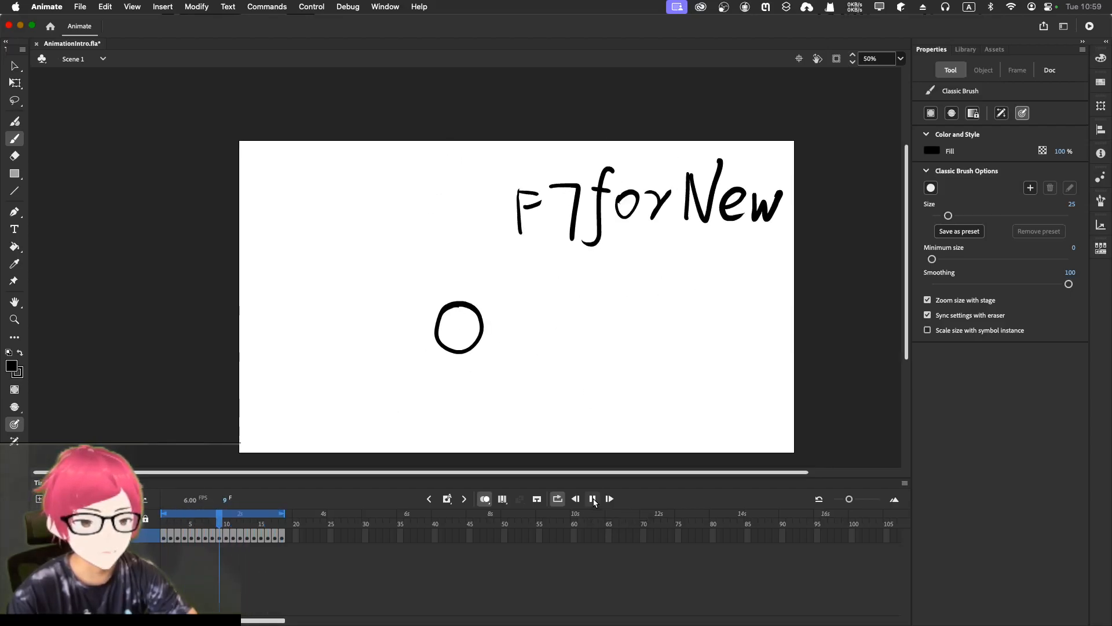
pyautogui.click(592, 499)
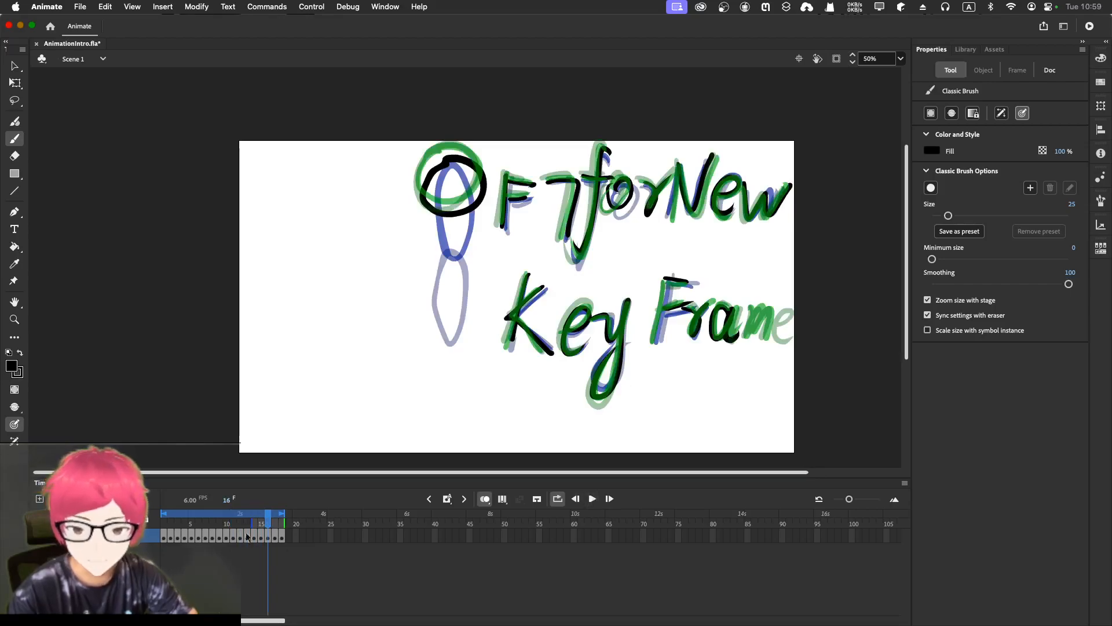
pyautogui.click(1049, 70)
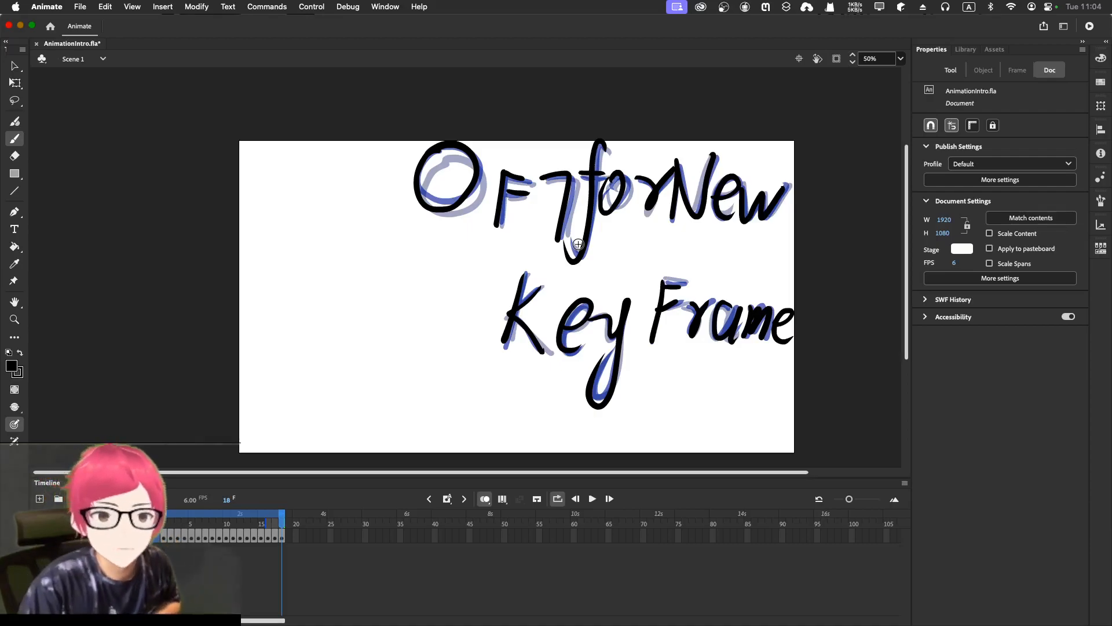
pyautogui.moveTo(547, 287)
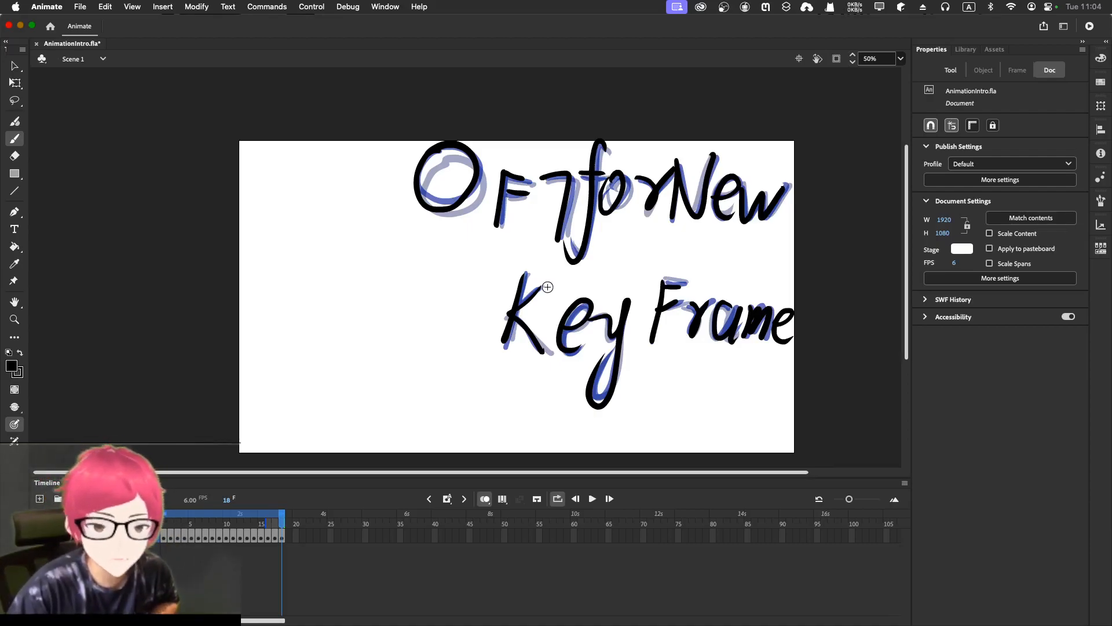
pyautogui.moveTo(529, 272)
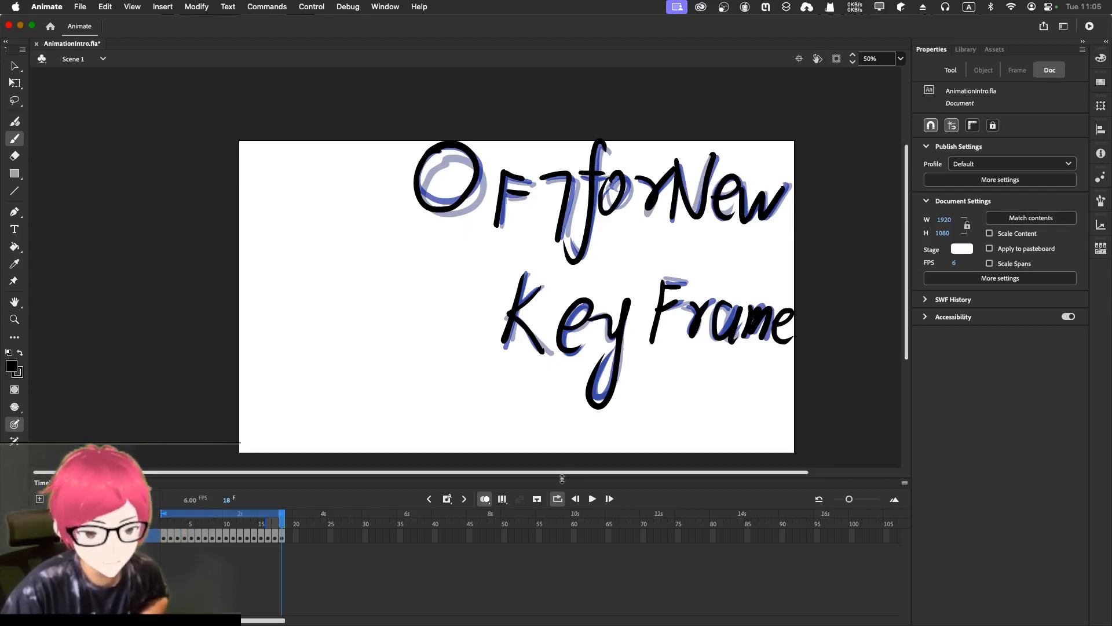
pyautogui.click(592, 498)
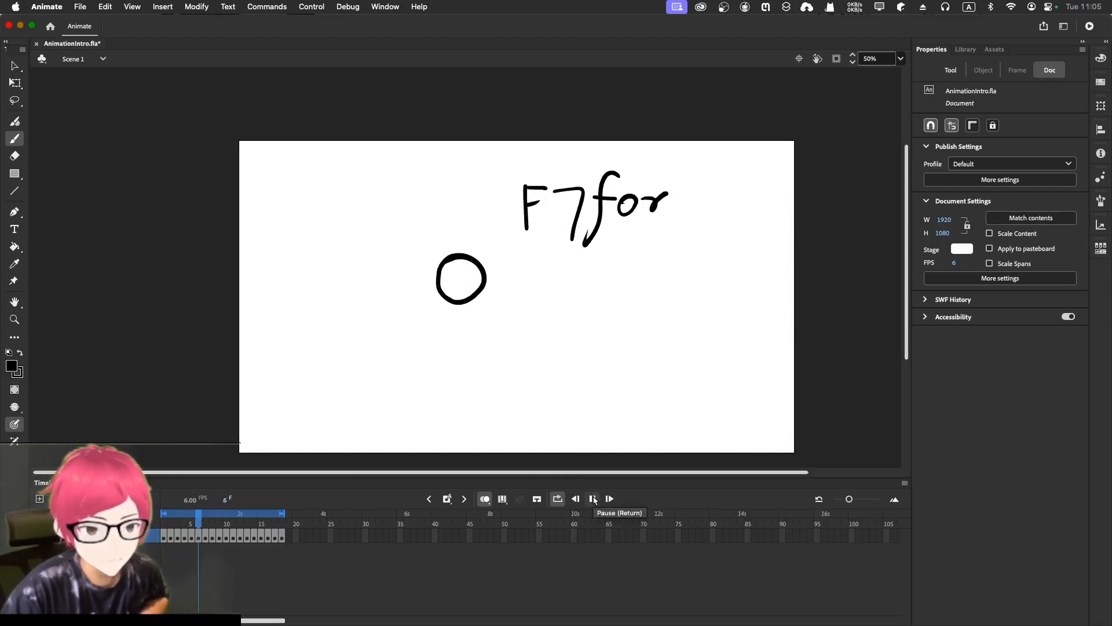
pyautogui.click(593, 499)
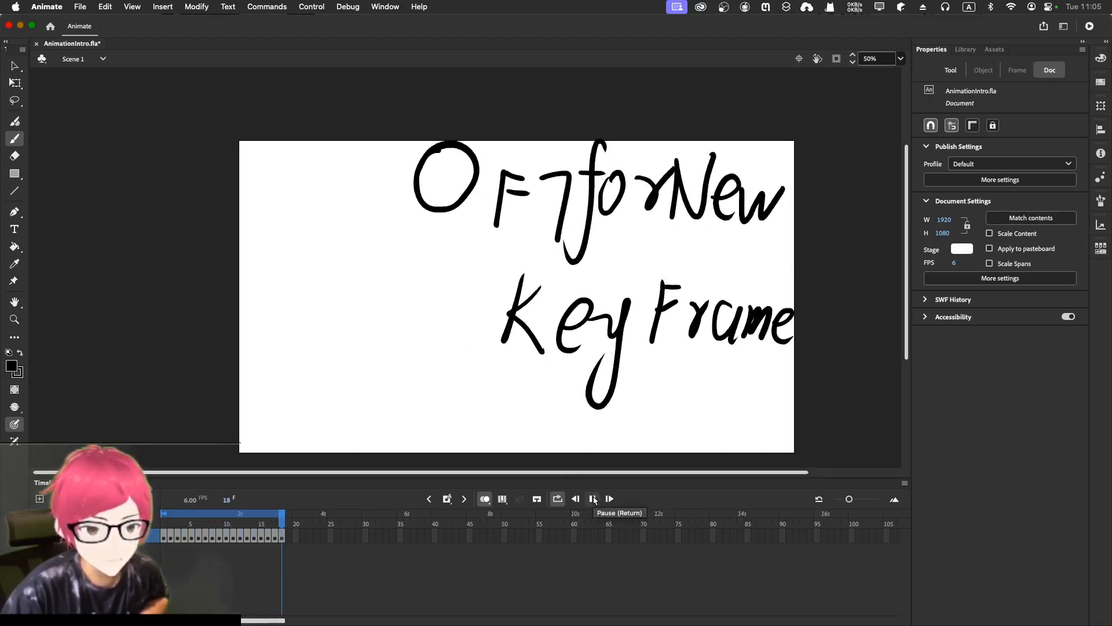
pyautogui.click(240, 514)
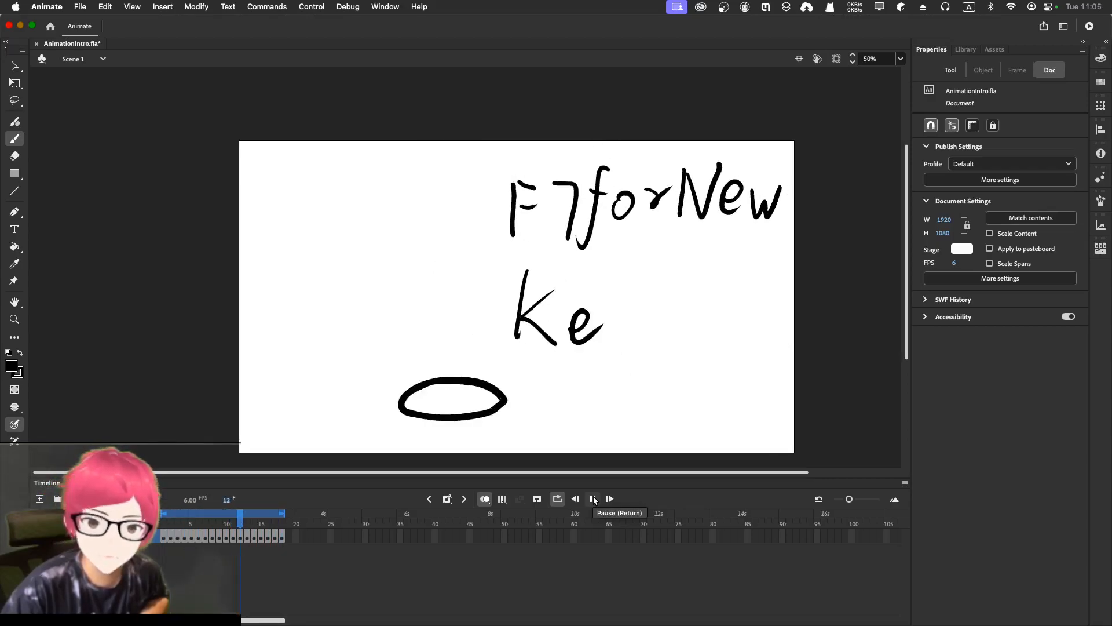
pyautogui.click(592, 498)
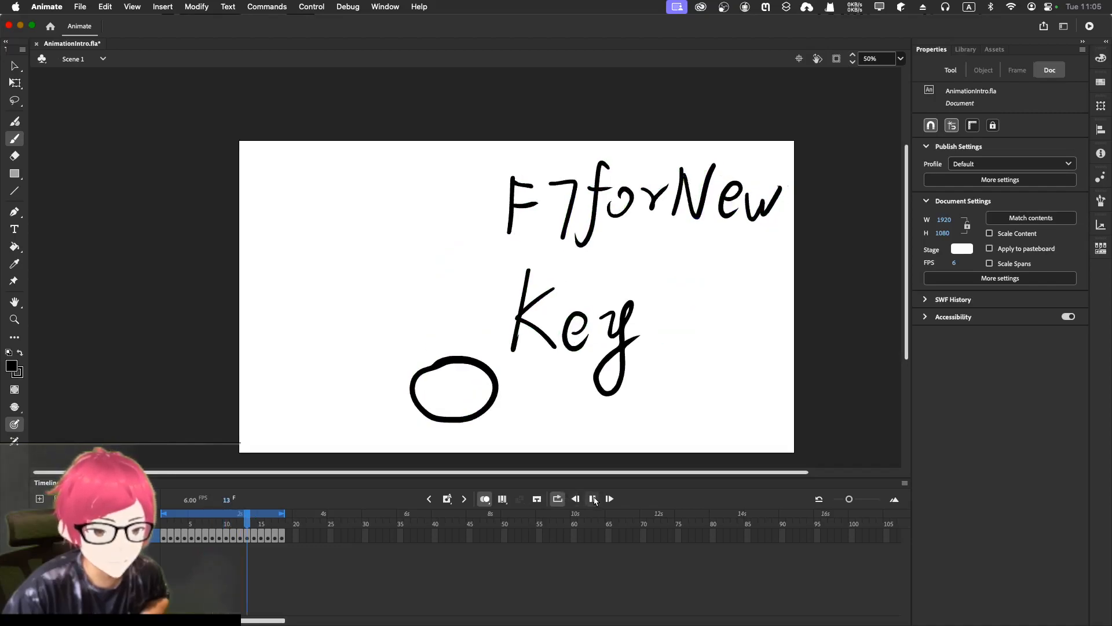
pyautogui.click(593, 499)
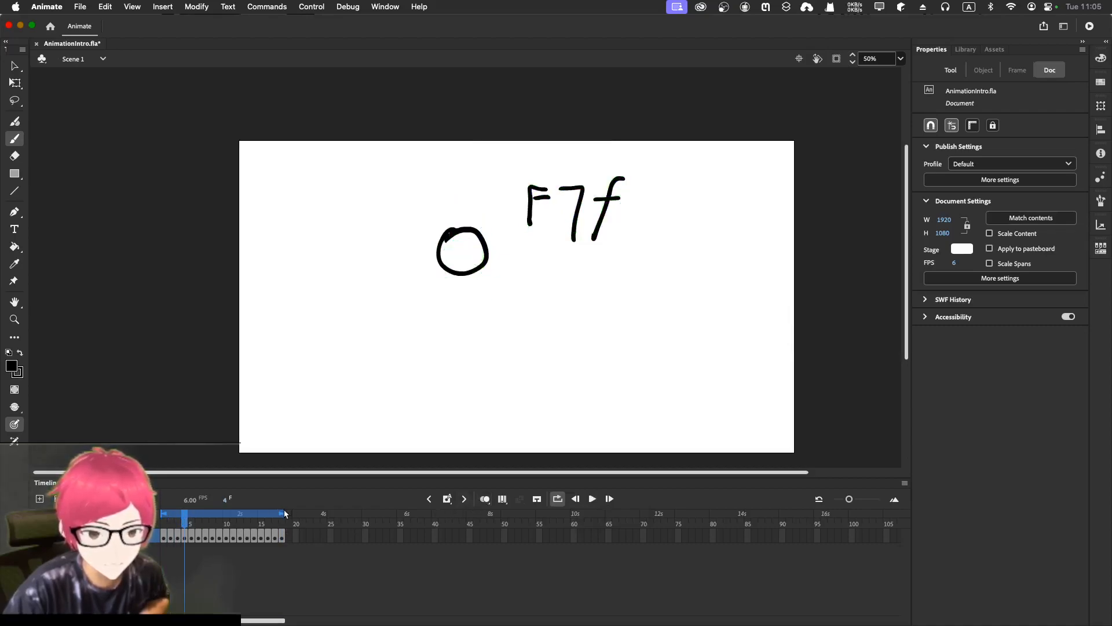
pyautogui.click(208, 512)
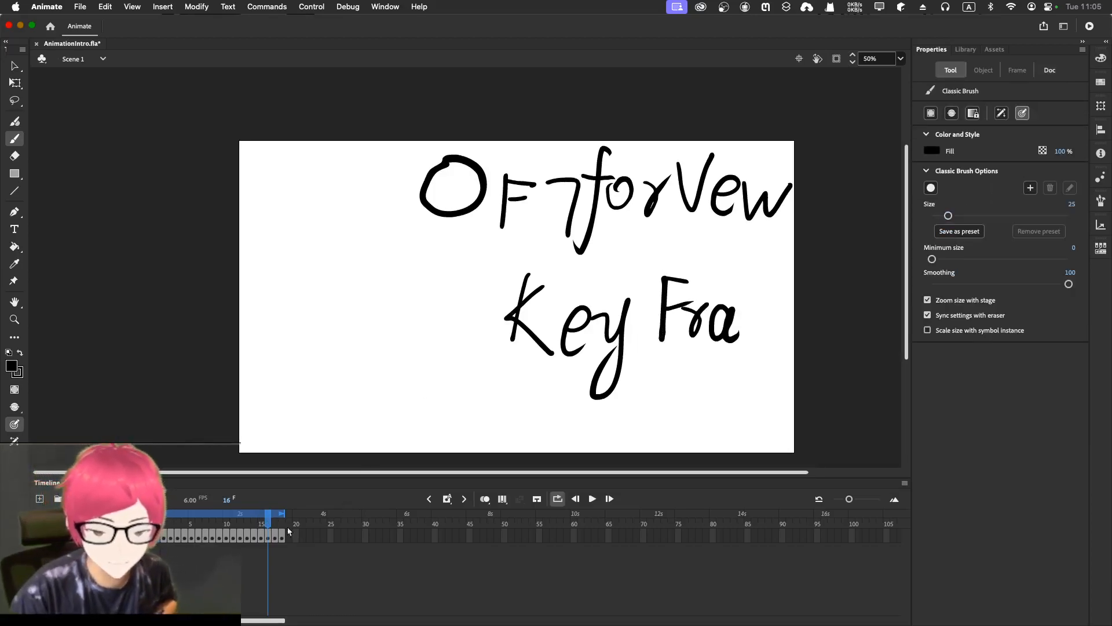
pyautogui.click(1049, 69)
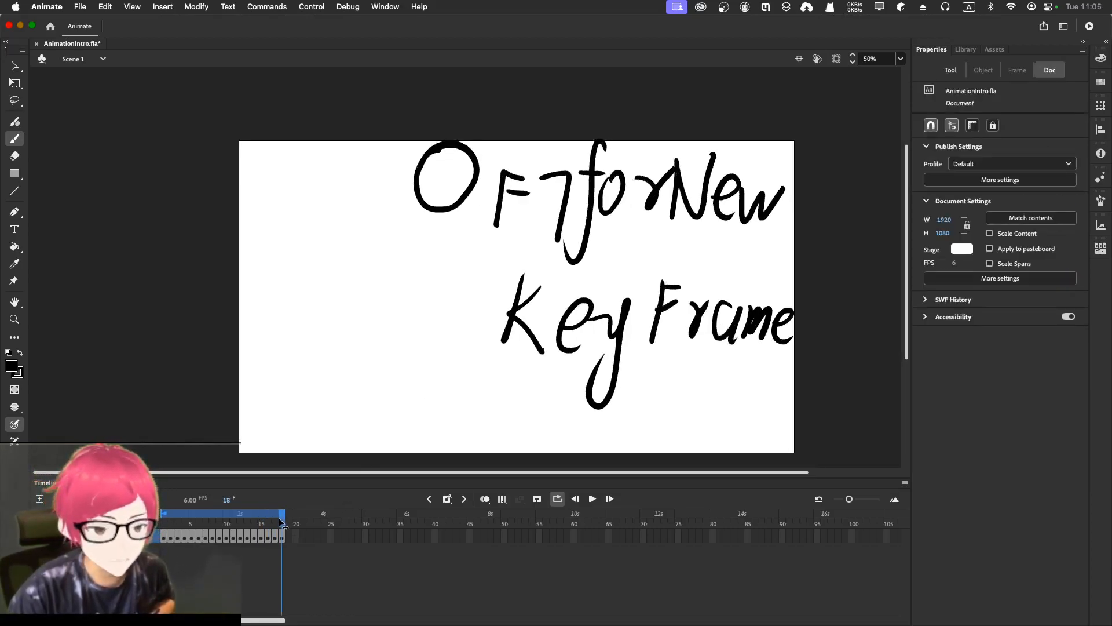